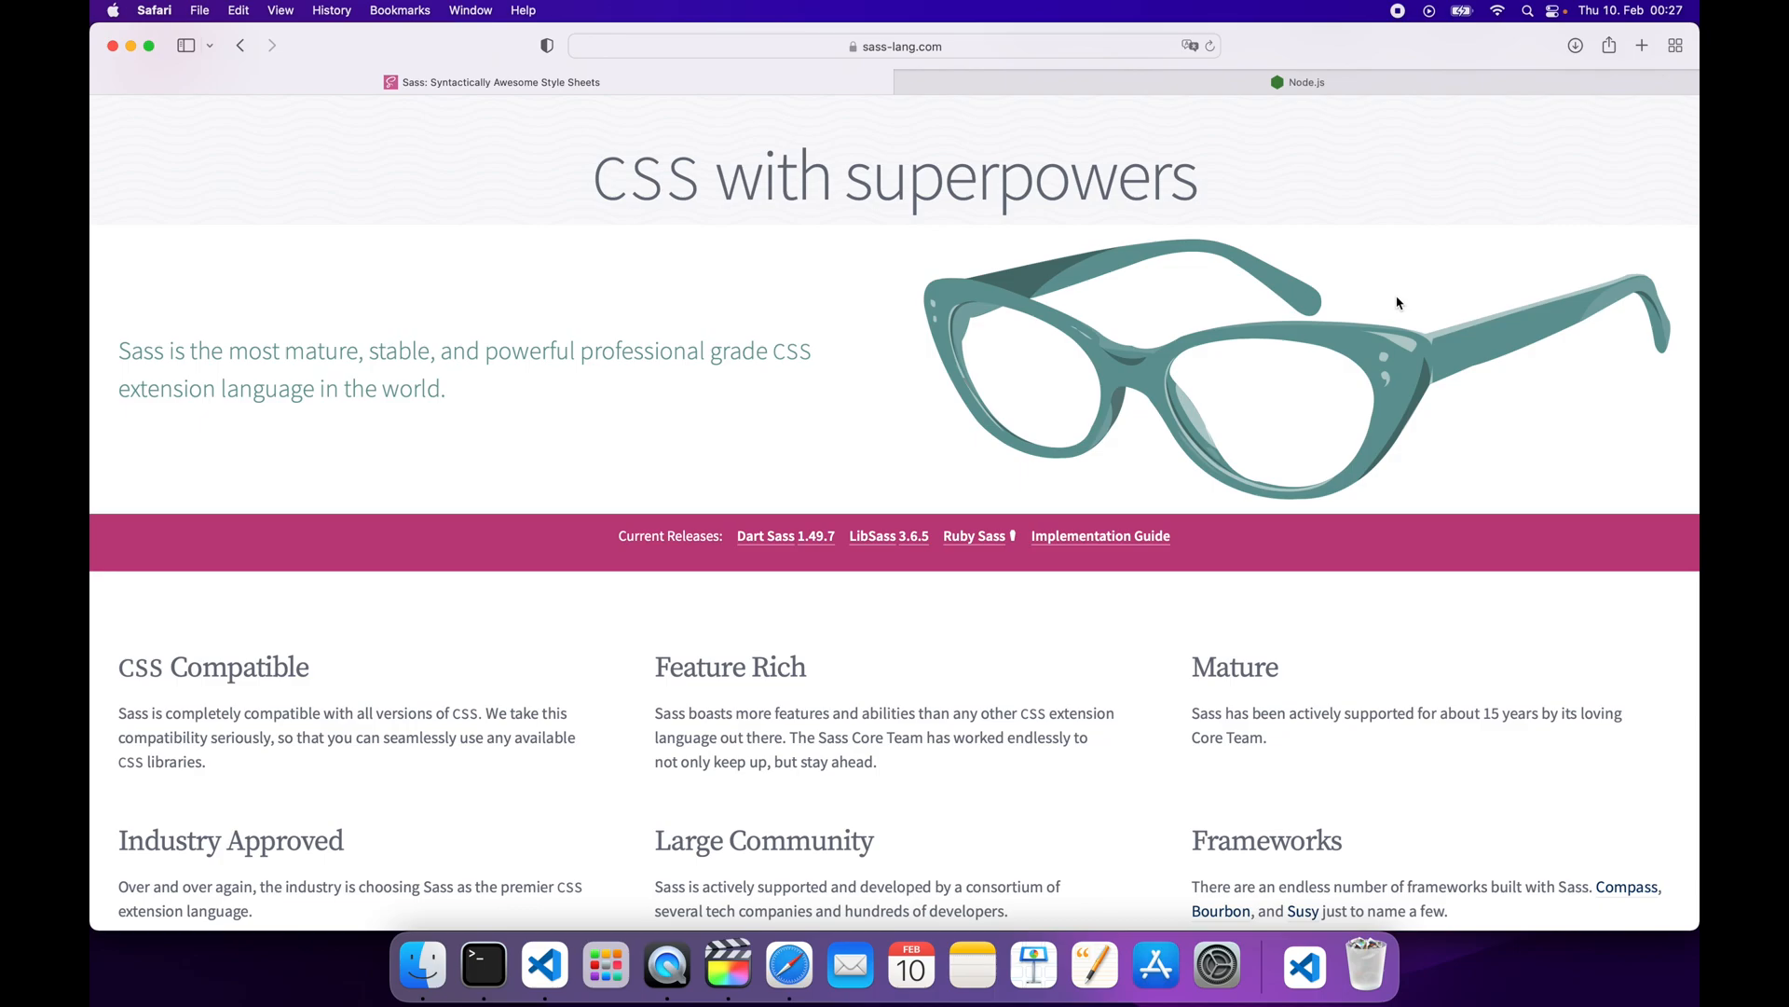
# Browse around the editor before starting the new project
pyautogui.scroll(-3)
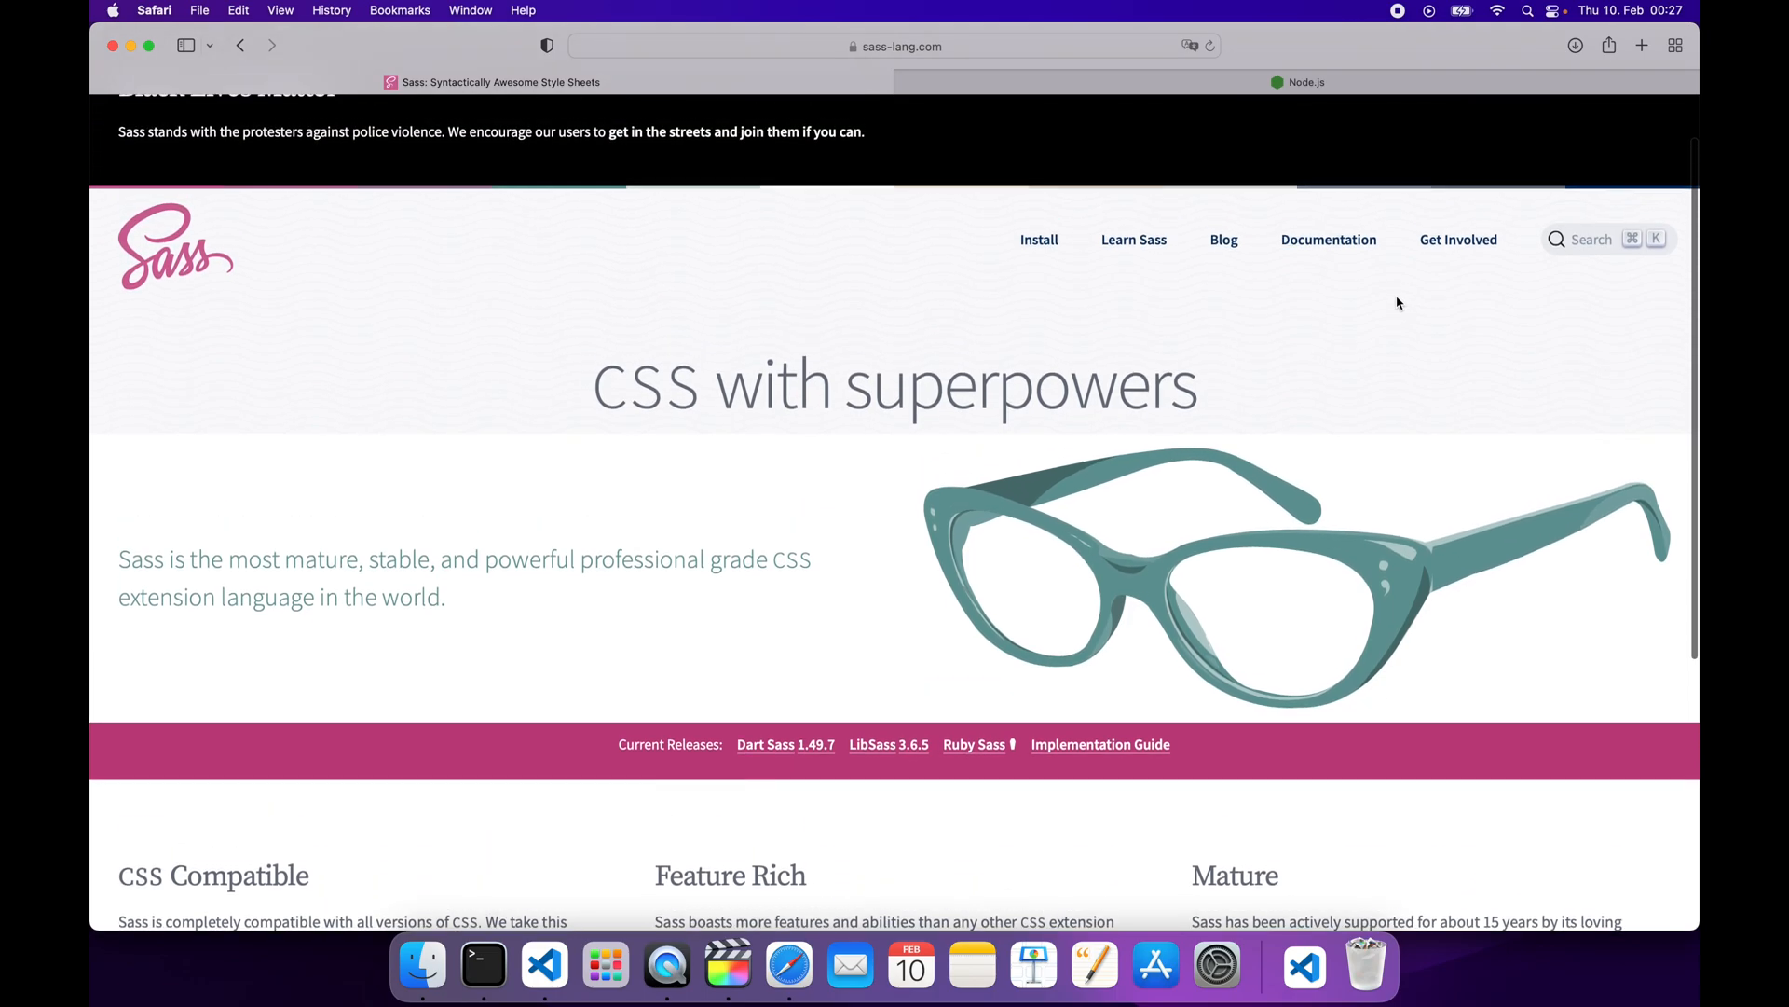
pyautogui.scroll(3)
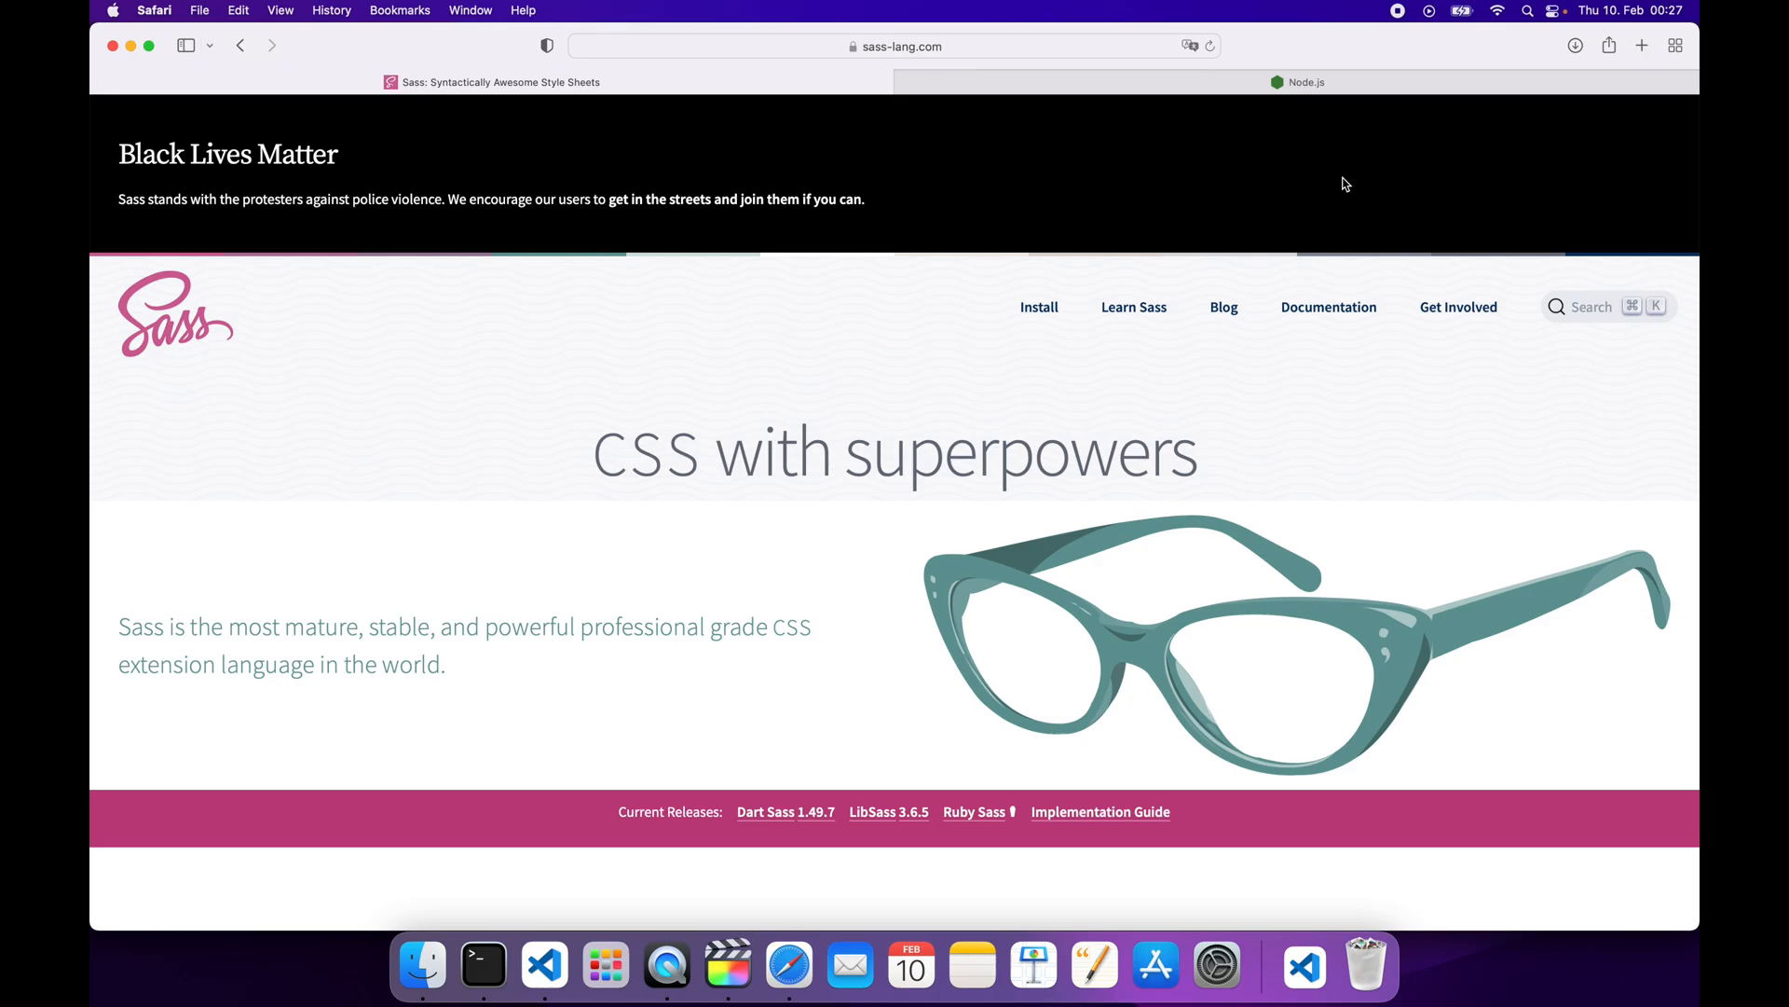
pyautogui.moveTo(1321, 119)
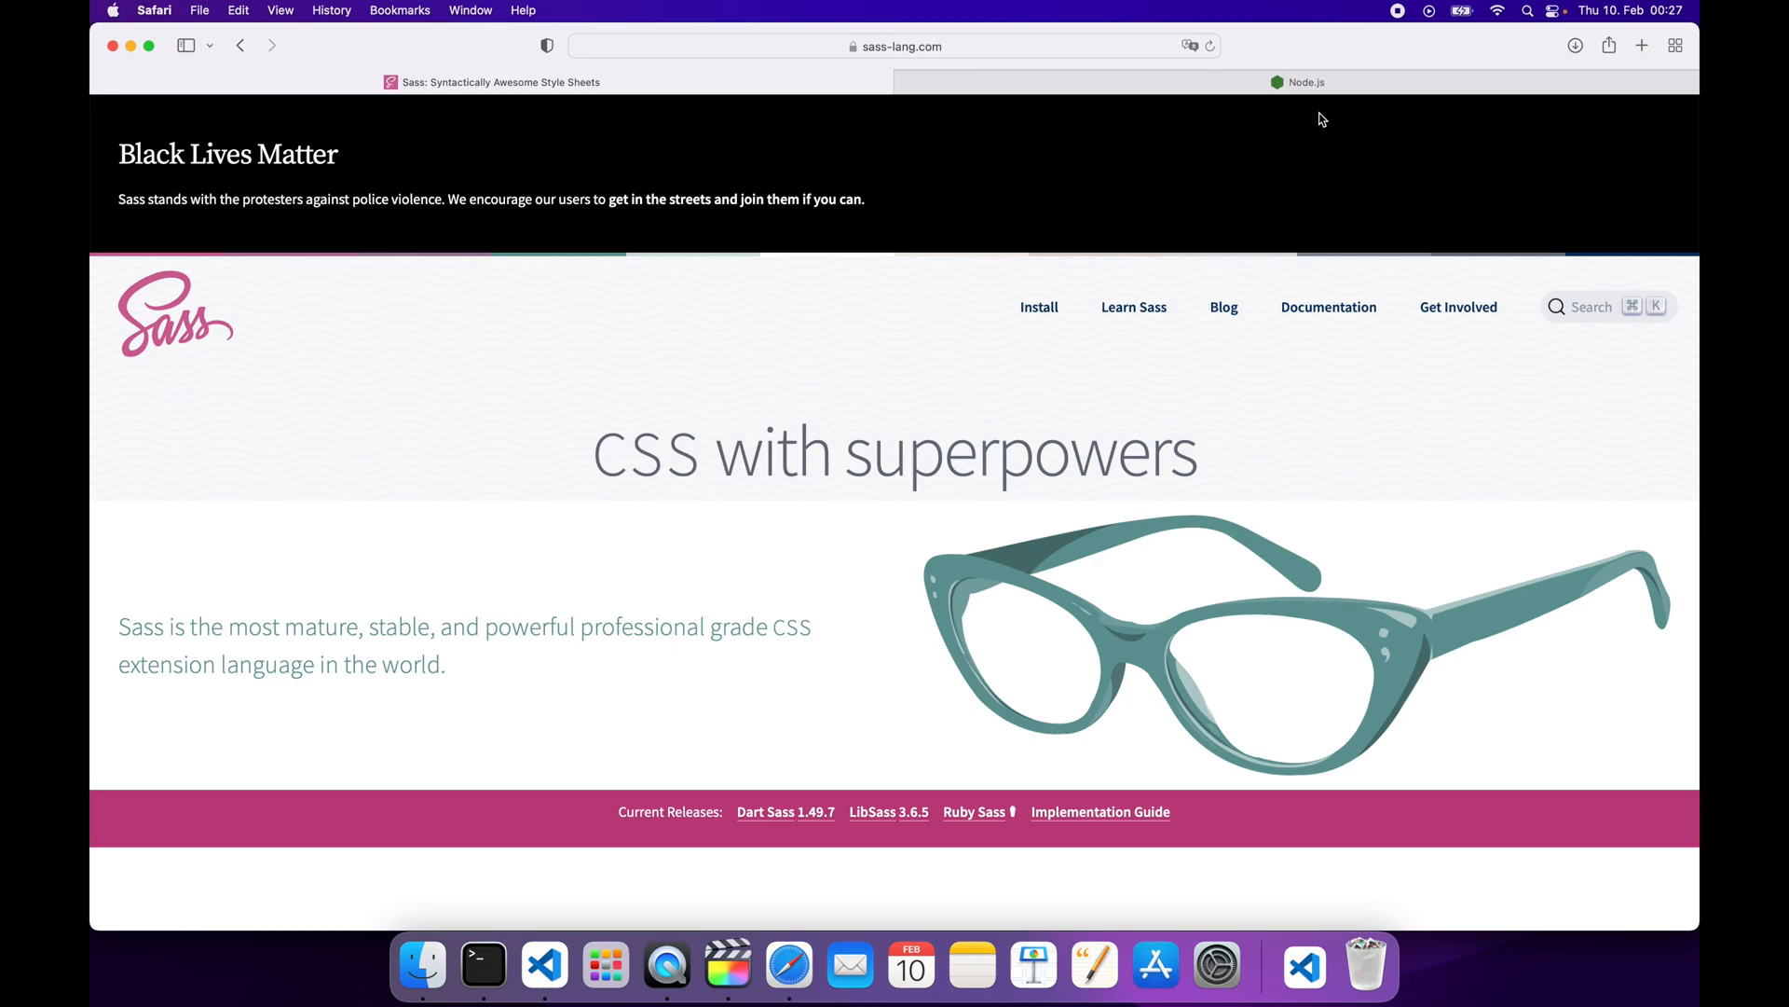
pyautogui.click(1305, 80)
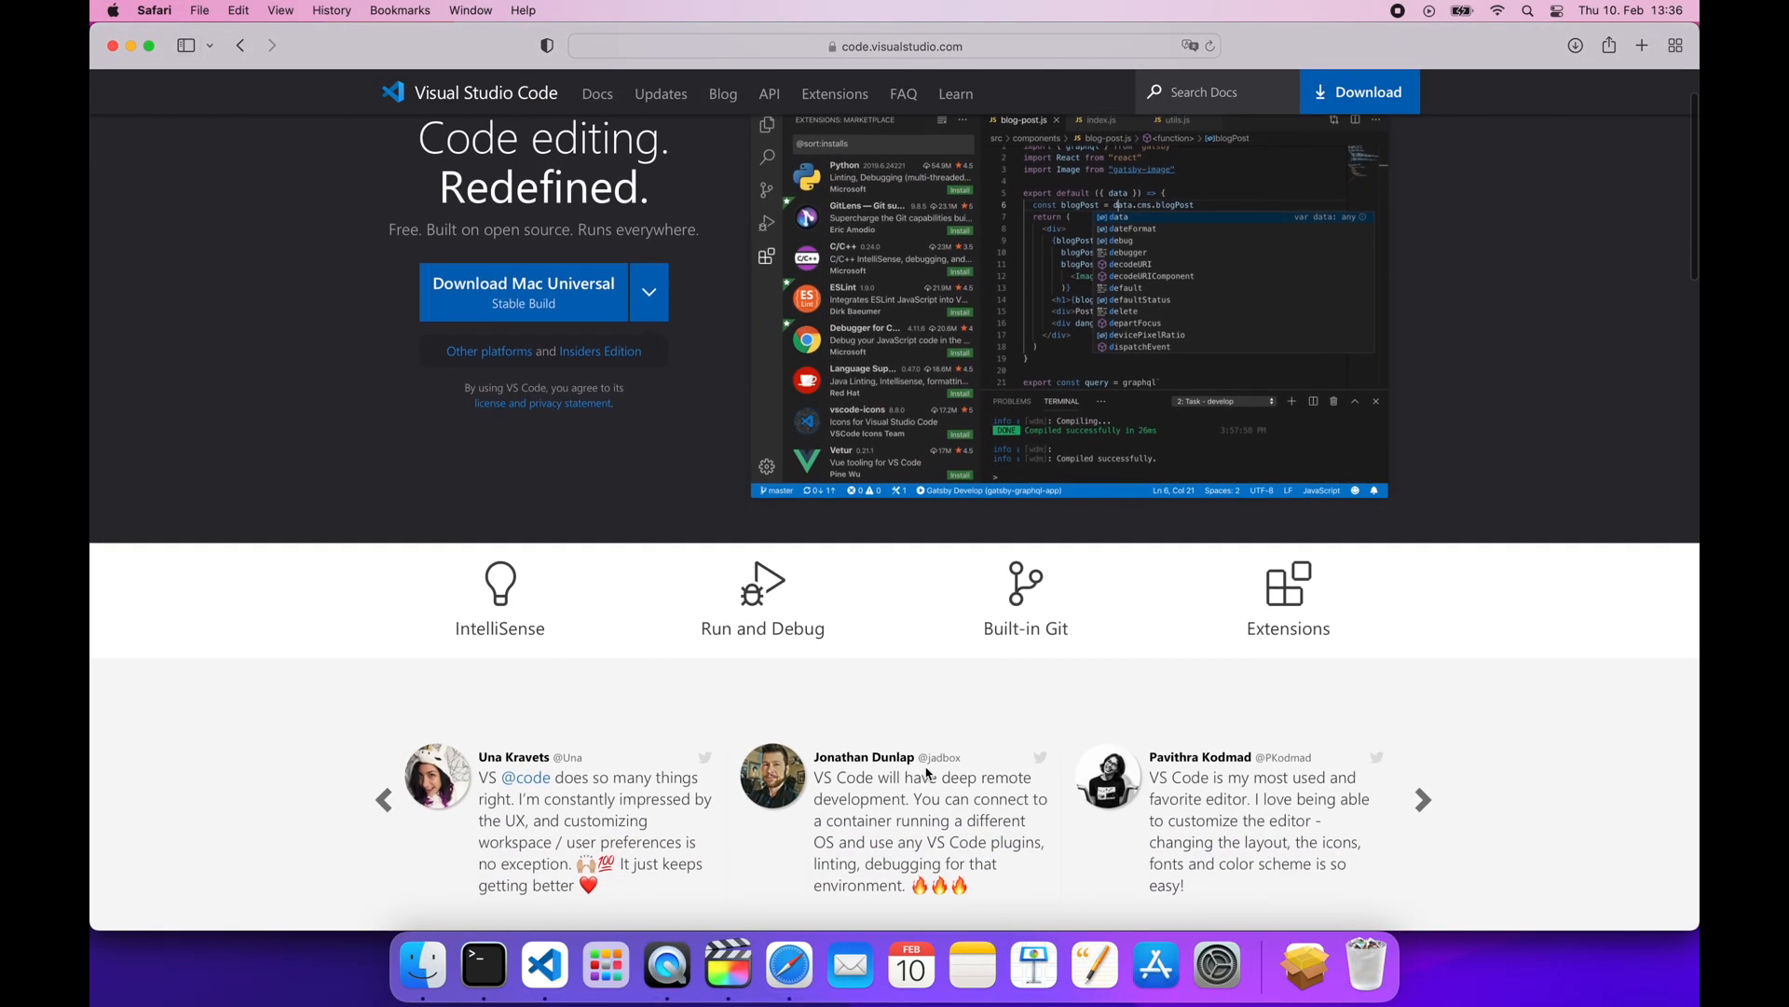
pyautogui.scroll(-3)
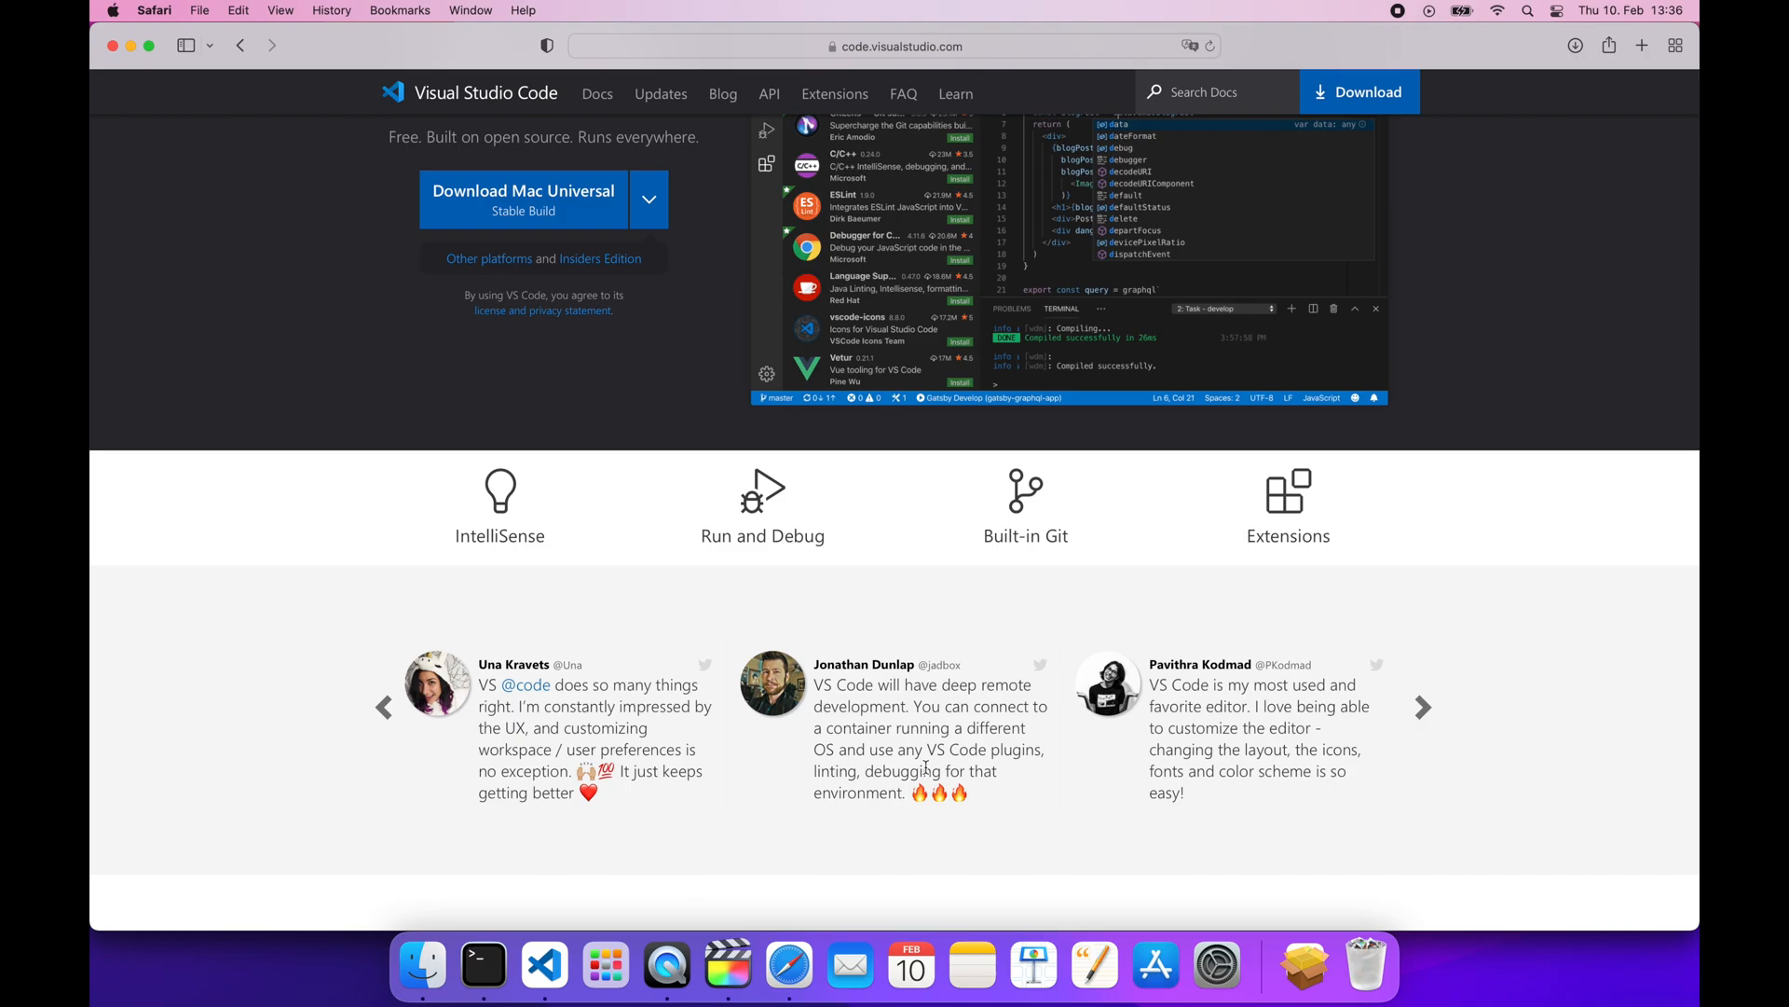
pyautogui.scroll(-3)
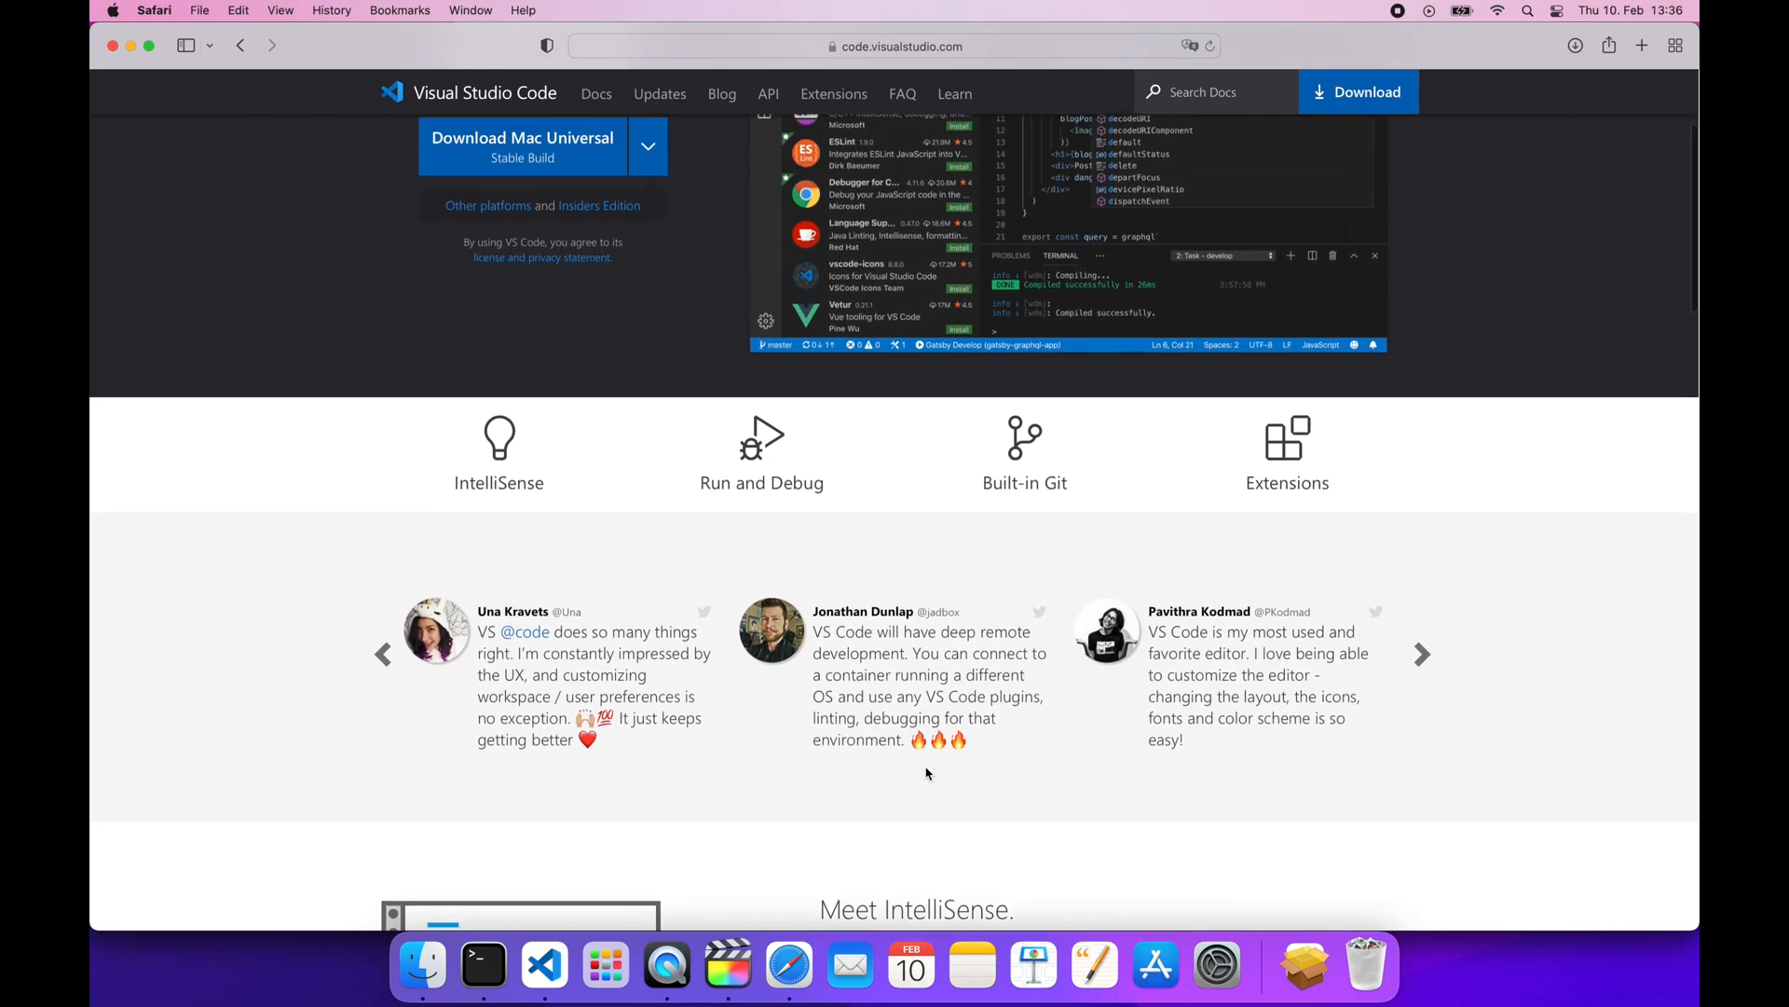
pyautogui.scroll(3)
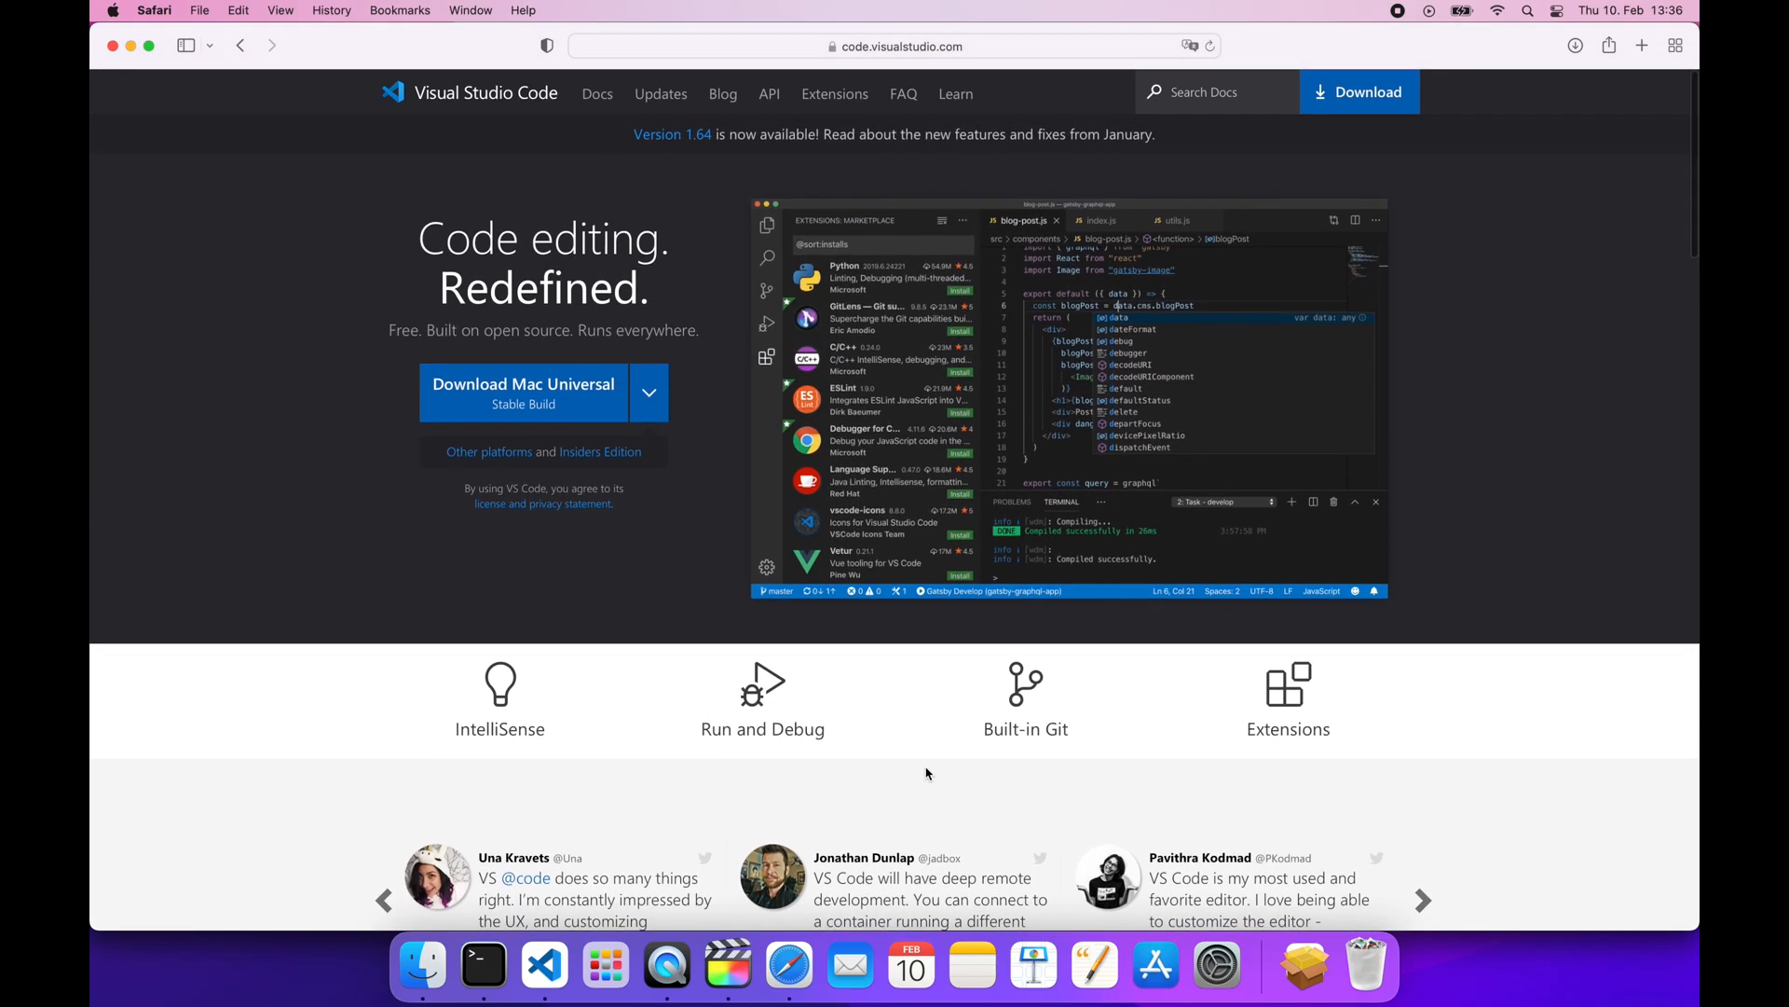
# Create a new Hello-world folder on the Desktop via Open Folder and open it as the project
pyautogui.click(196, 11)
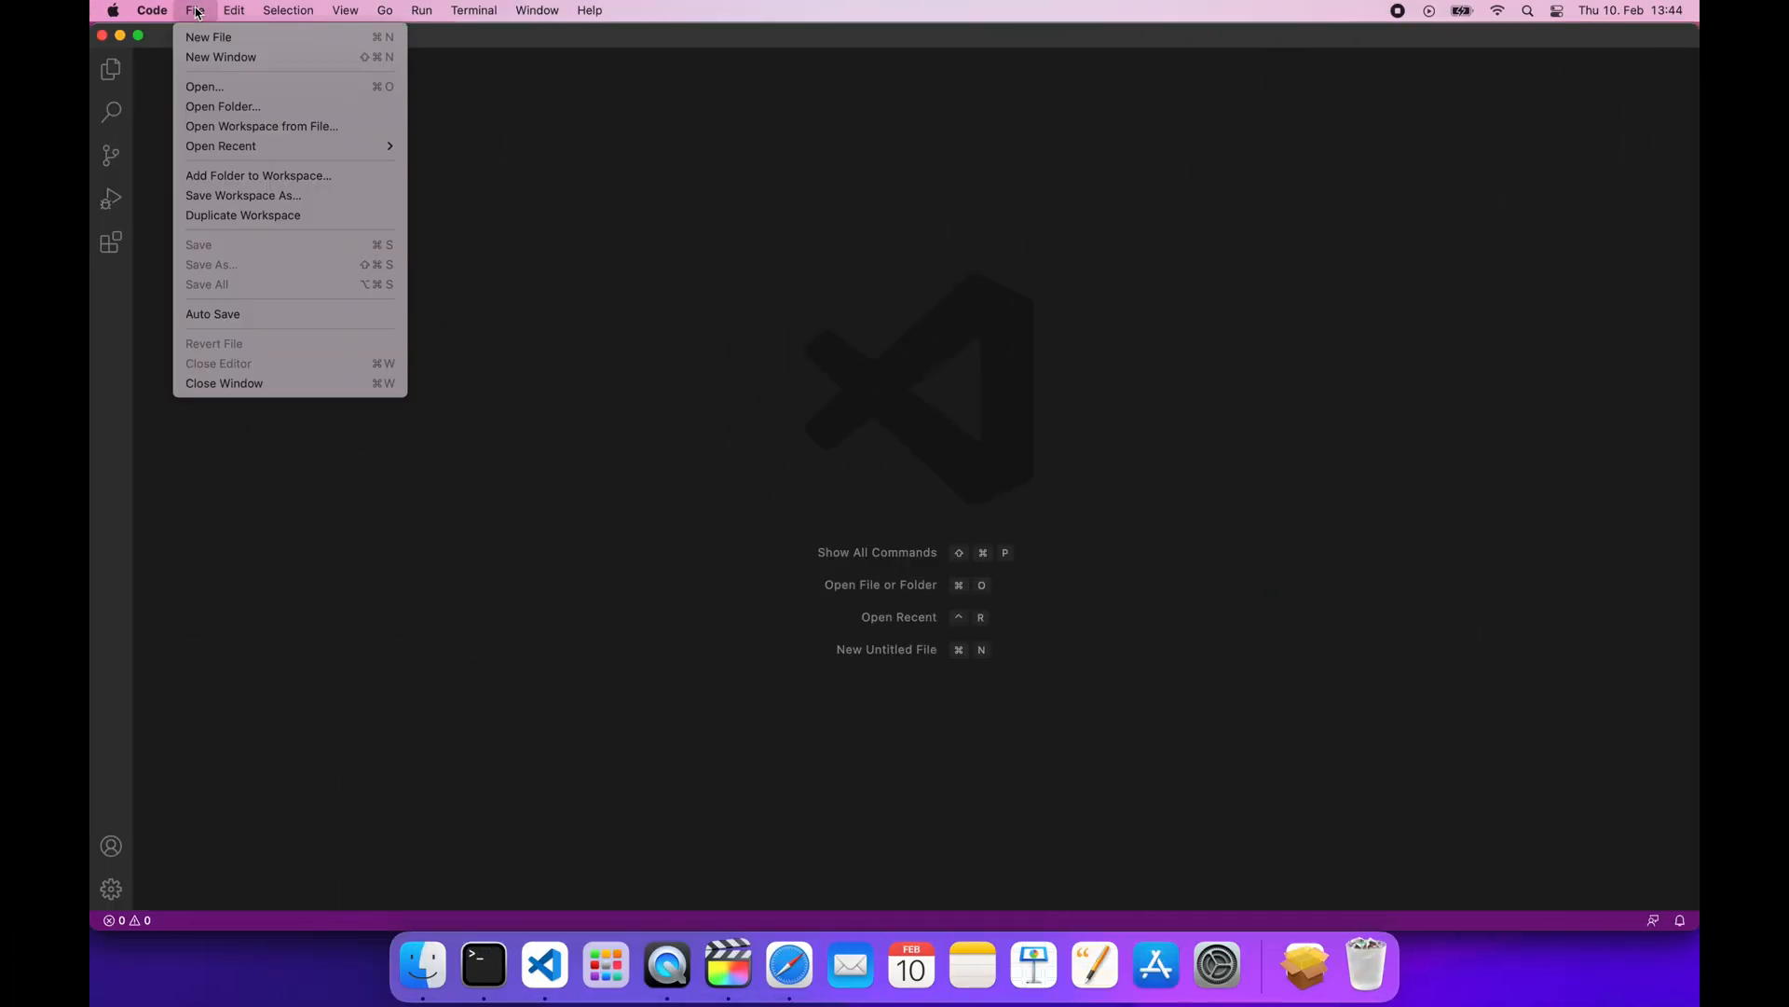
pyautogui.click(205, 85)
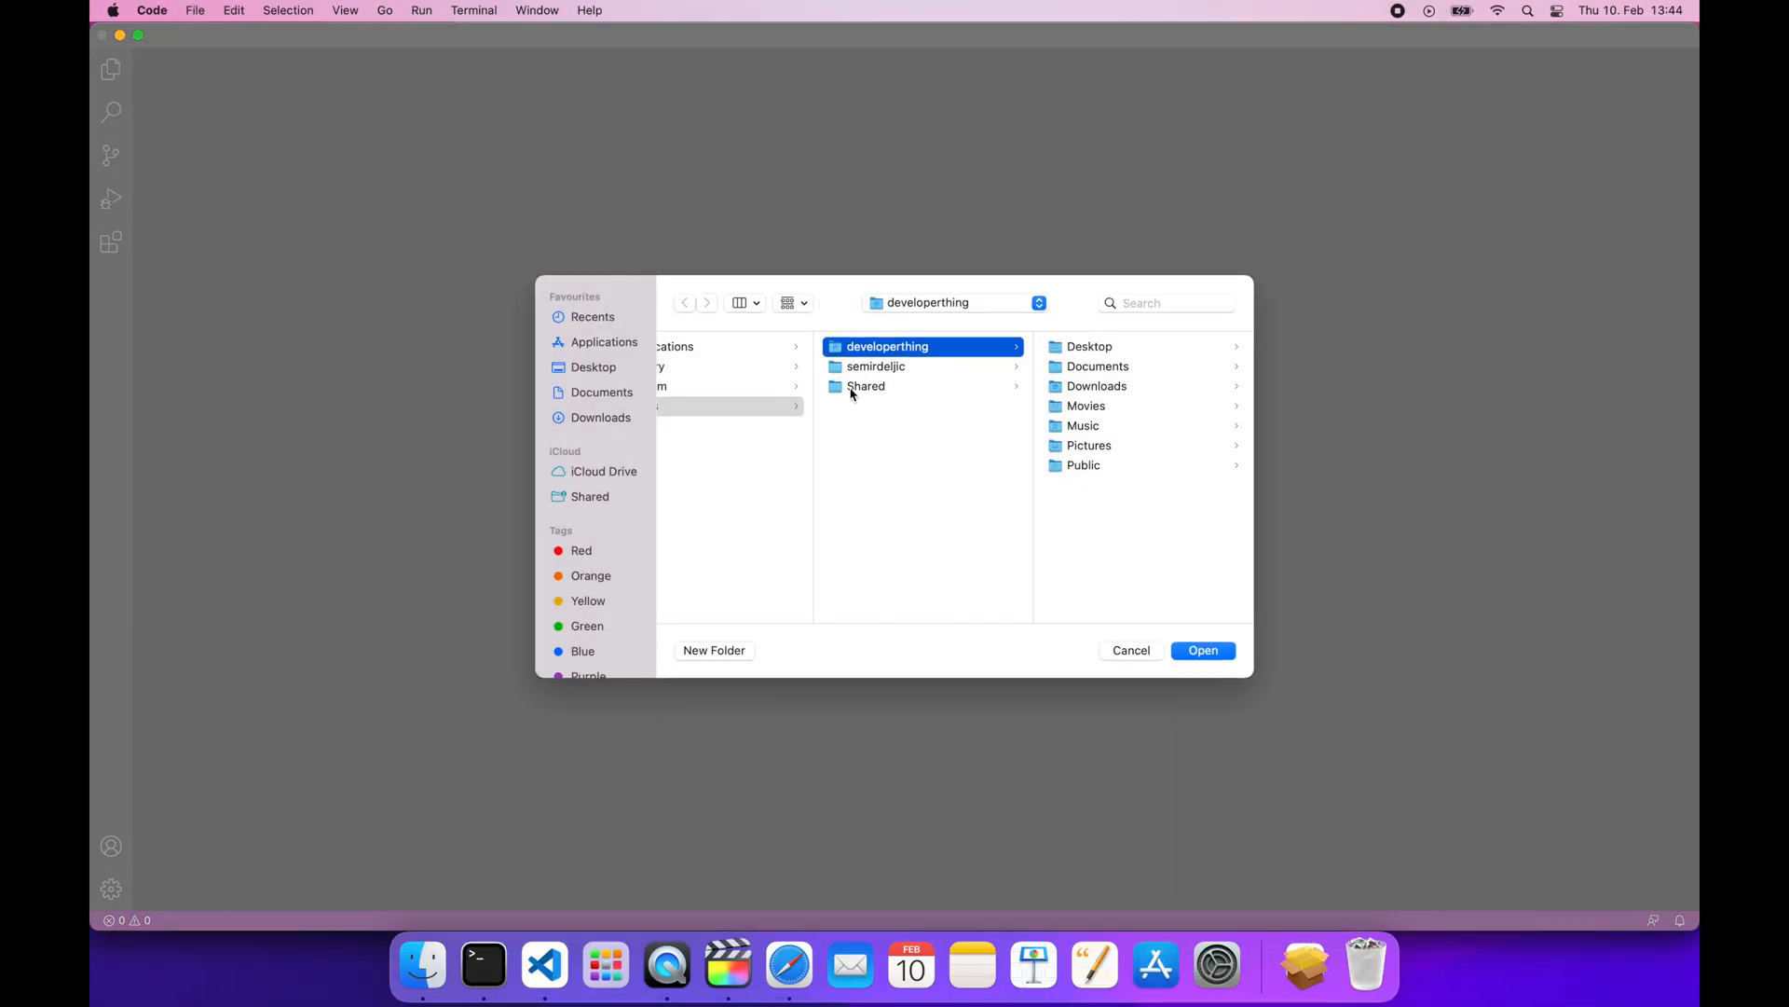
pyautogui.click(714, 648)
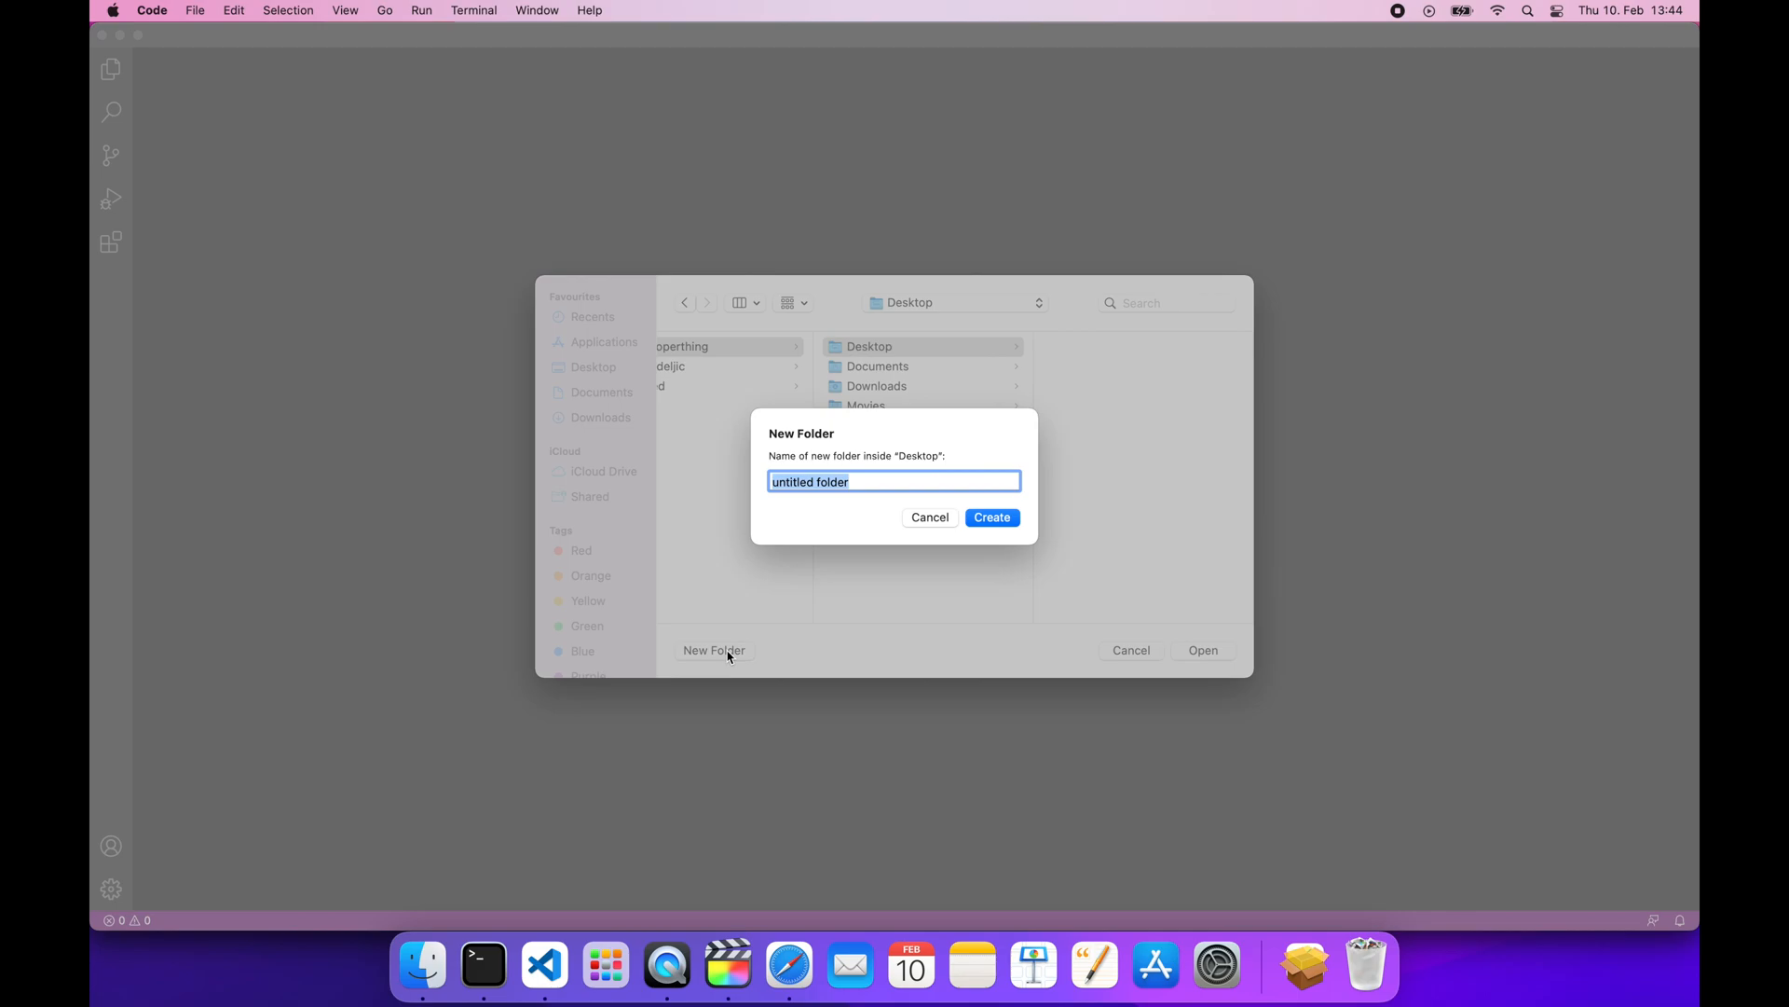
pyautogui.write('Hello-world')
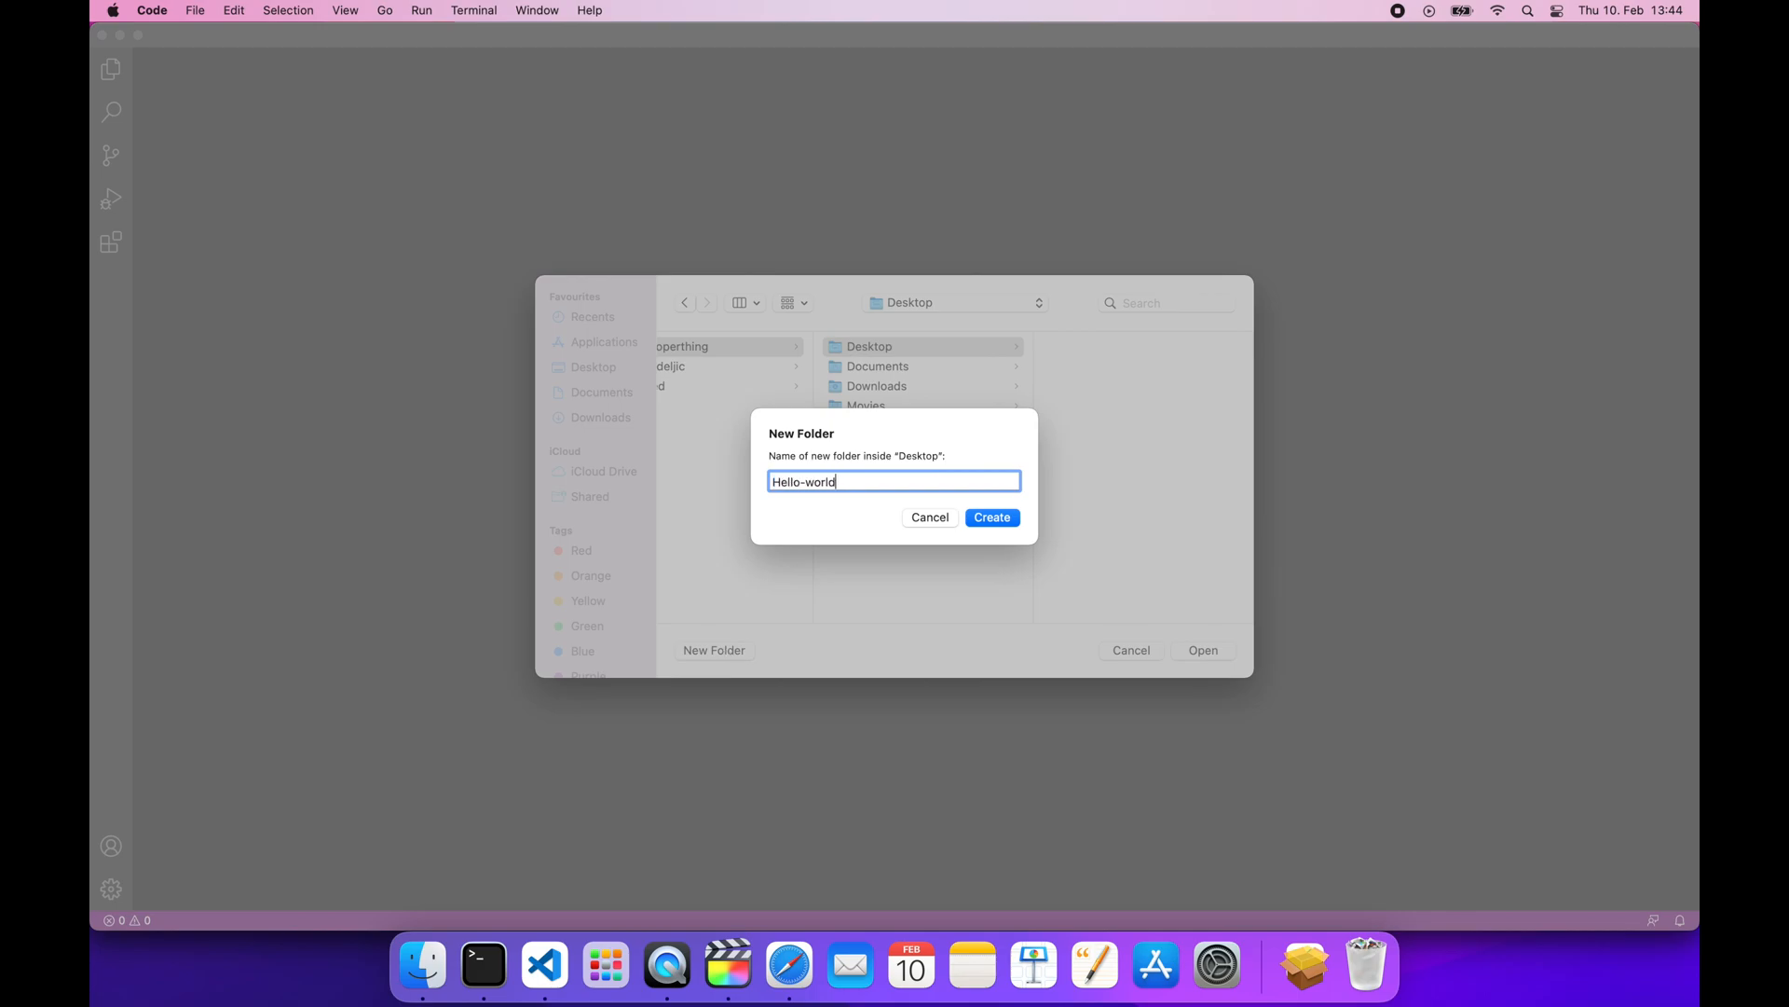
pyautogui.click(990, 516)
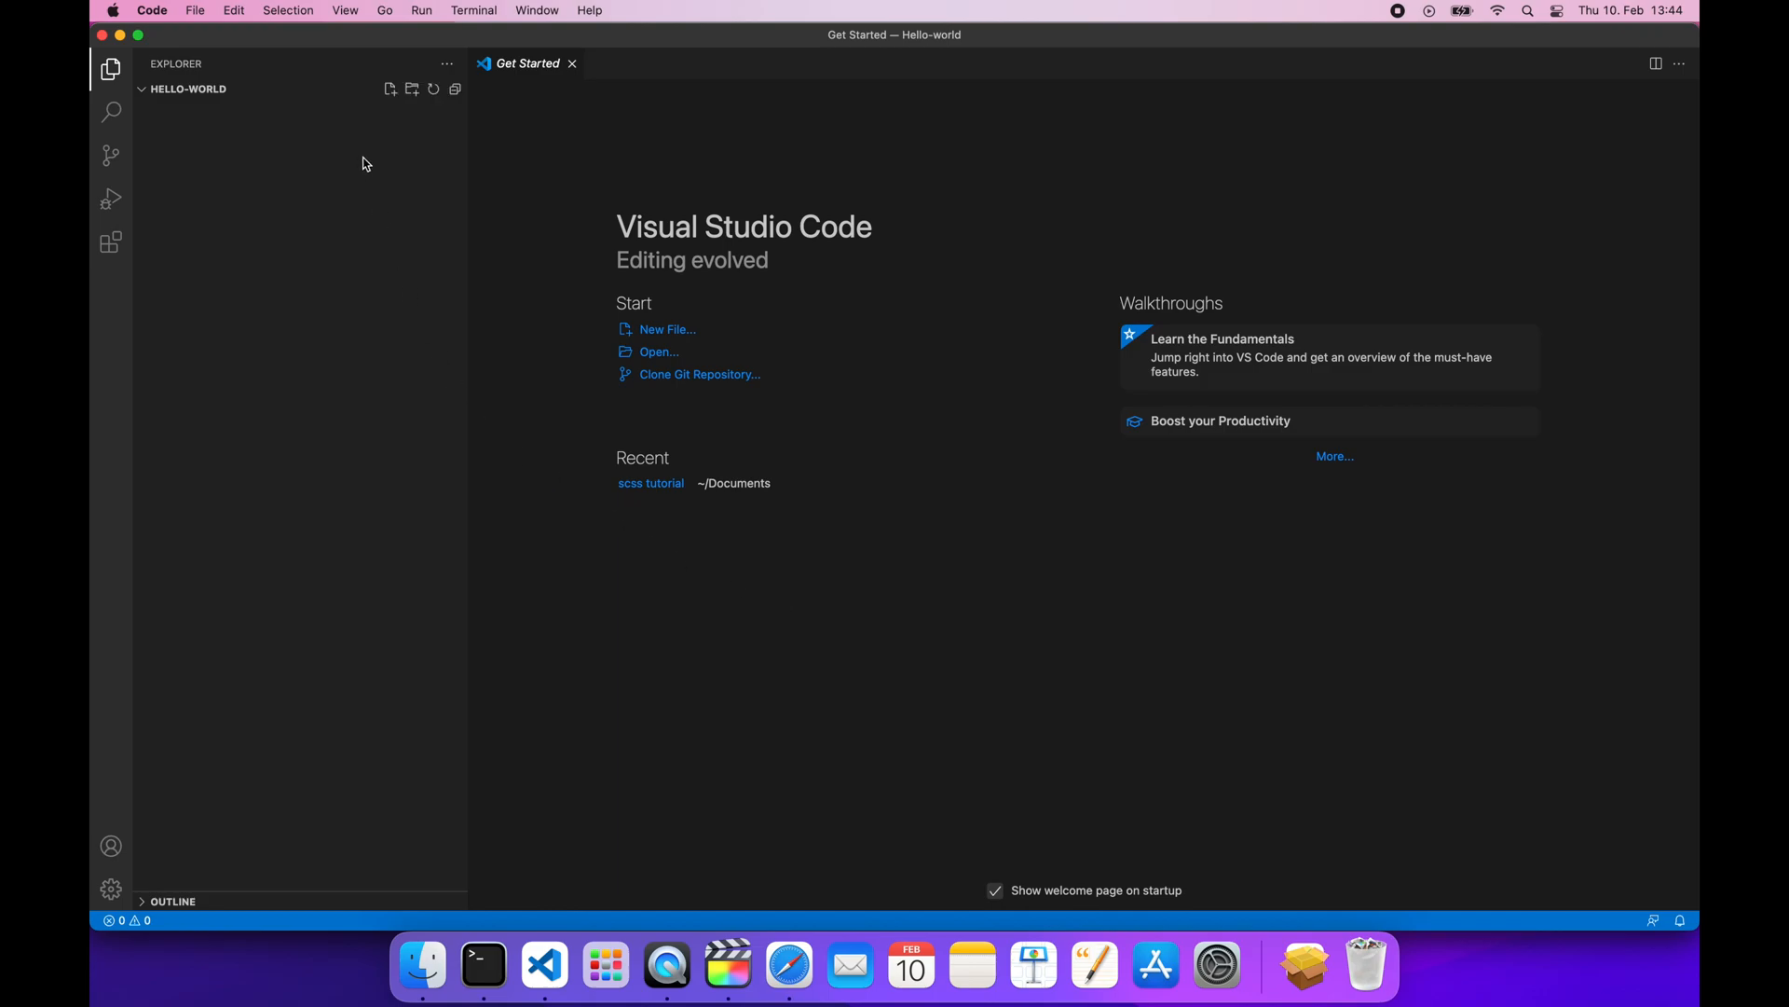
# Add a new file named index.html to the Hello-world project
pyautogui.click(390, 90)
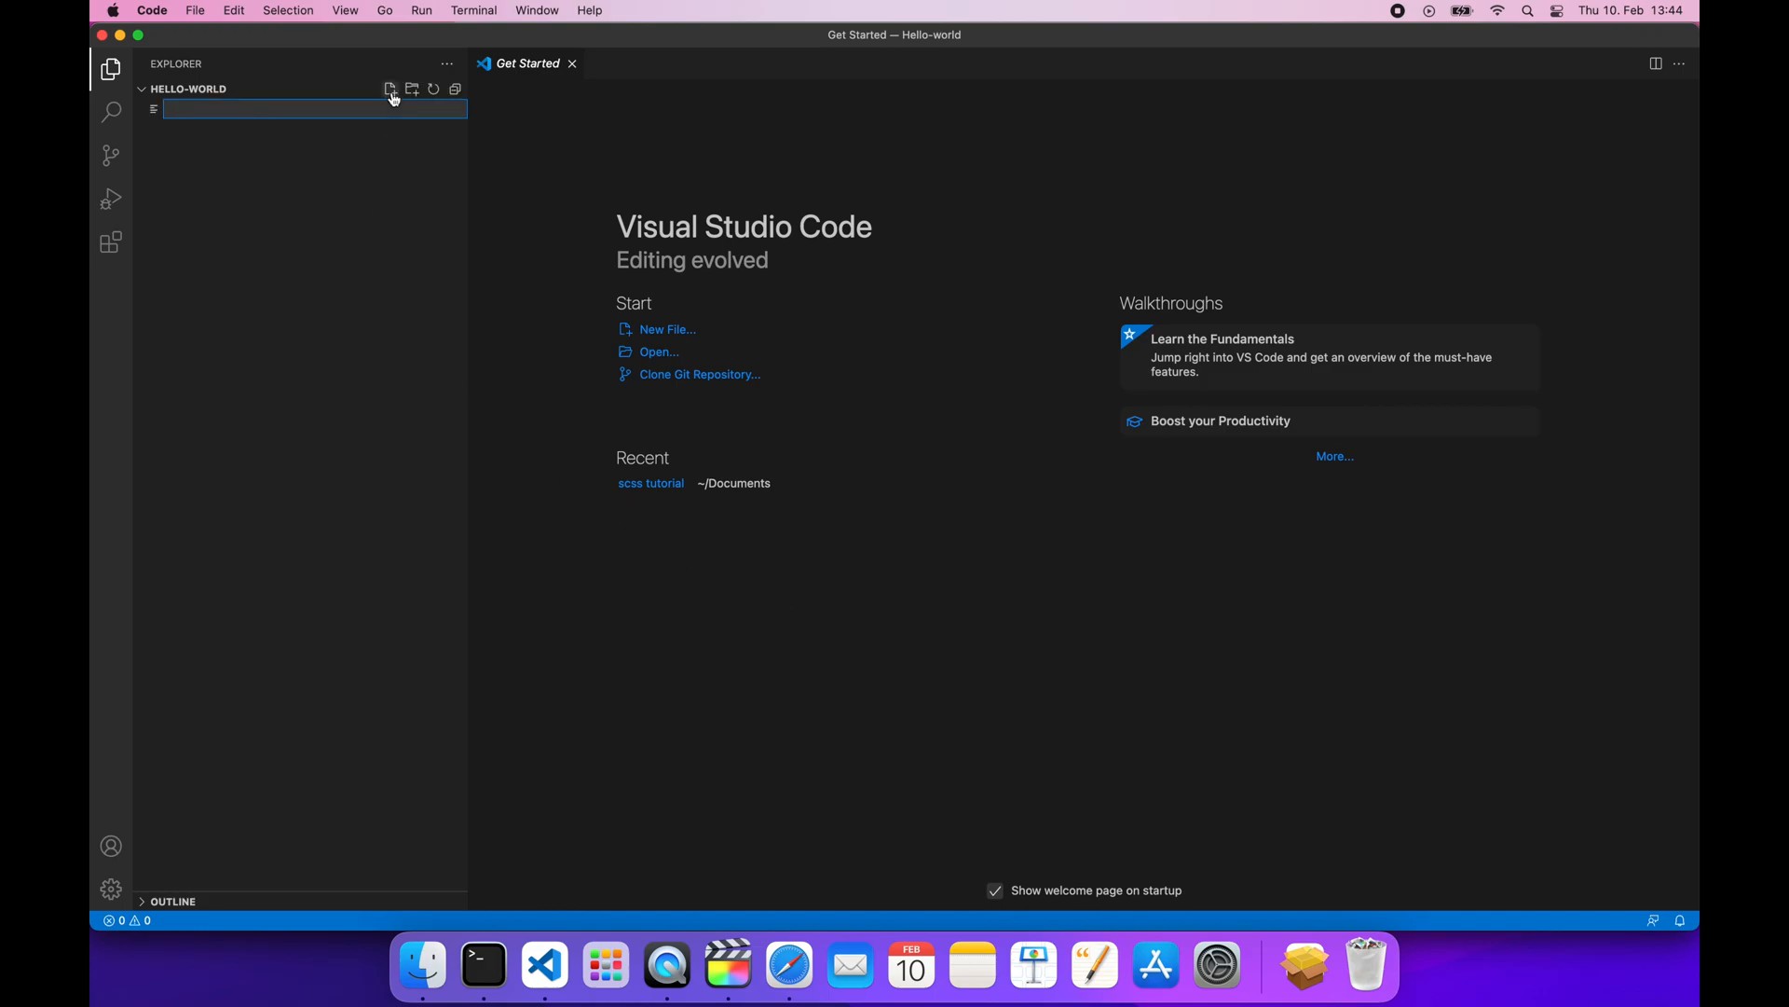
pyautogui.write('index.ht')
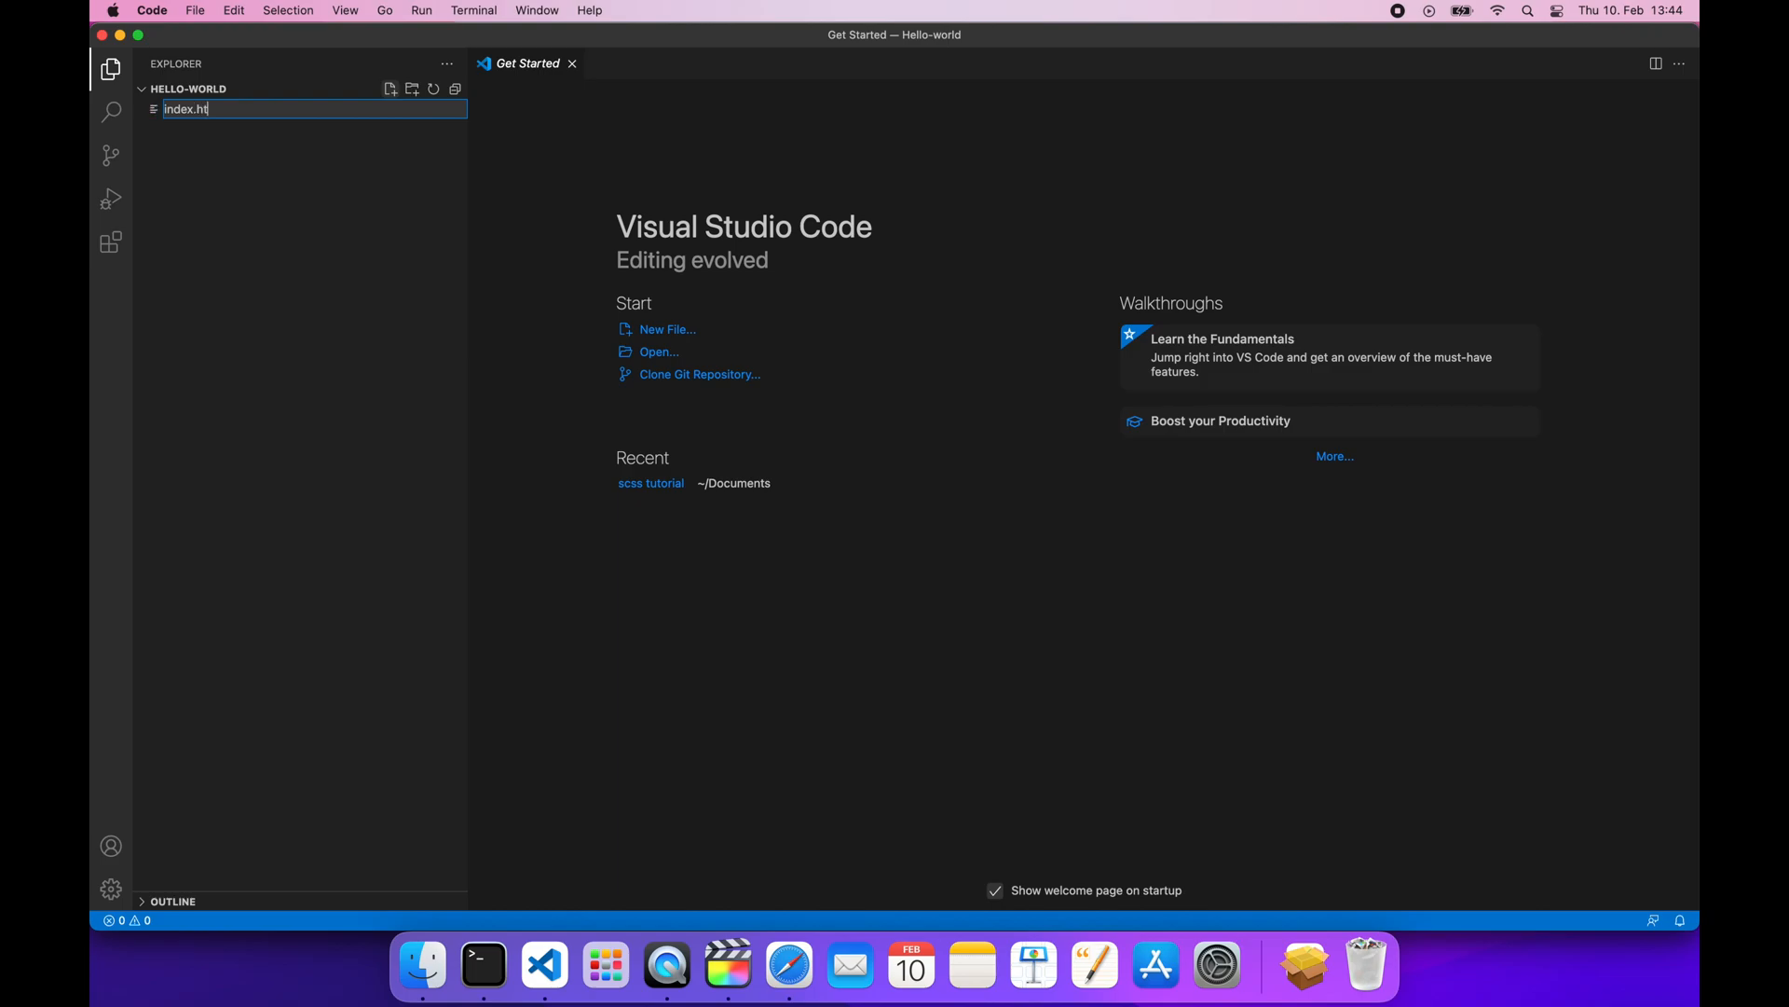
pyautogui.press('Enter')
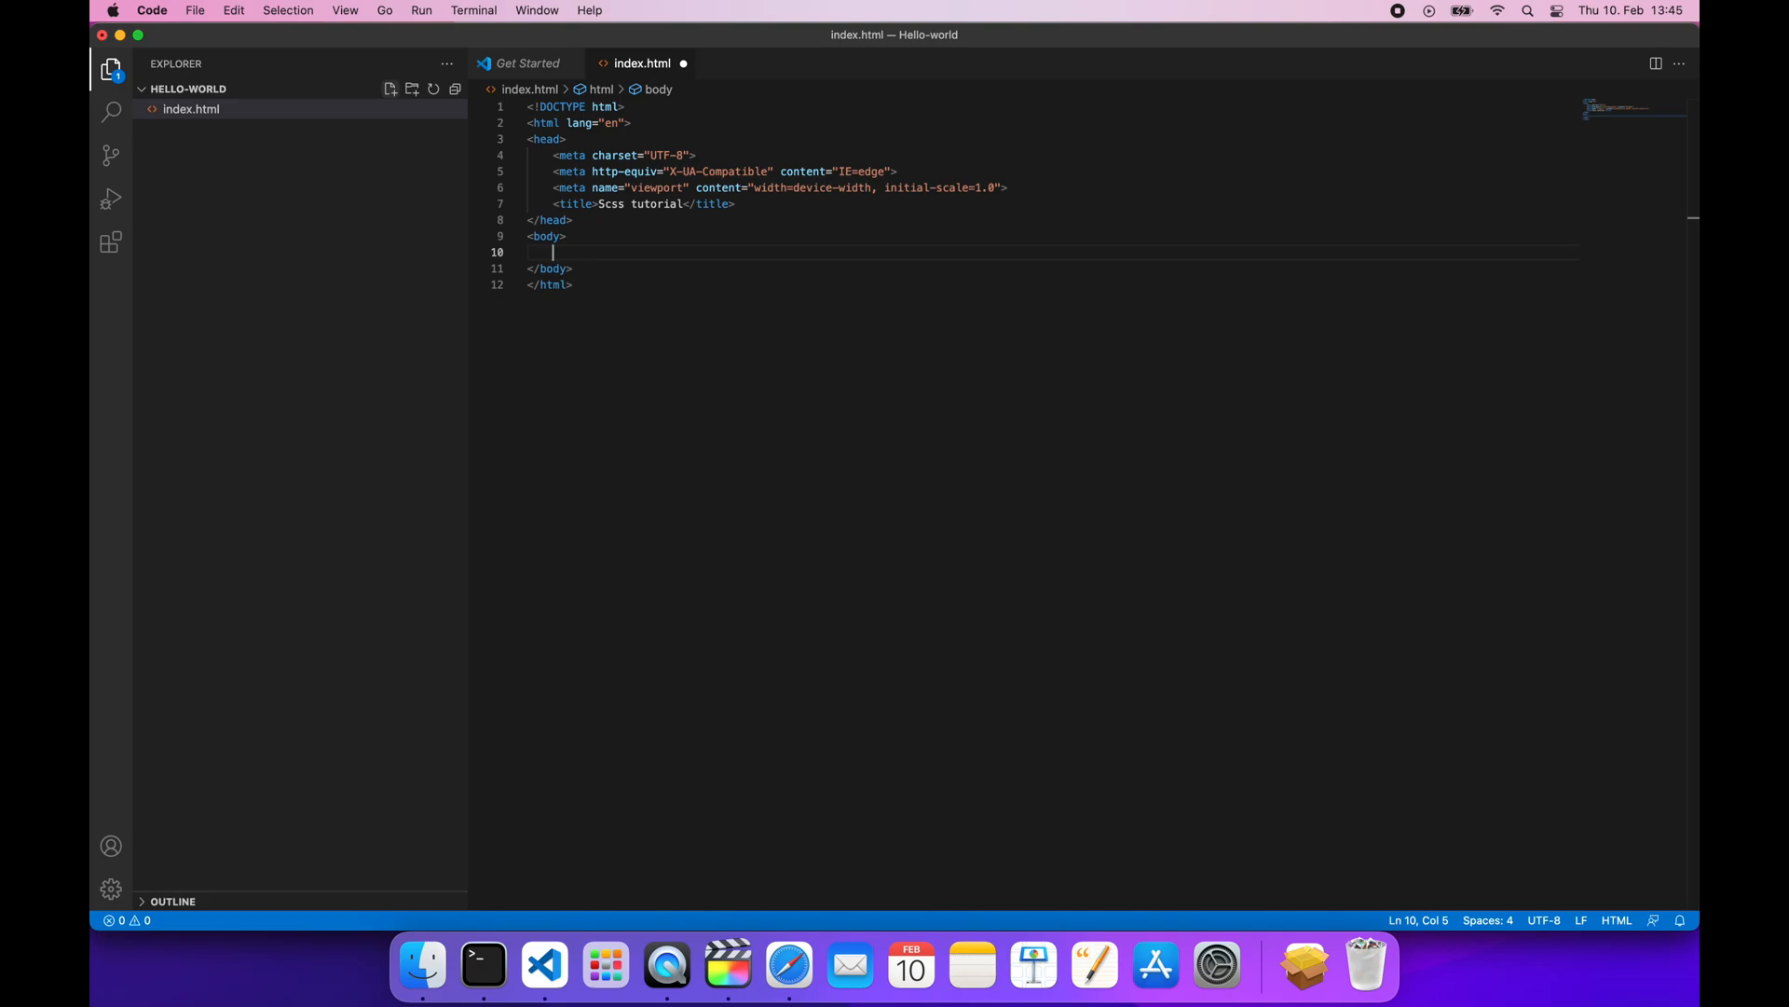
# Expand Emmet div.container and div.row into nested divs holding the Hello world! heading
pyautogui.write('div.')
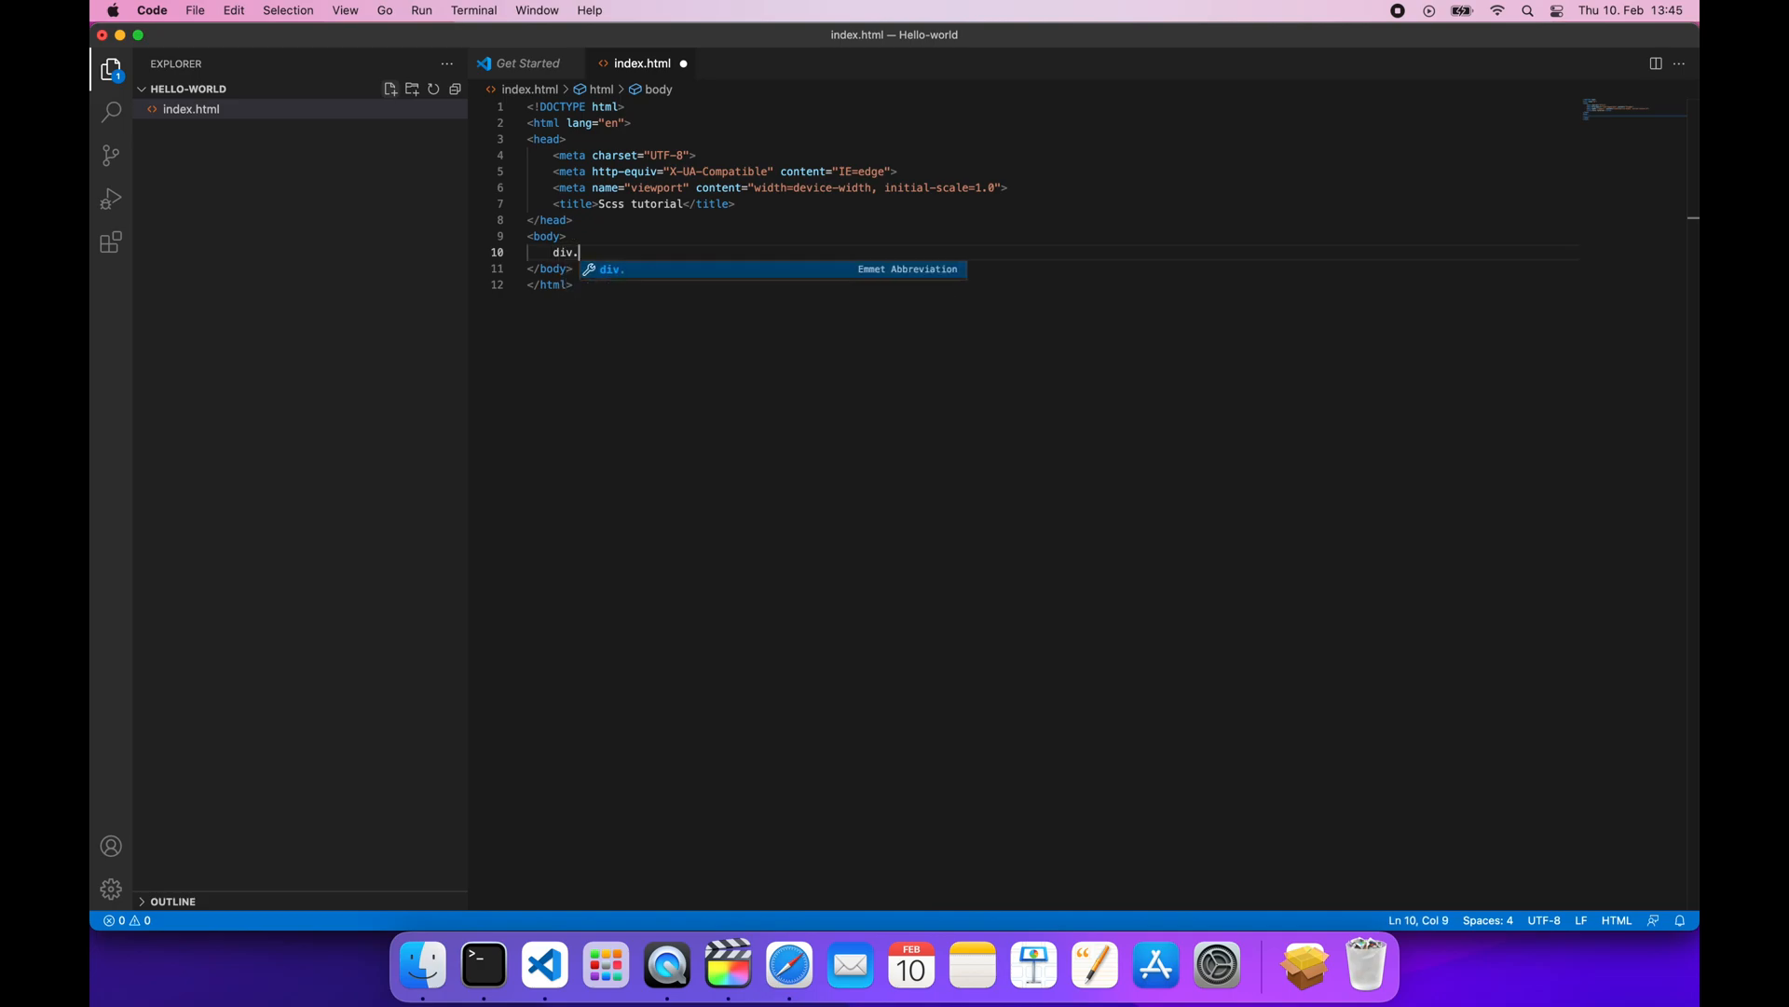
pyautogui.write('container')
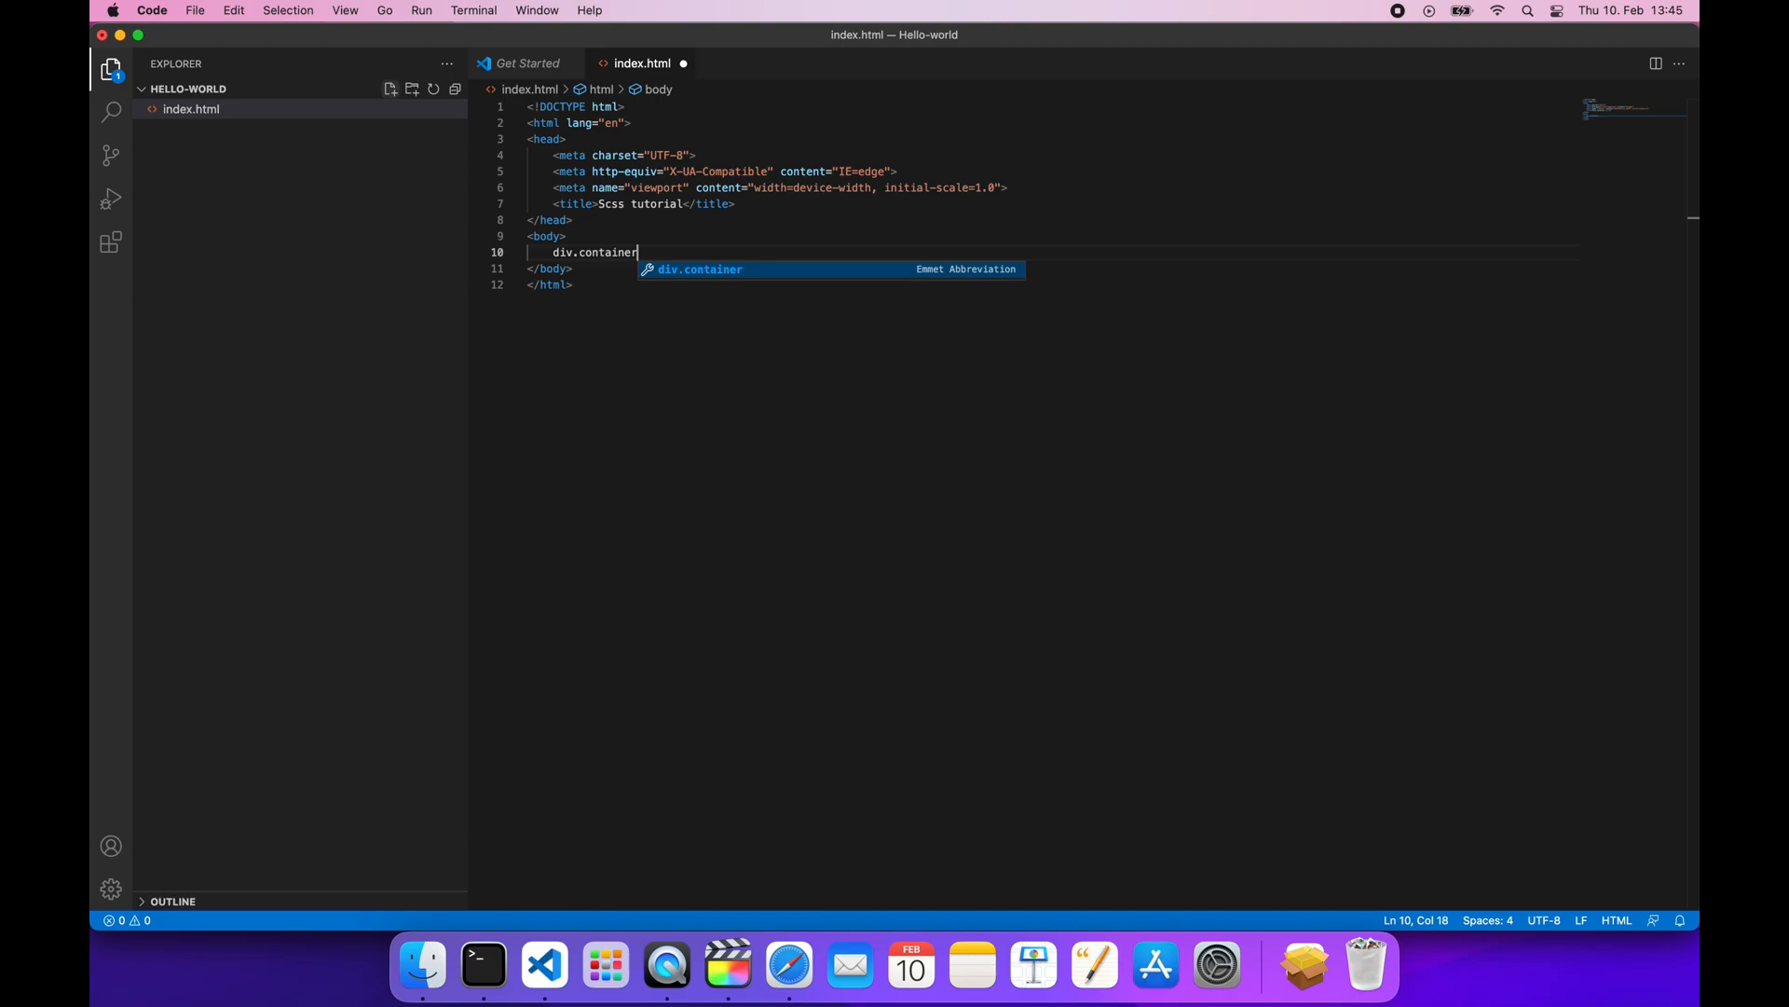
pyautogui.press('Tab')
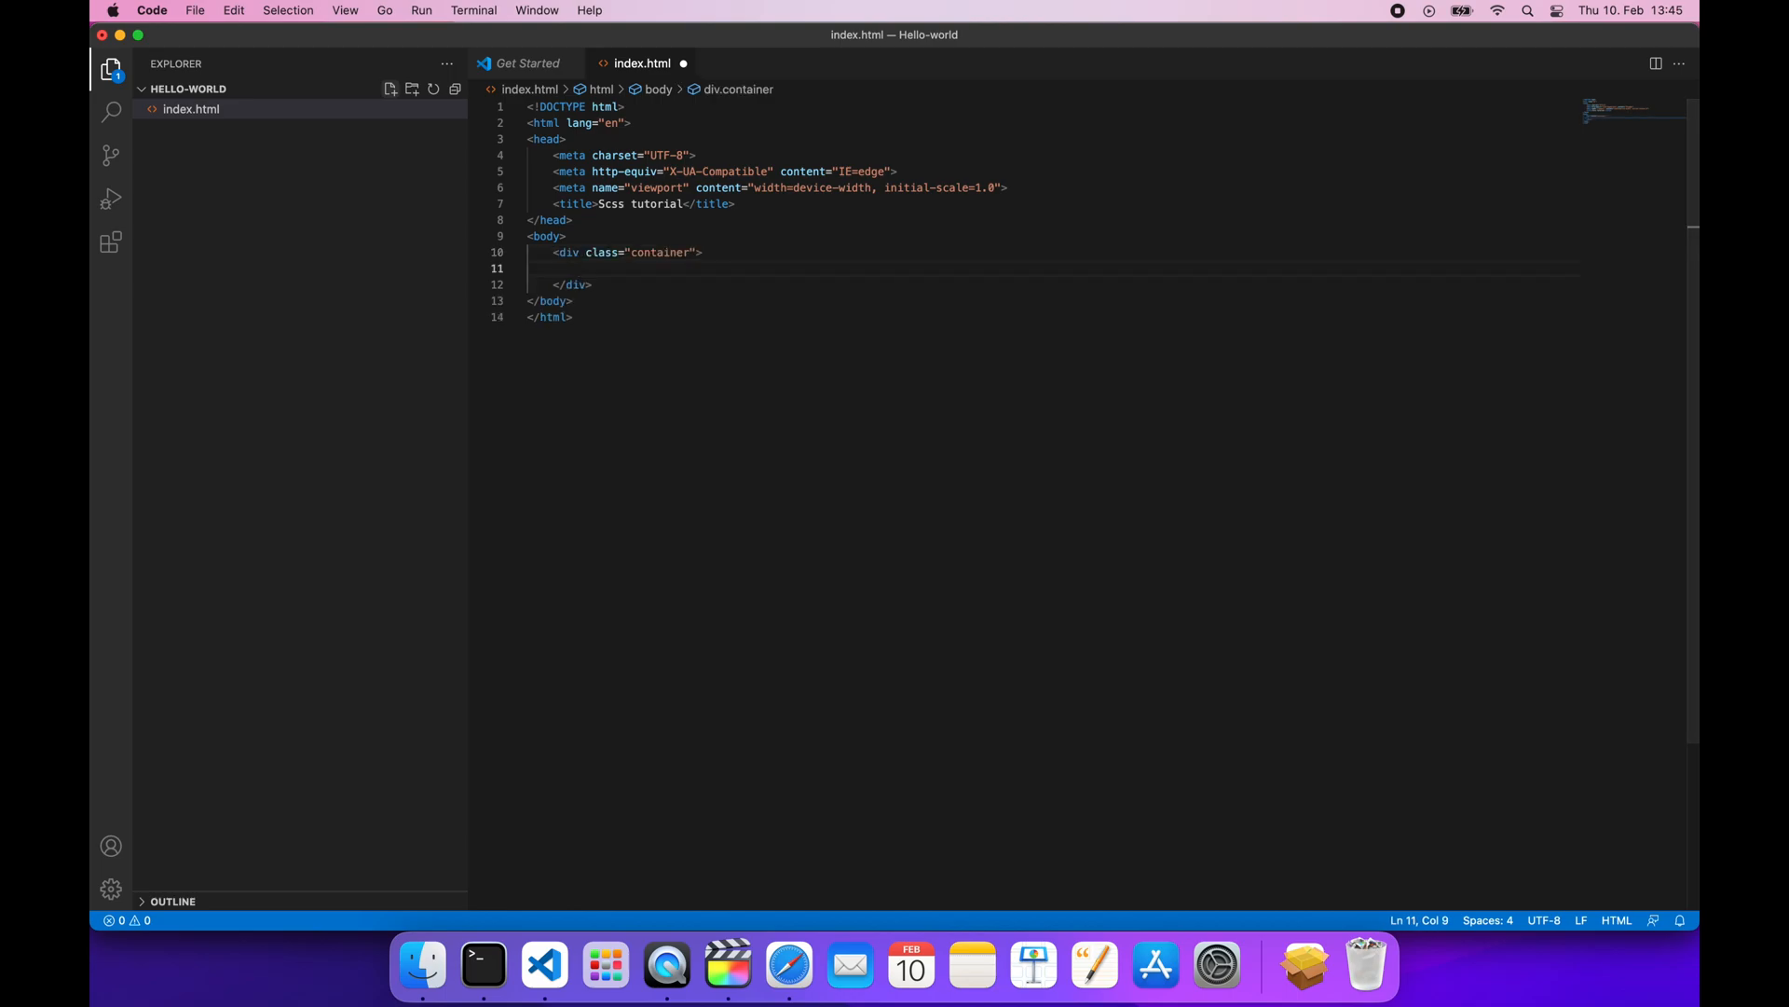
pyautogui.write('div.row')
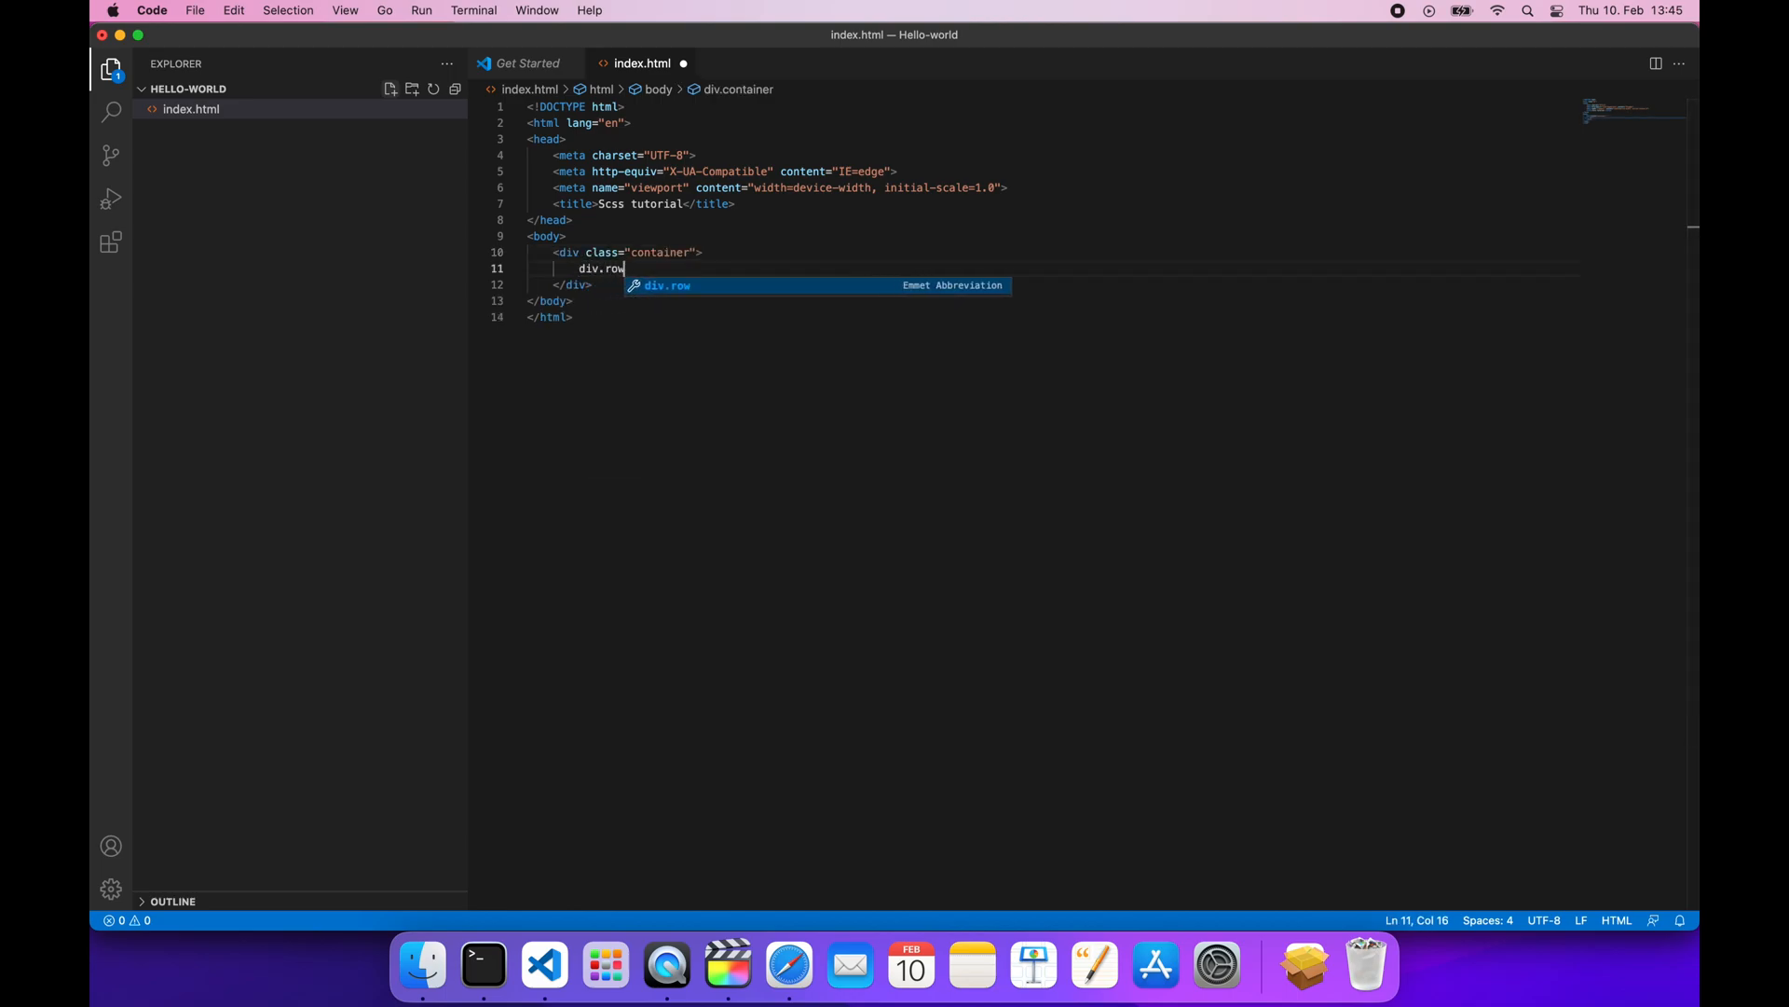
pyautogui.press('Tab')
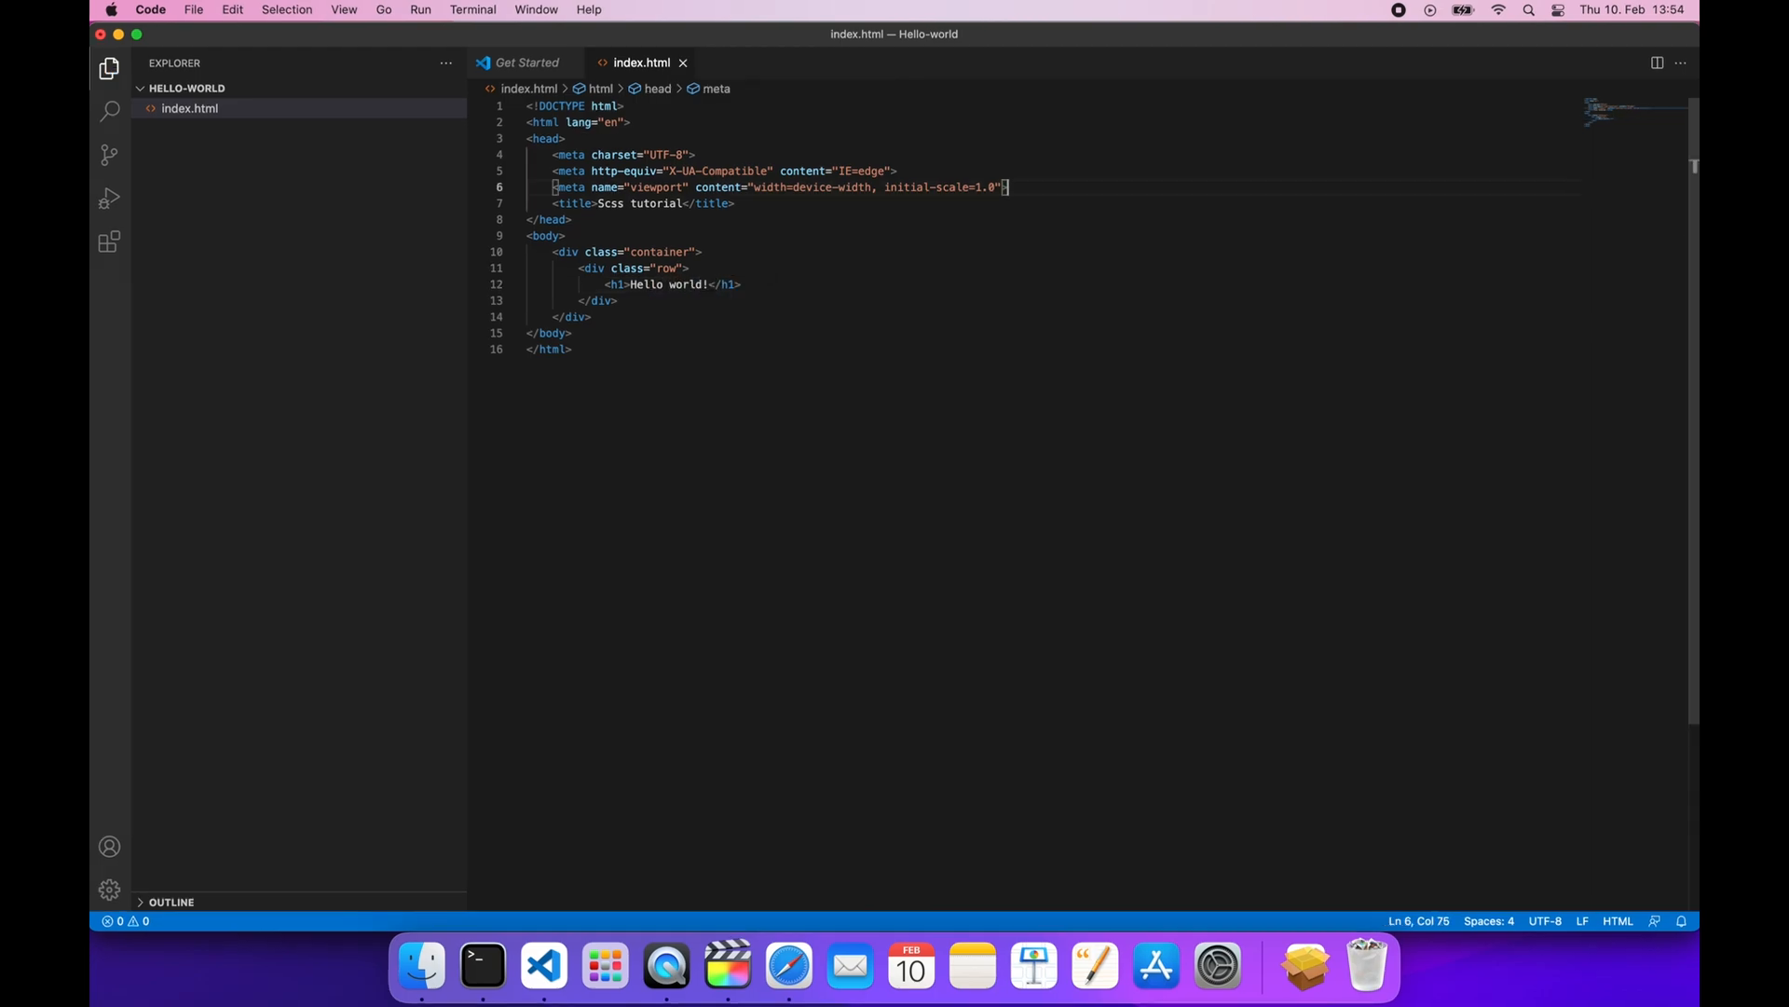
# Add a link tag in the head with rel stylesheet and href styles/style.css
pyautogui.write('link rel="stylesheet" href="styles">')
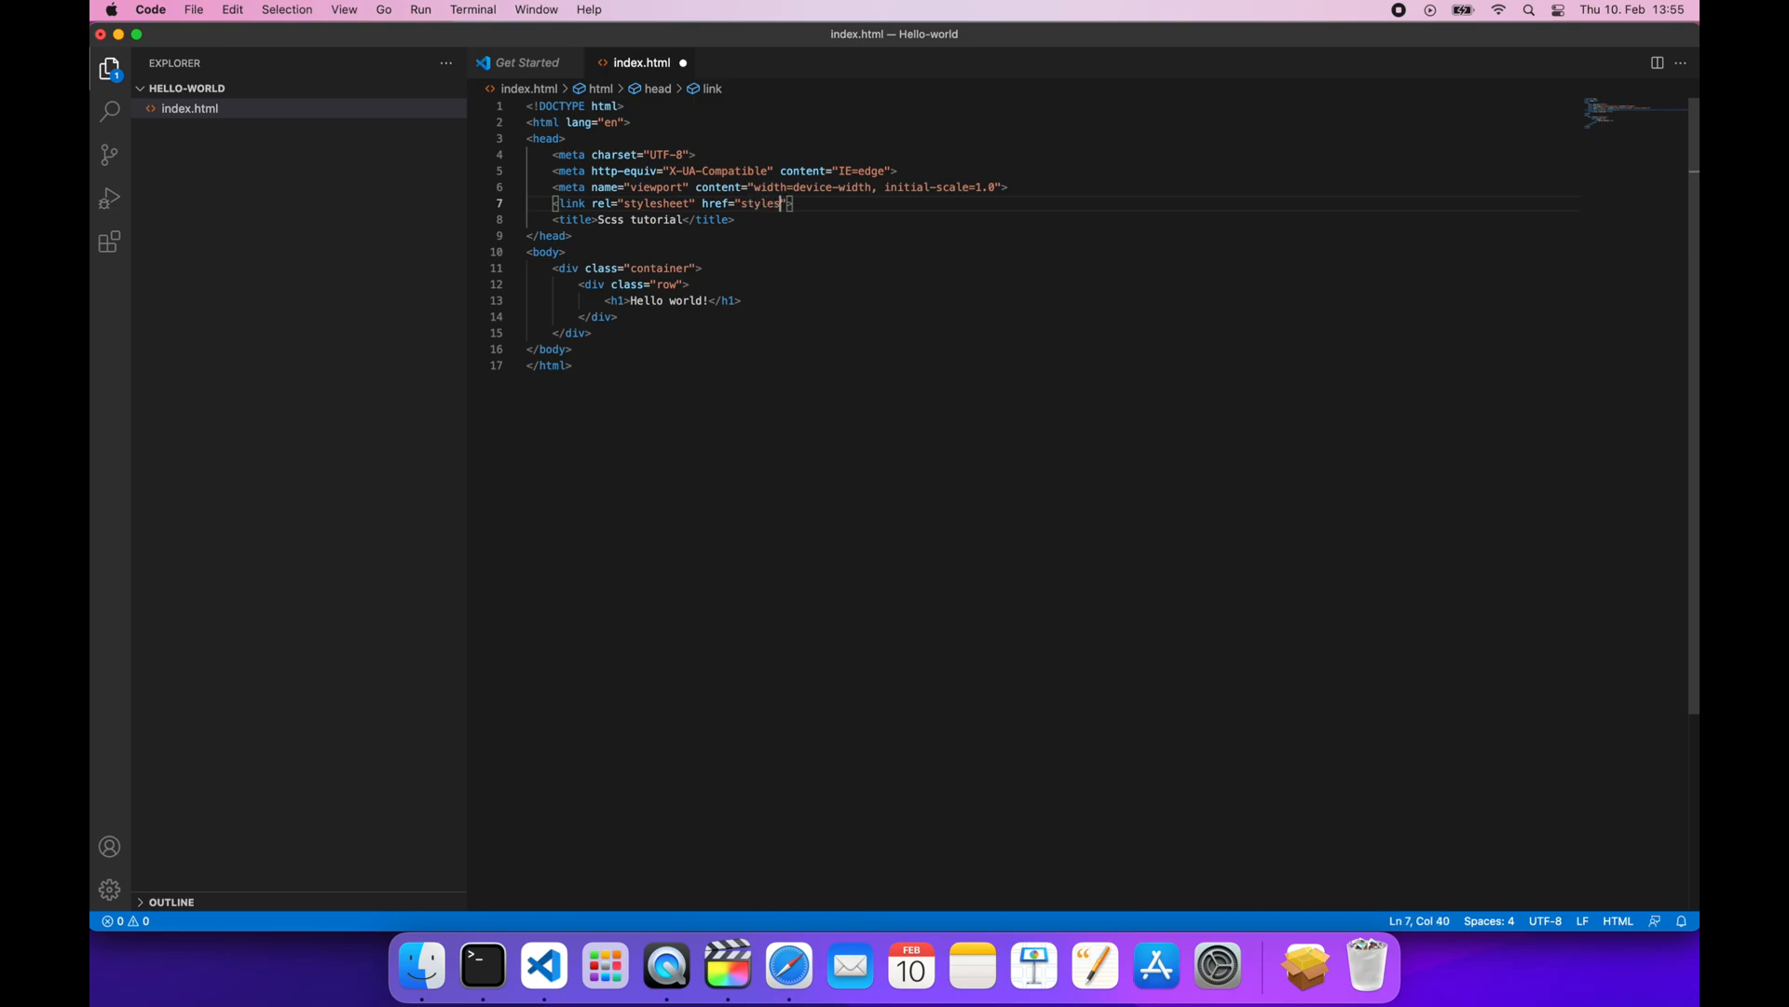
pyautogui.write('/style.css')
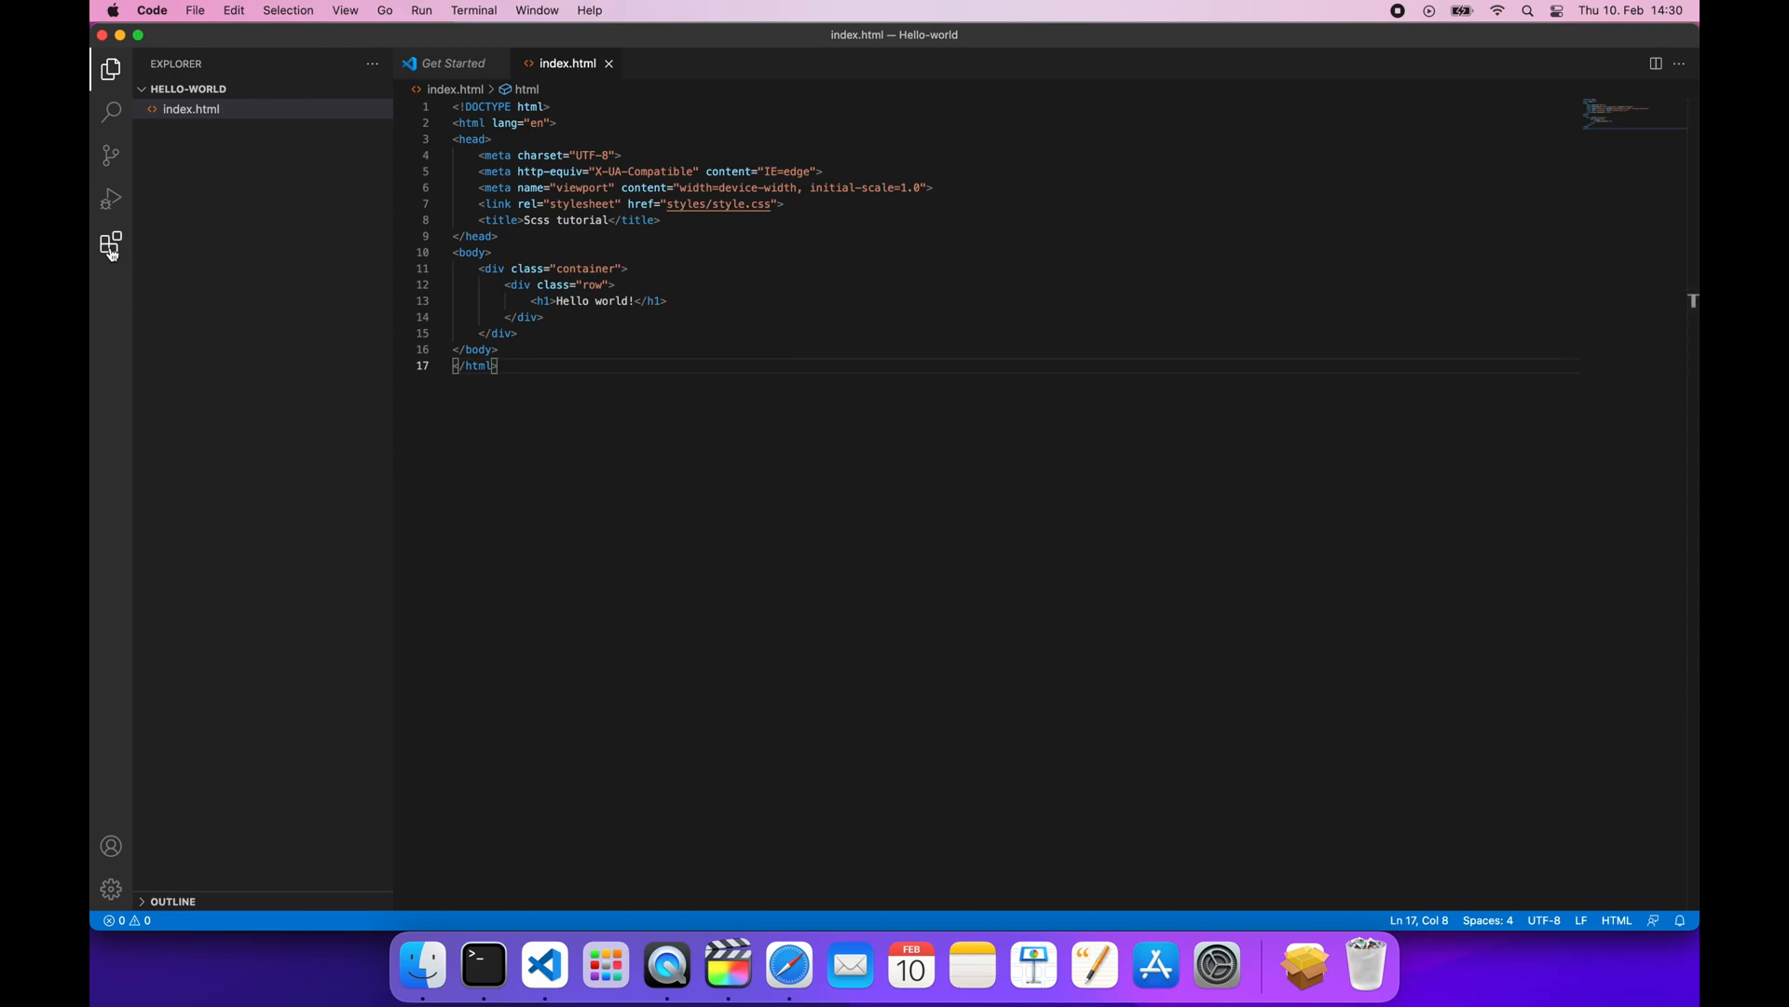
# Search the marketplace for "live server", install Live Server and return to index.html
pyautogui.click(110, 244)
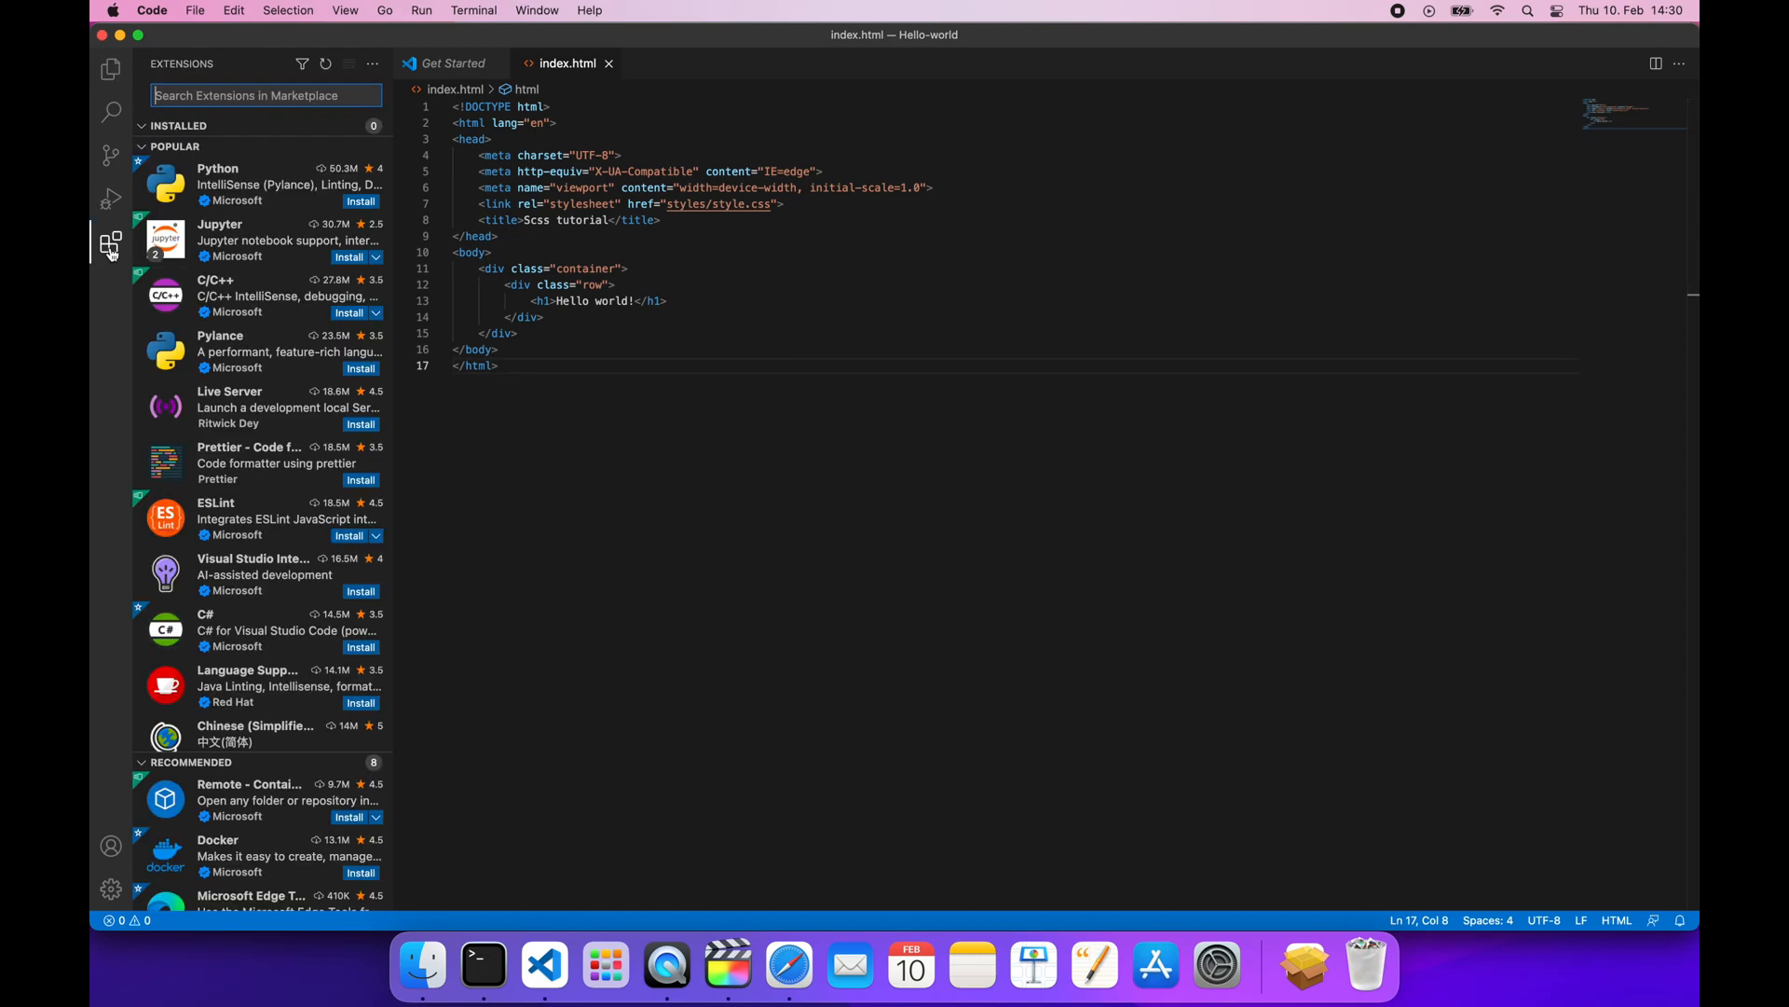
pyautogui.write('live server')
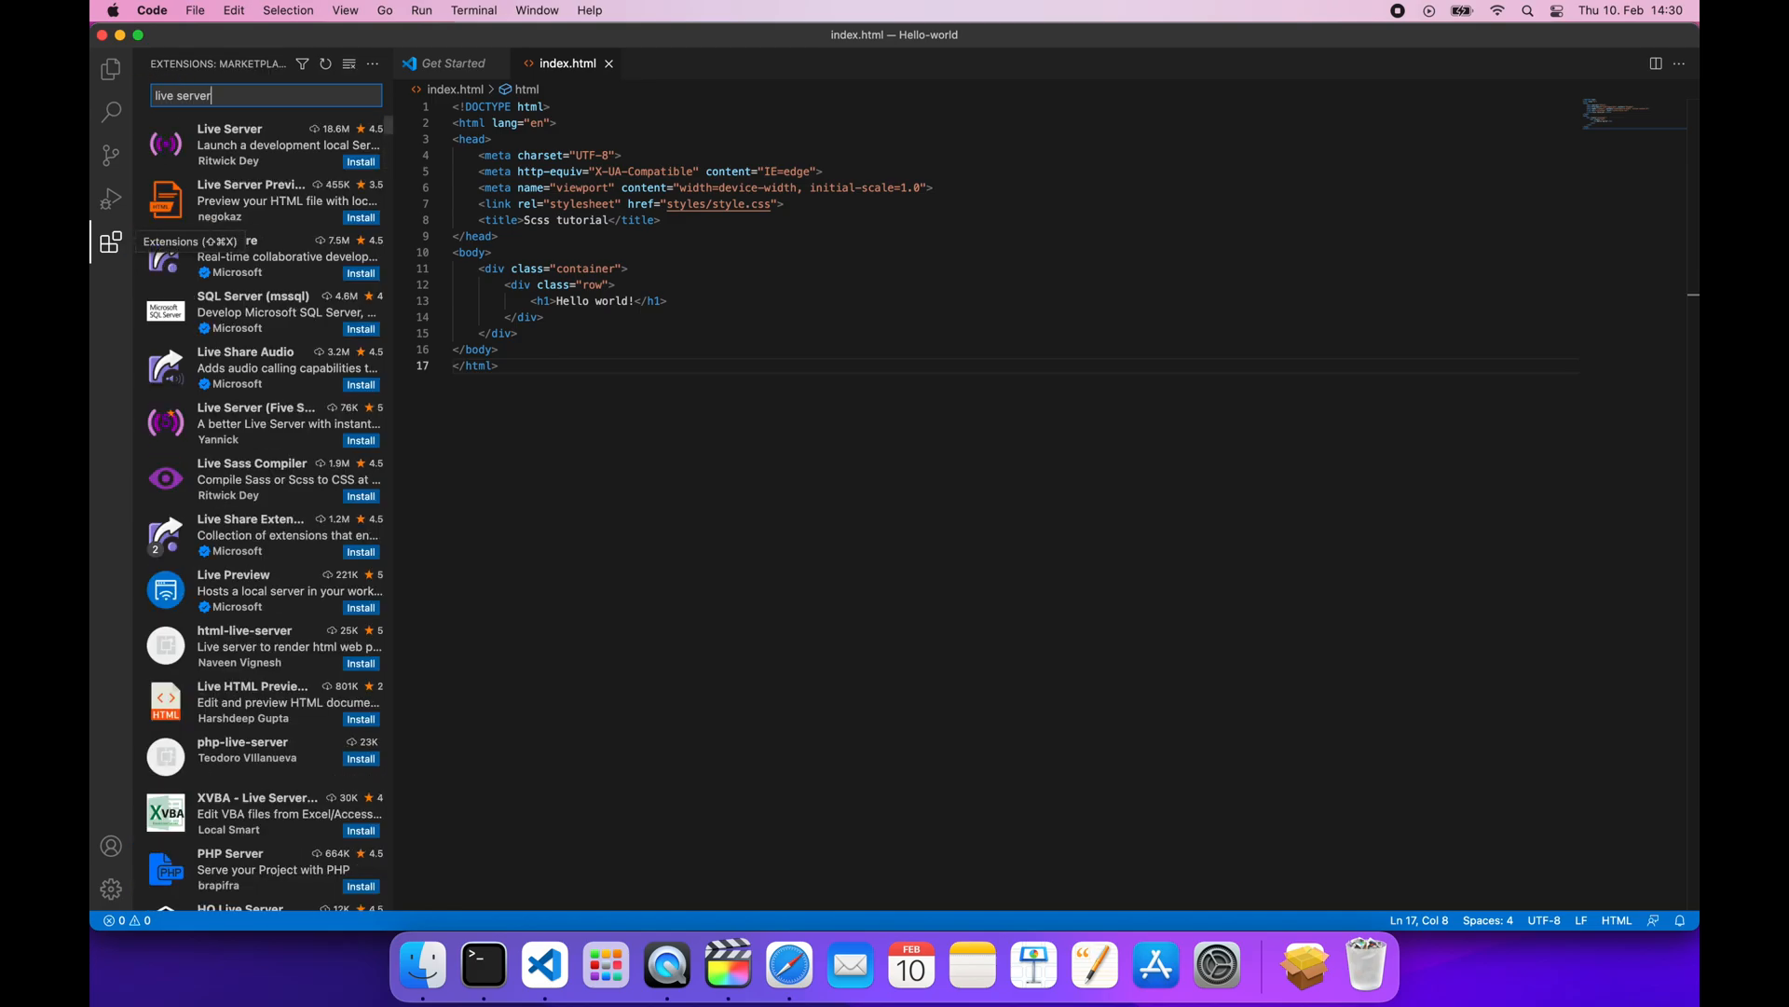
pyautogui.click(263, 144)
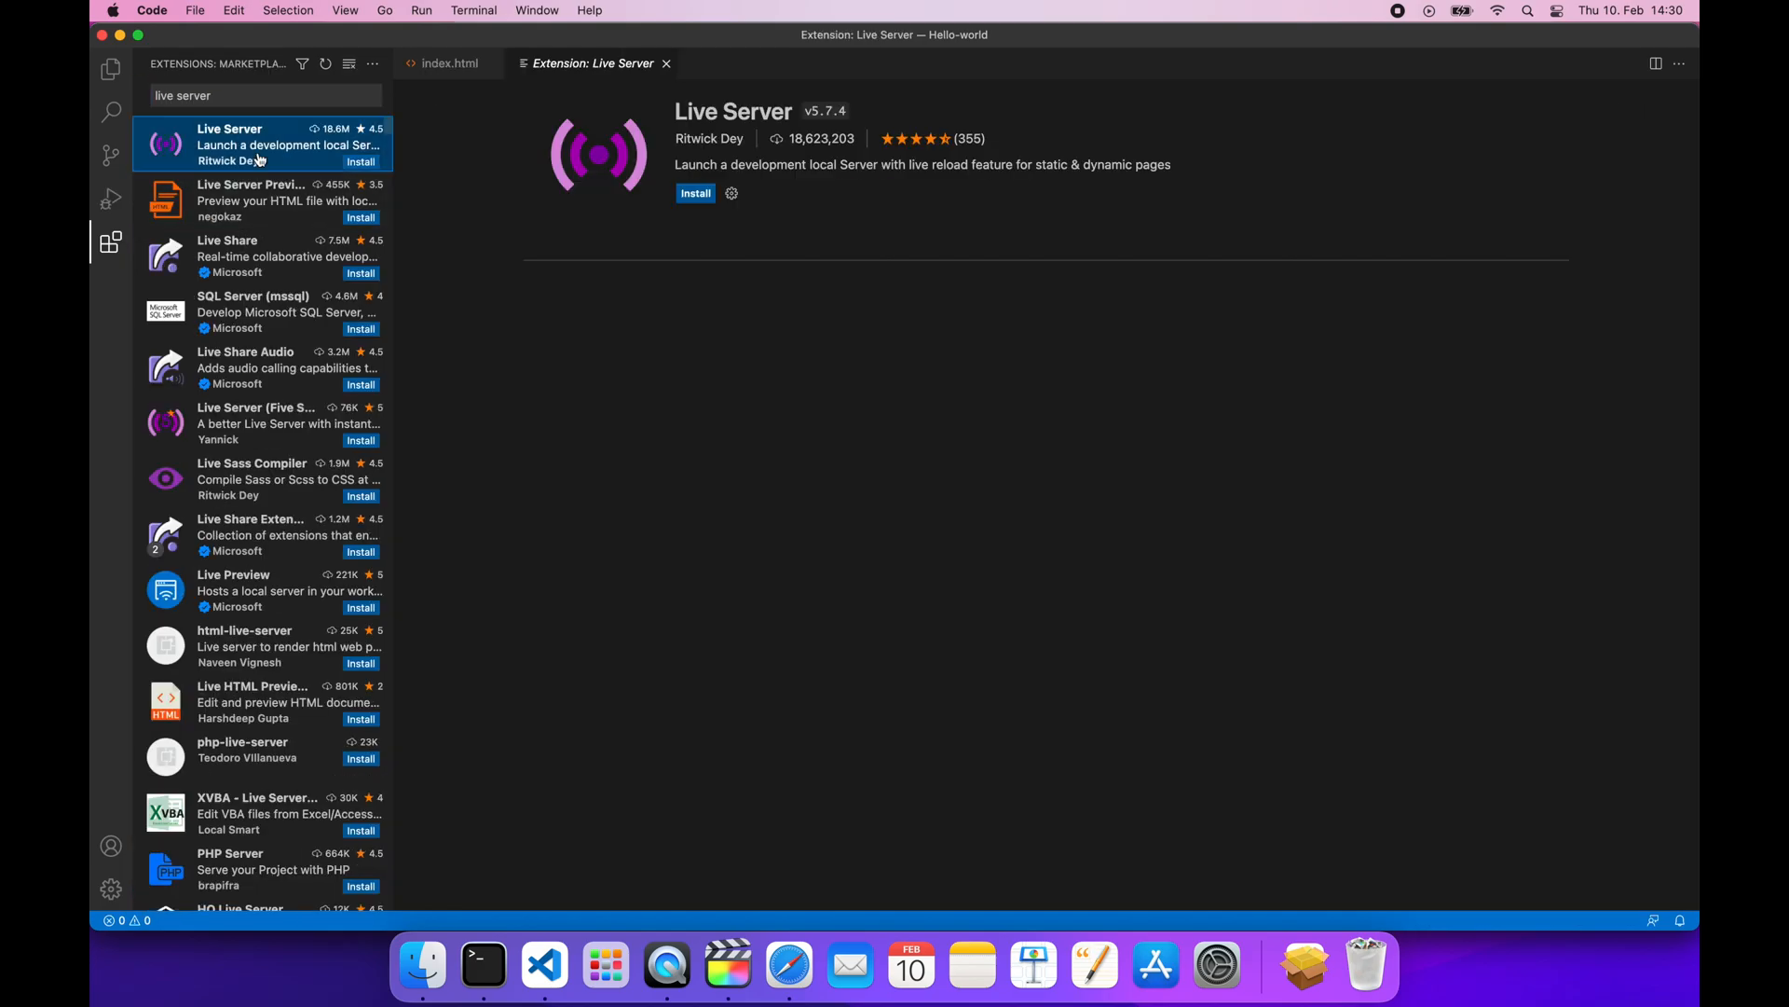
pyautogui.click(695, 192)
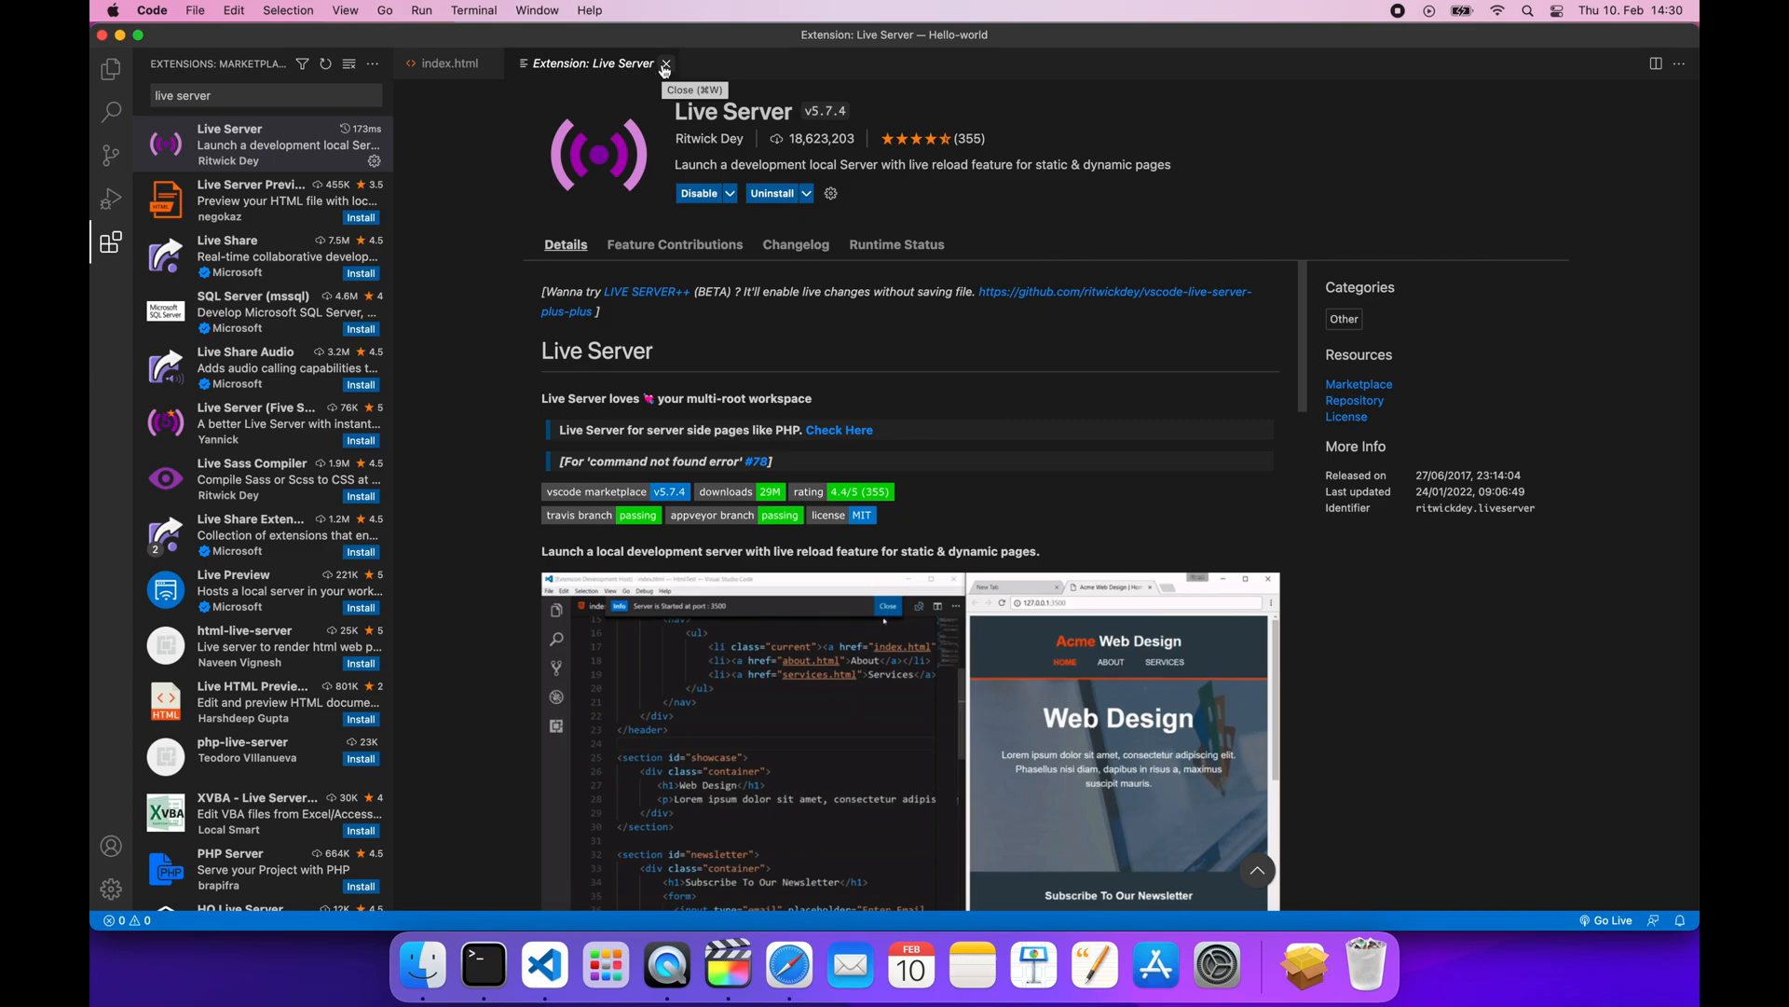
pyautogui.click(666, 64)
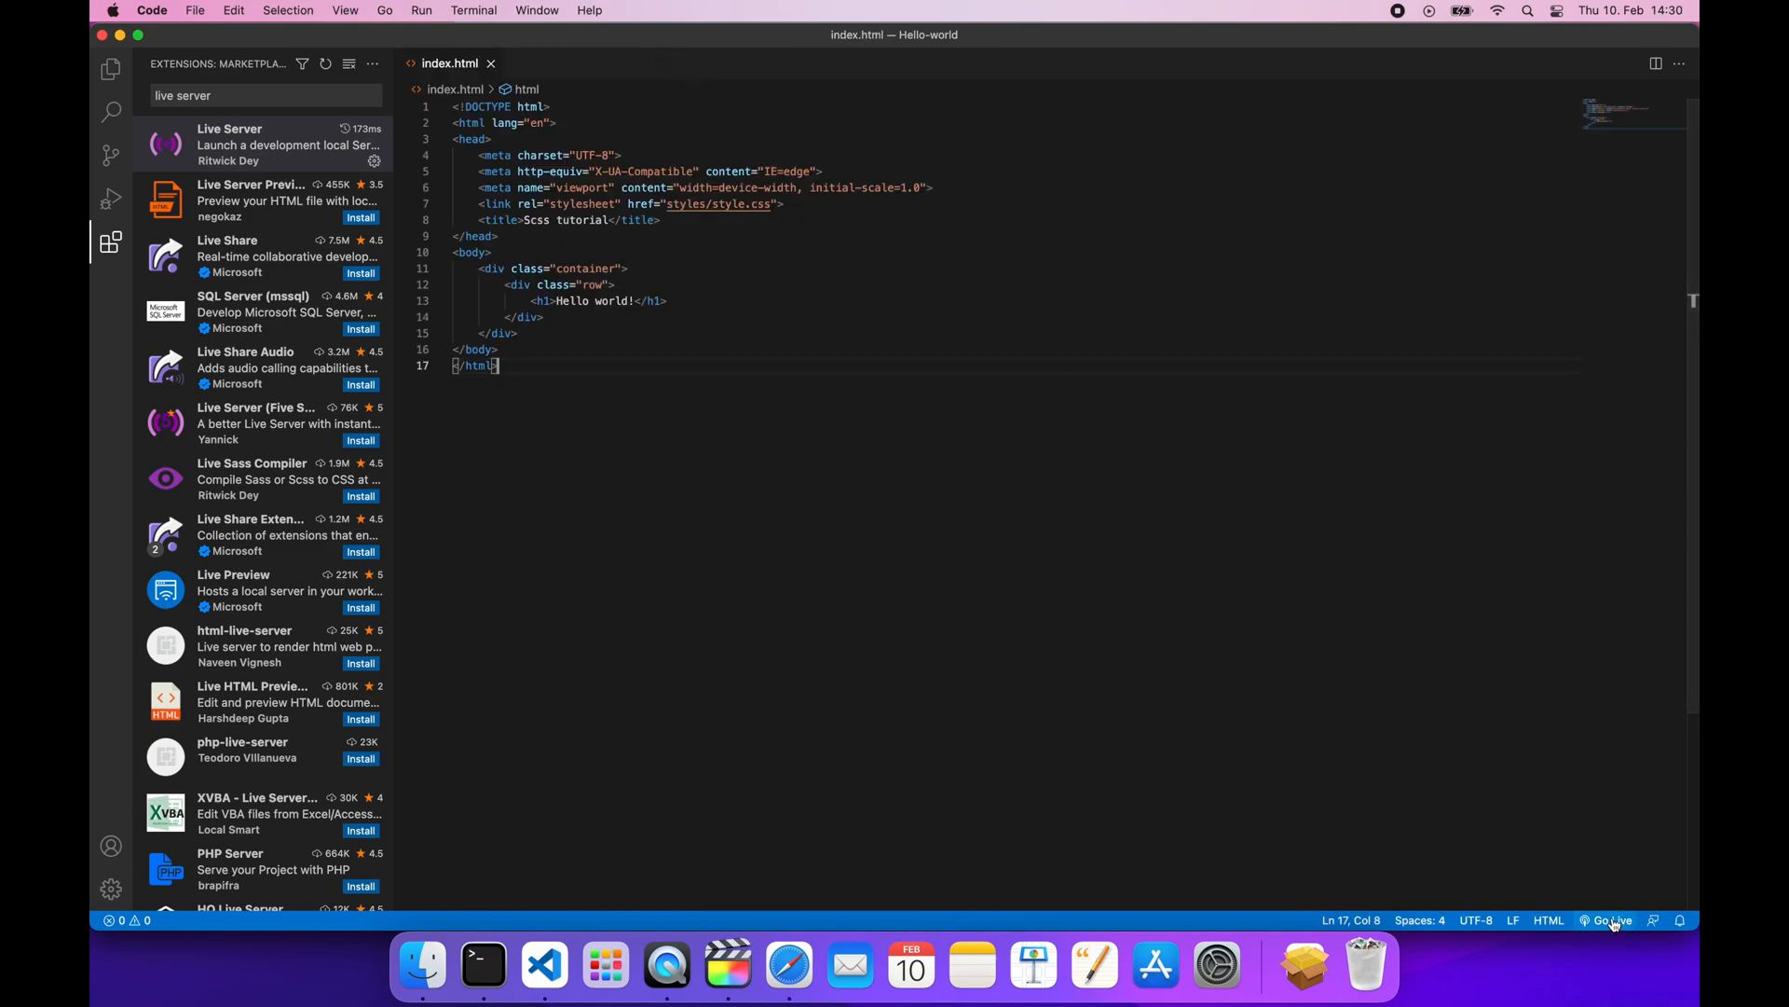
pyautogui.moveTo(1612, 919)
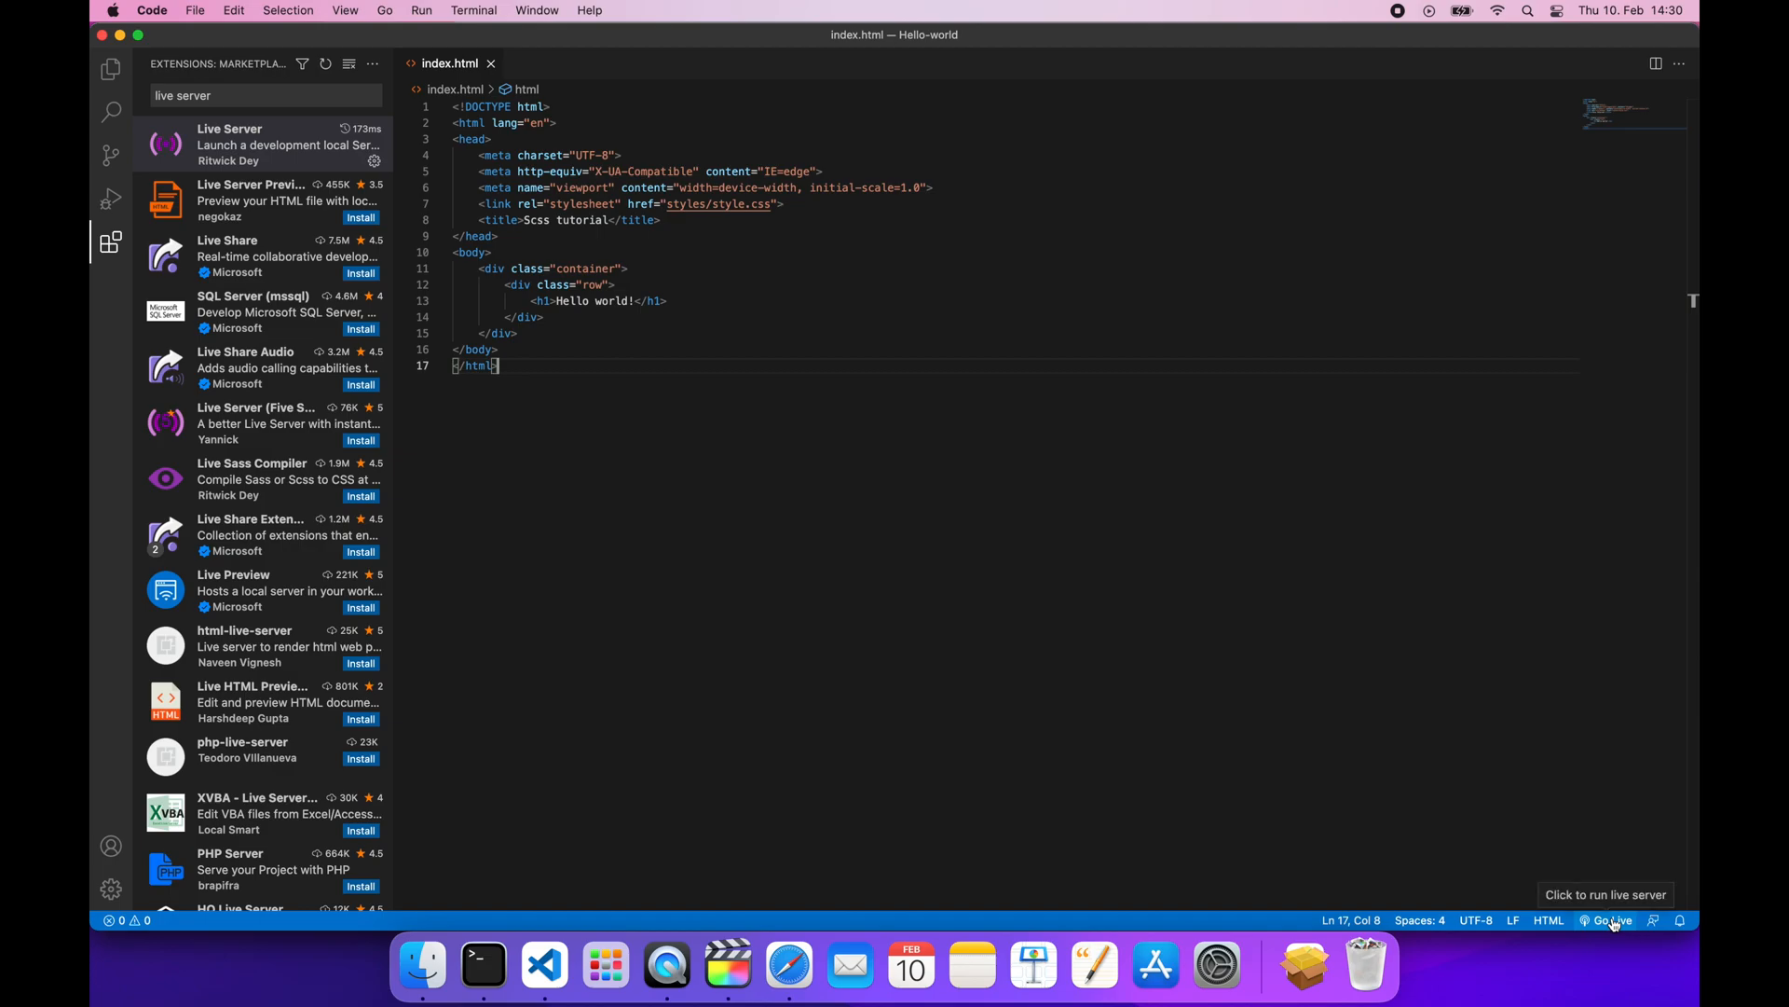
# Go Live so Safari shows the Hello world! page from 127.0.0.1, then return to the editor
pyautogui.click(1610, 919)
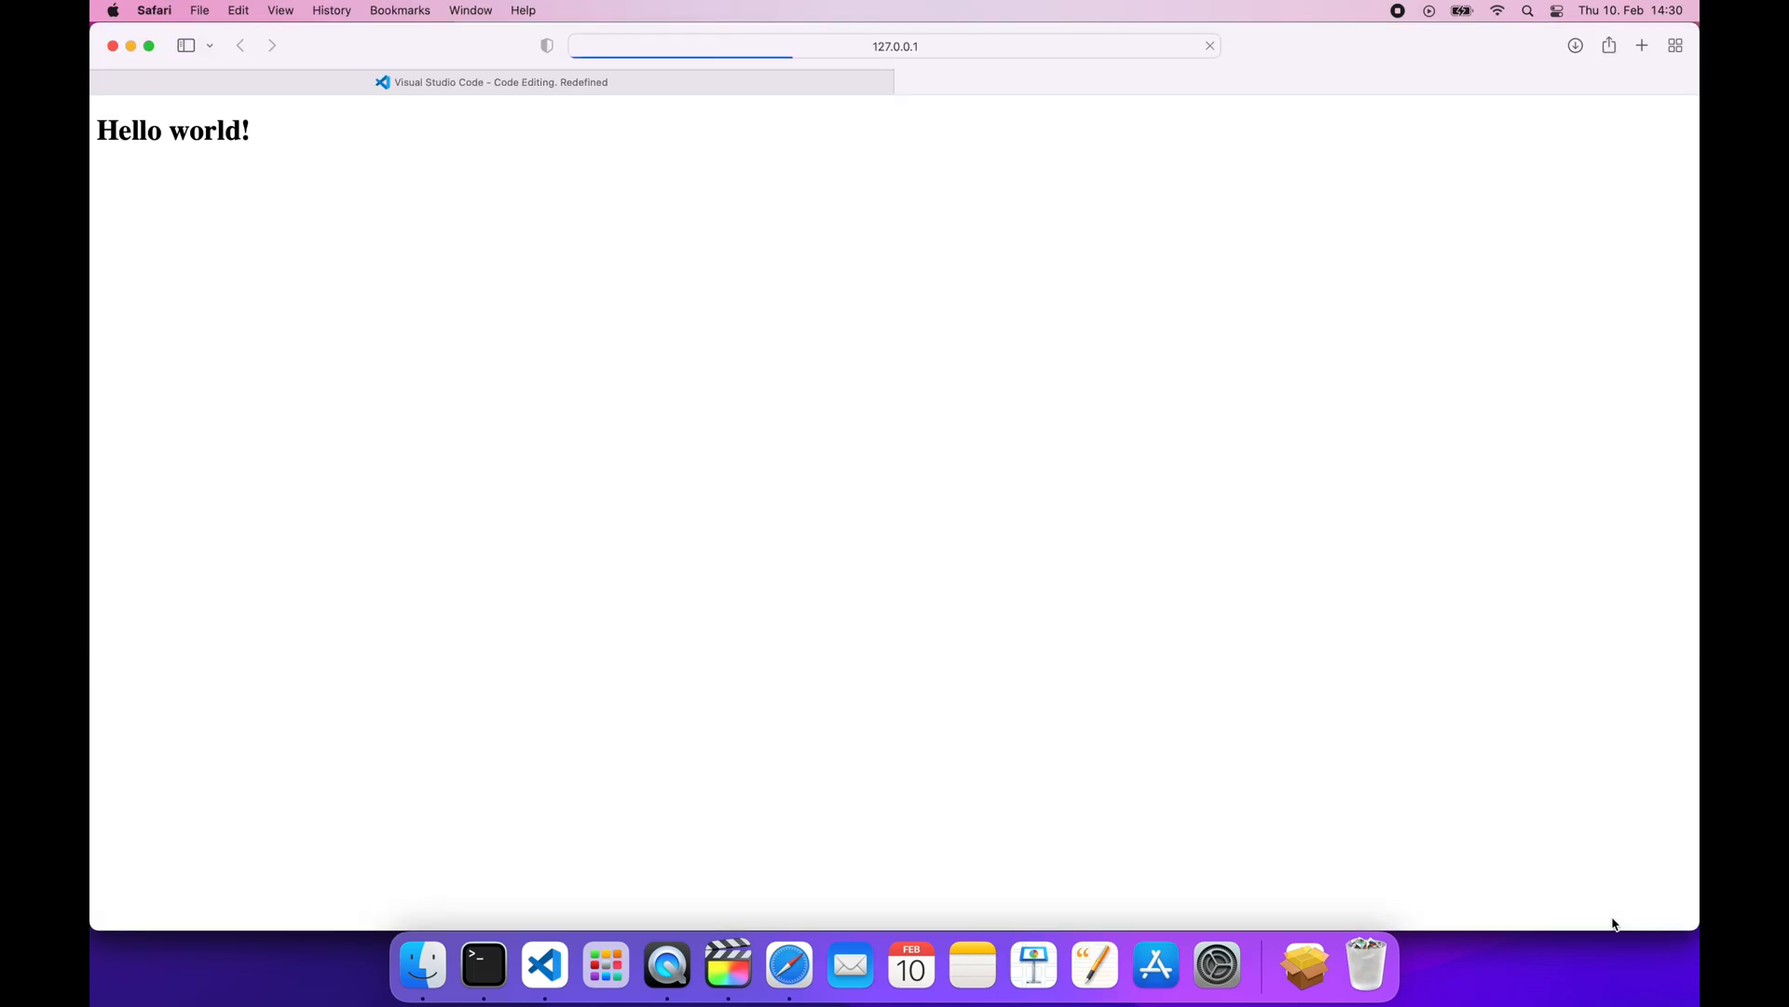
pyautogui.click(543, 967)
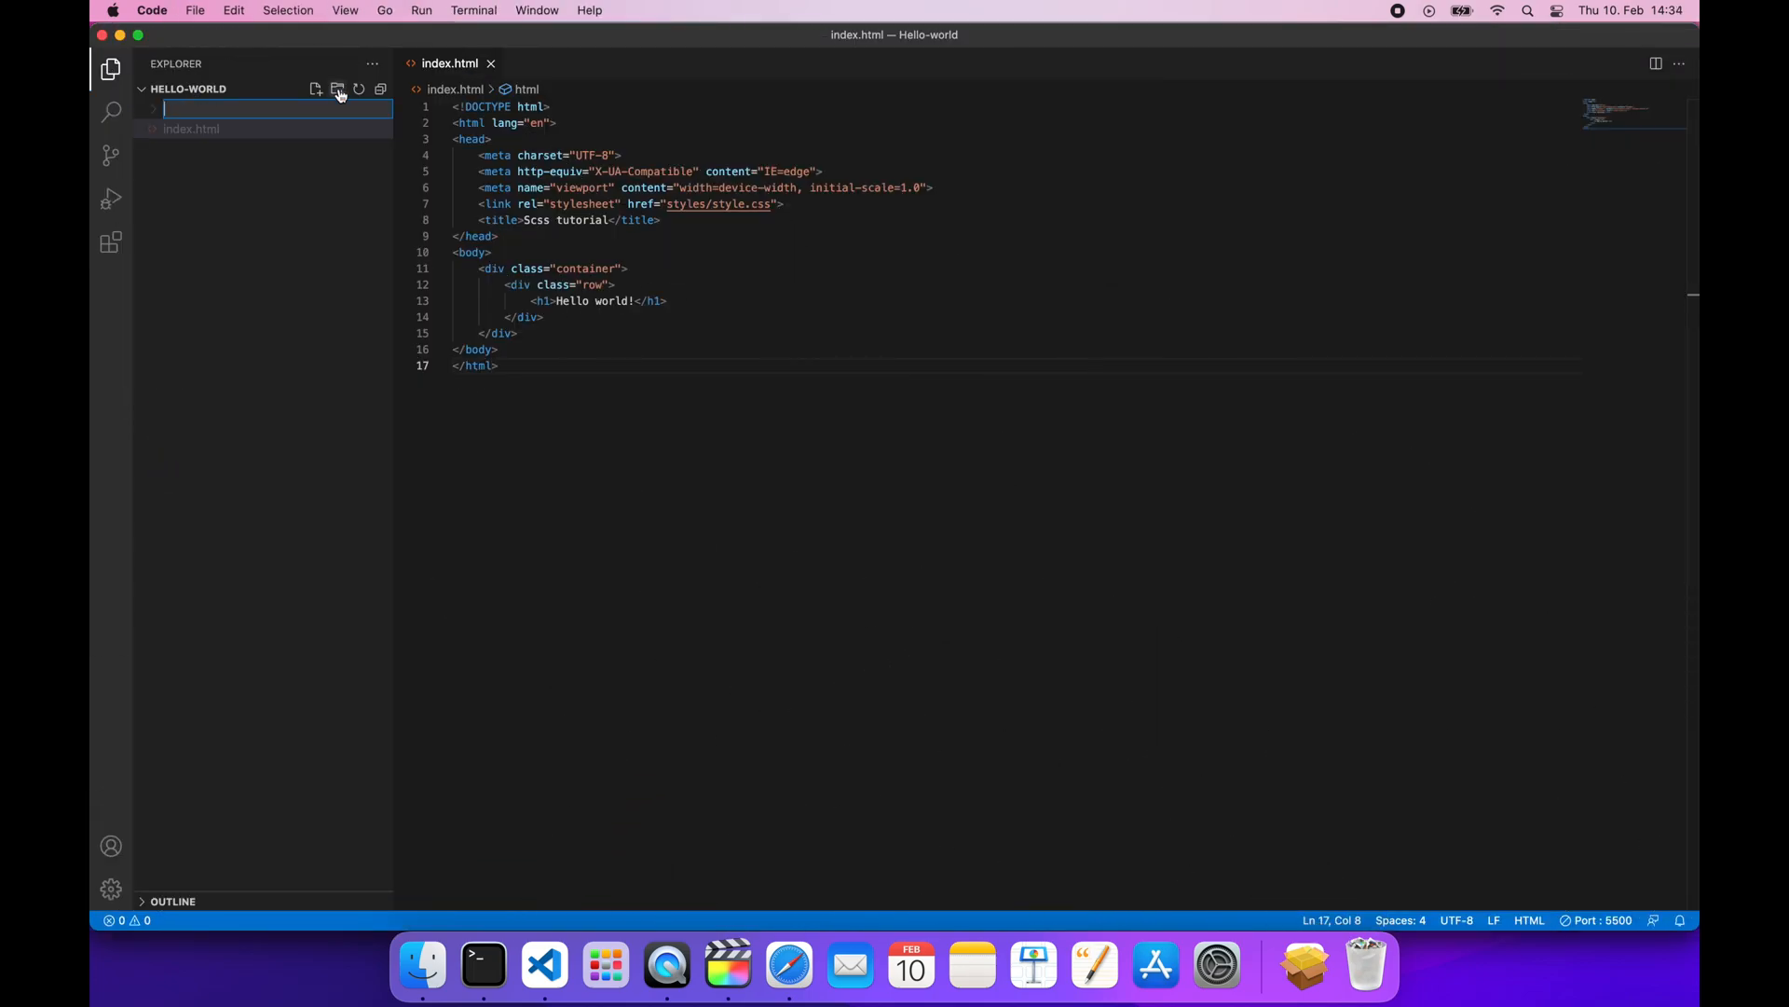
# Name the new Explorer folder styles and begin a new file inside it
pyautogui.write('styles')
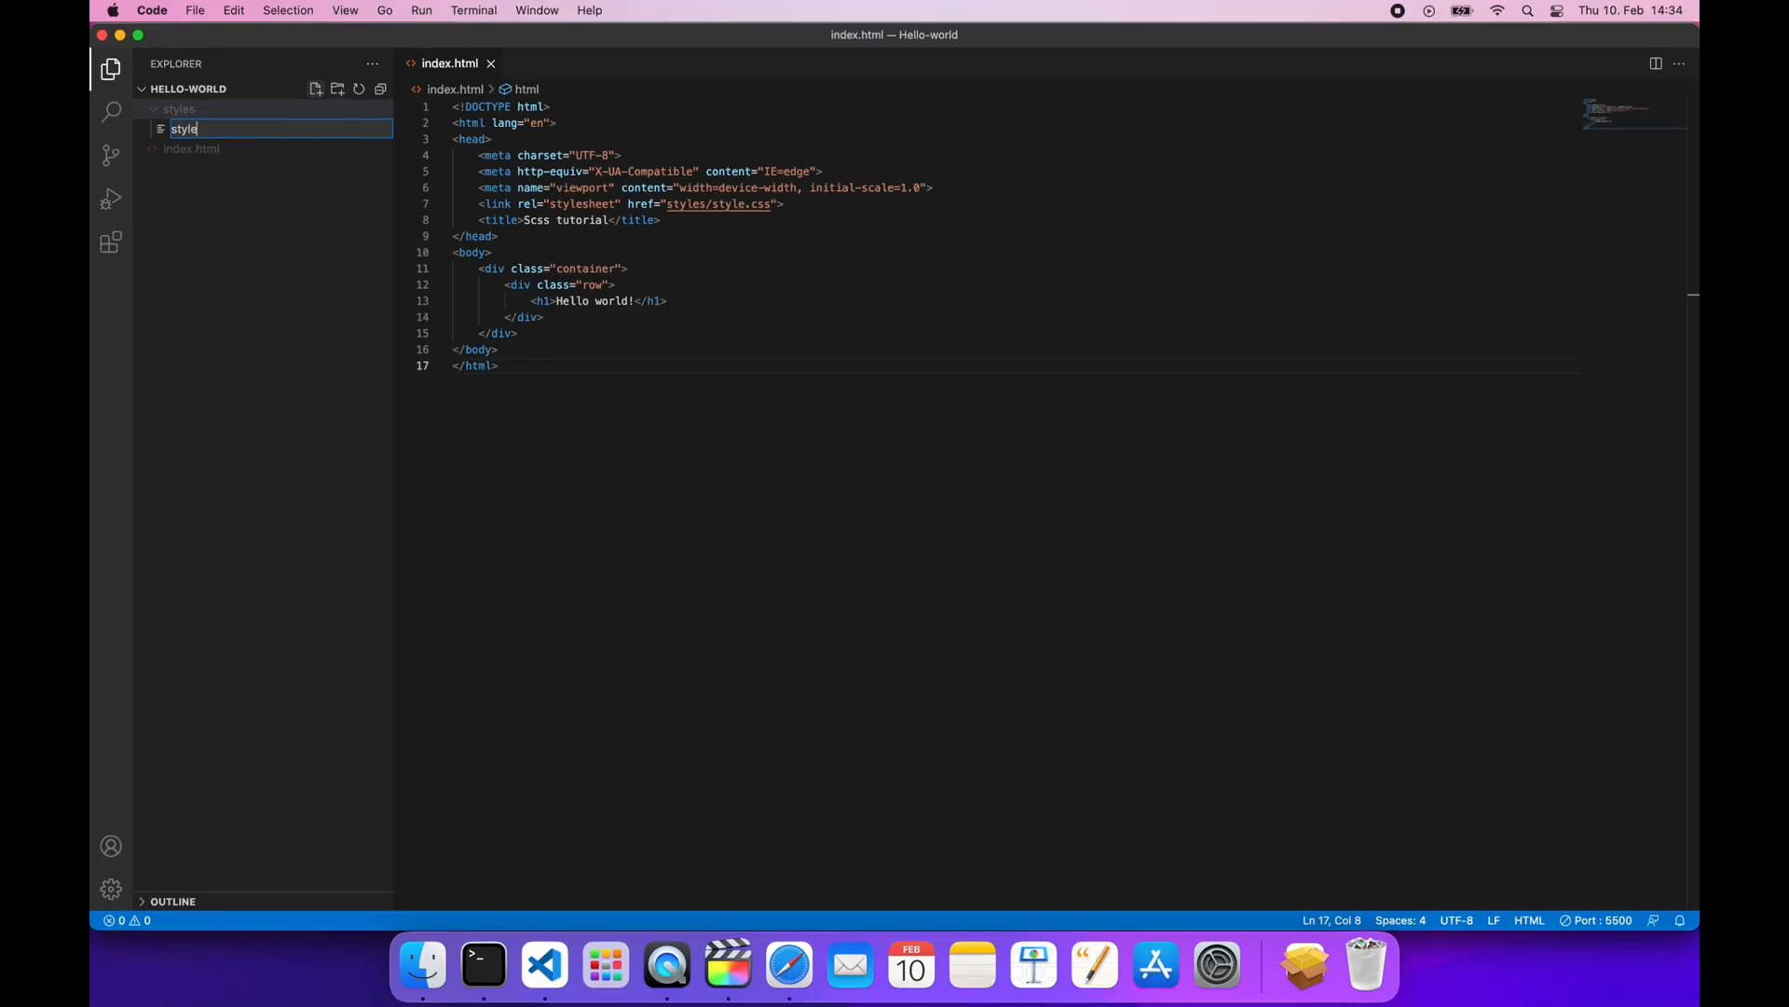
# Finish naming the file style.scss and start a new integrated terminal
pyautogui.write('.scss')
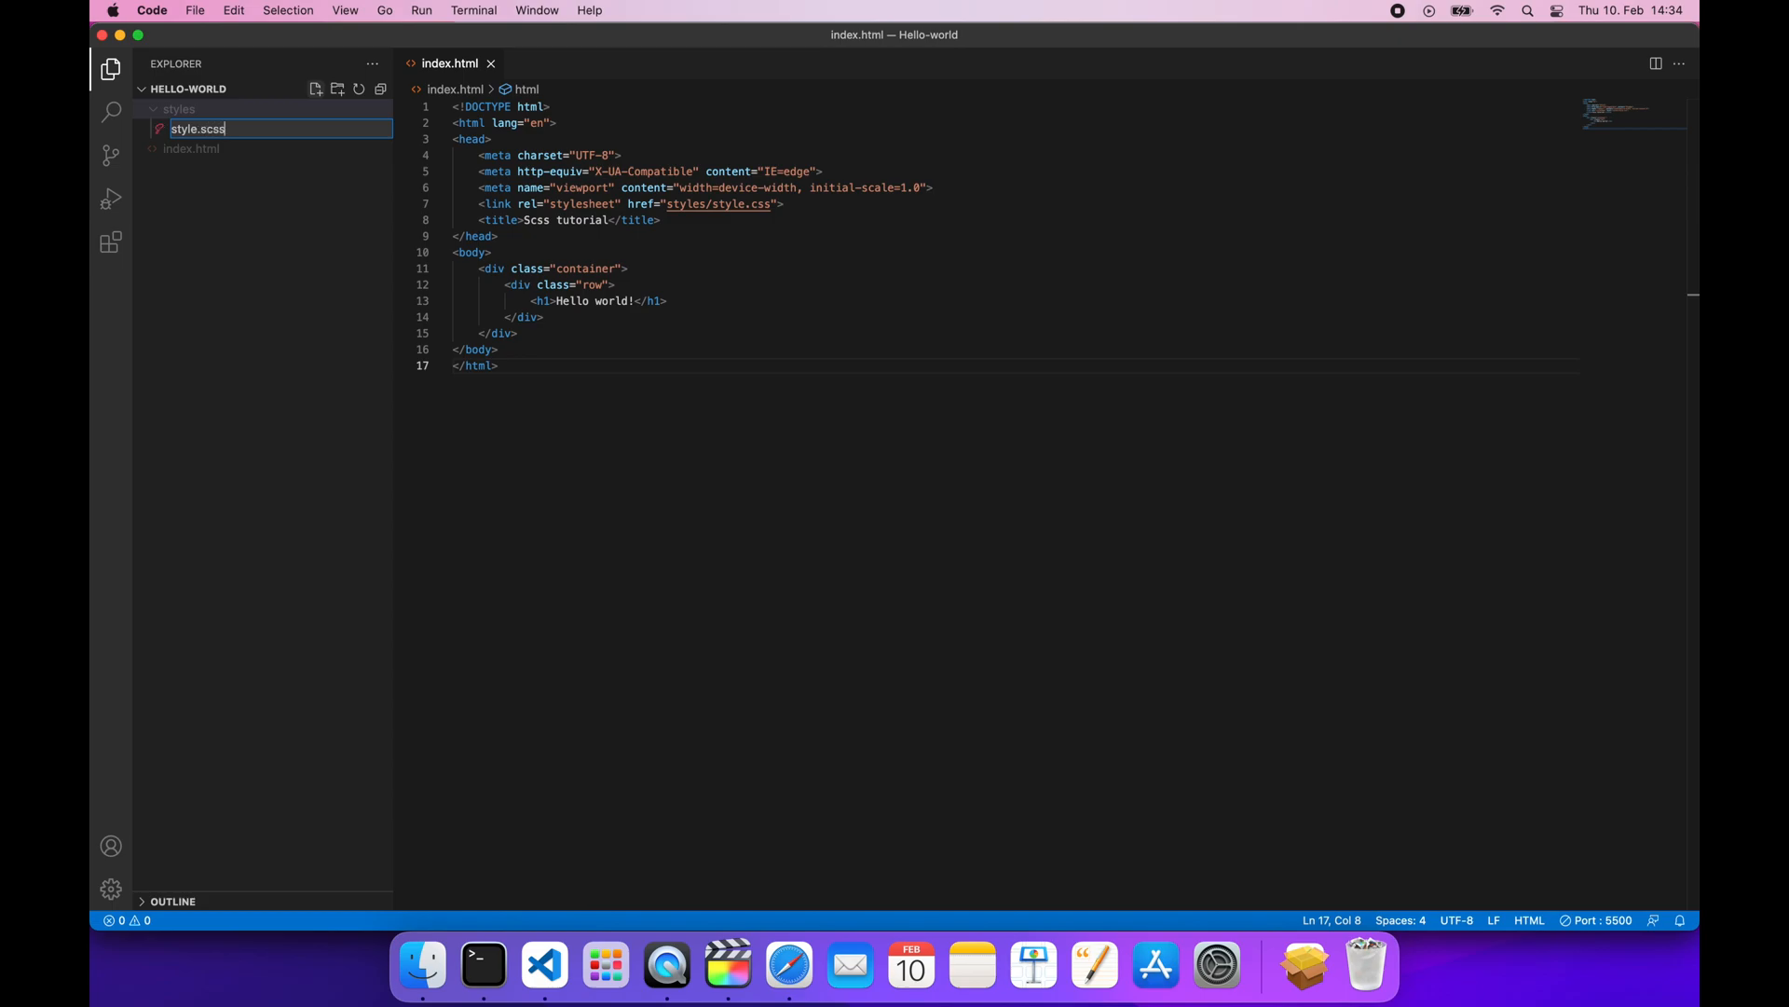
pyautogui.click(472, 12)
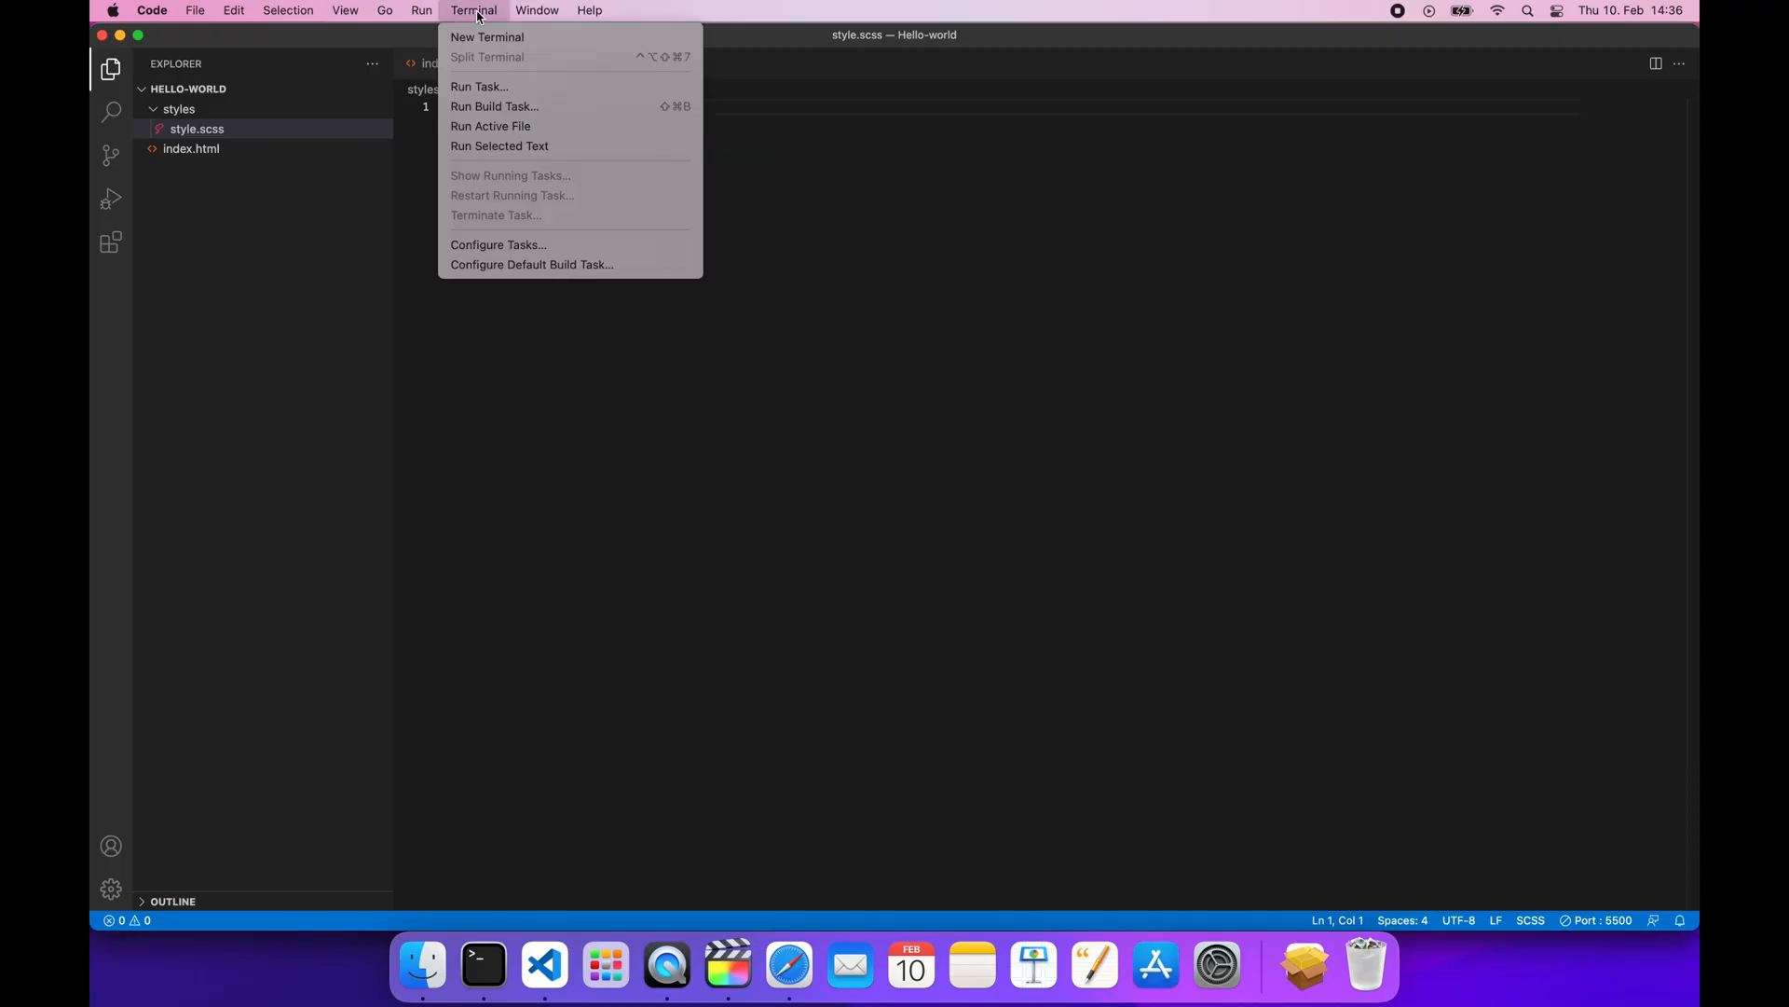
pyautogui.click(486, 38)
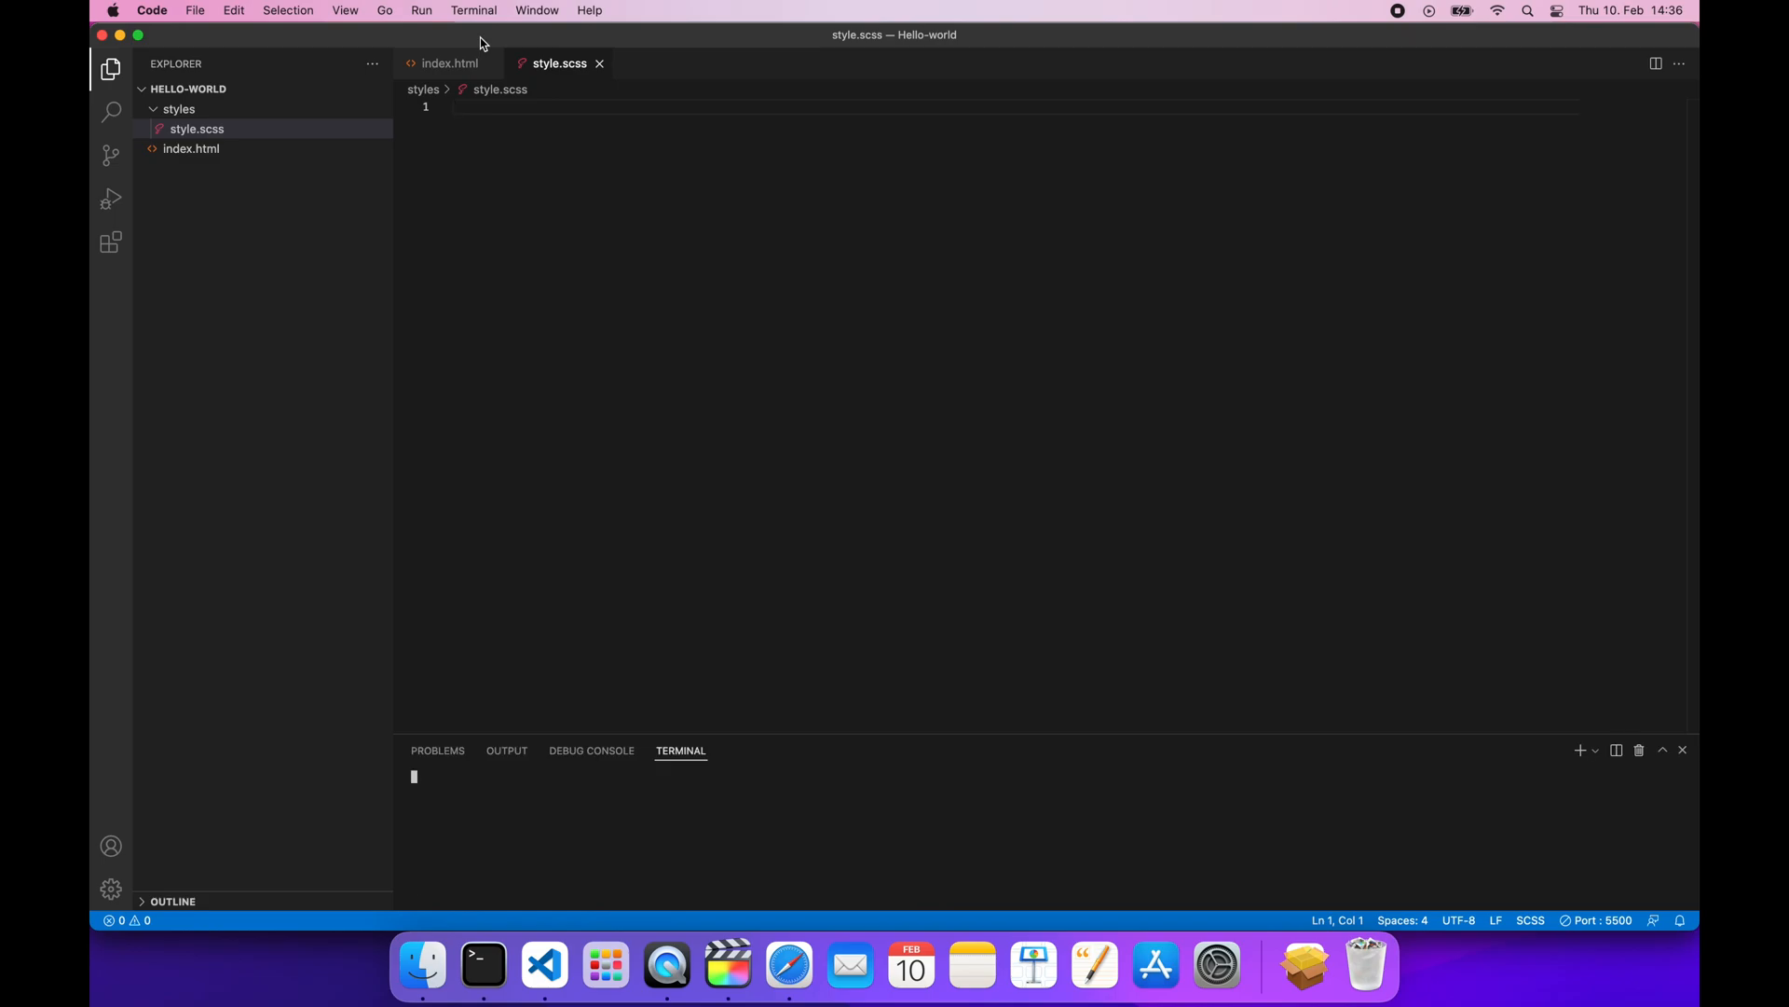
# Run node --version and npm --version, reporting Node v16.14.0 and npm 8.3.1
pyautogui.write('node')
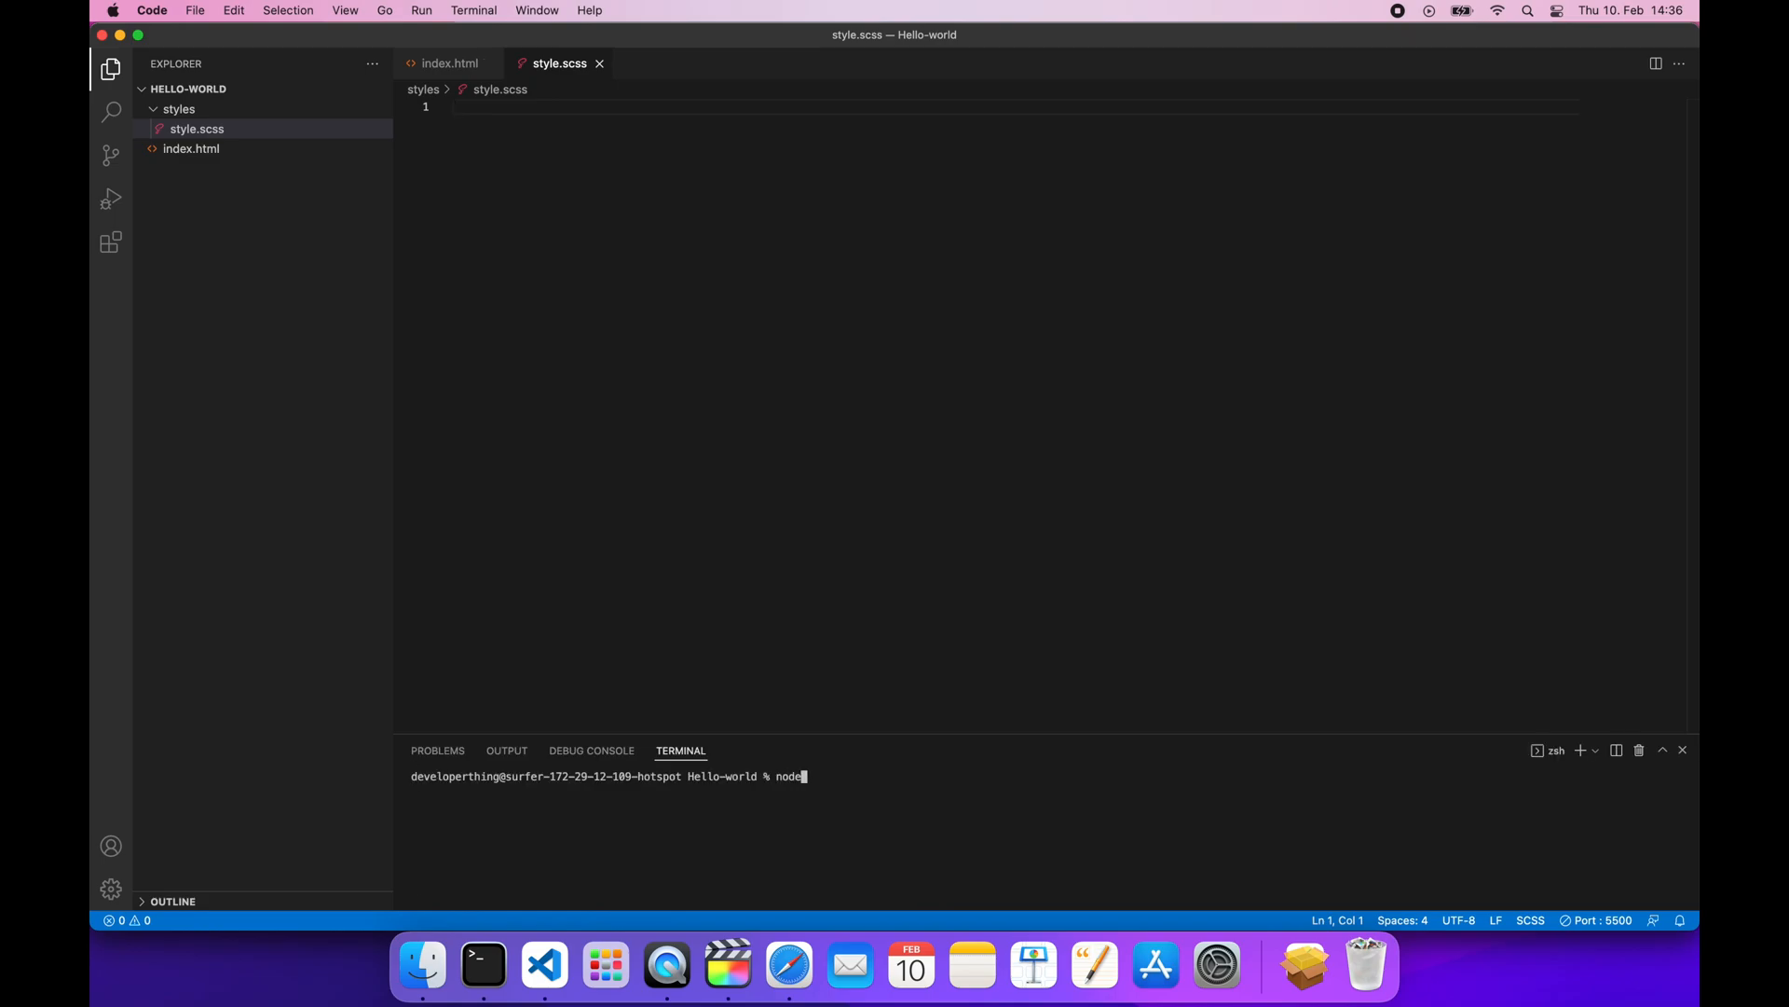
pyautogui.write('--version')
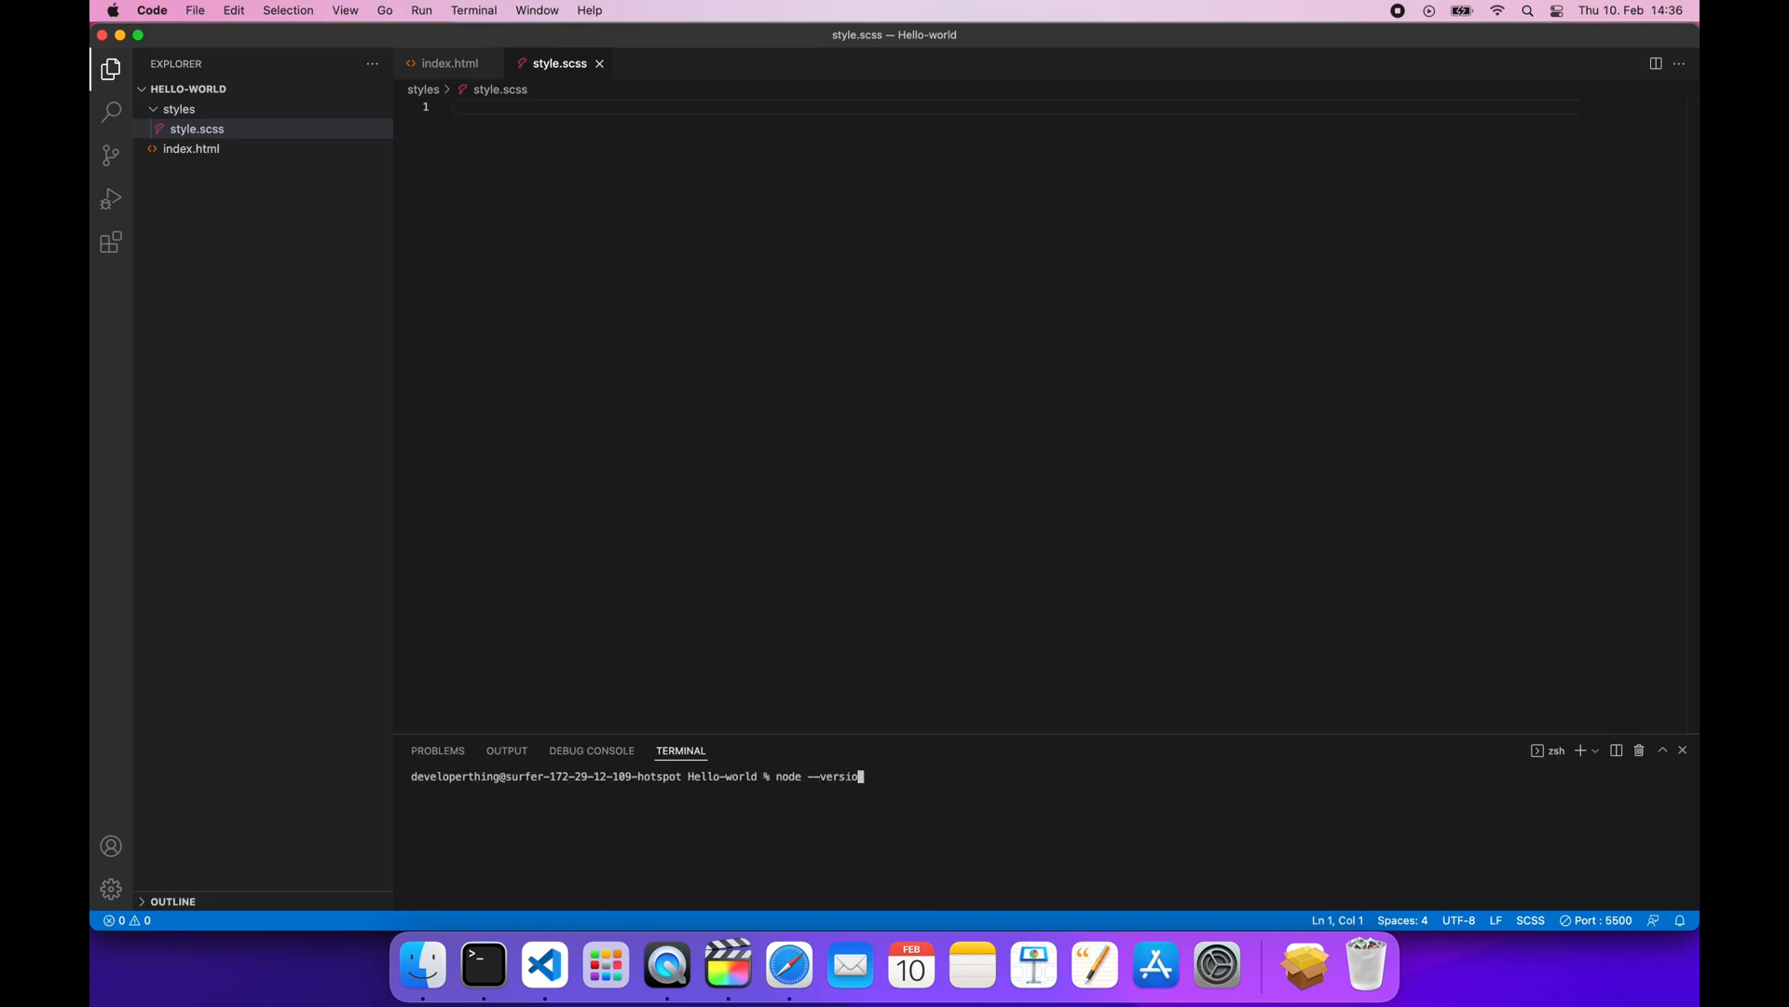
pyautogui.write('npm --versio')
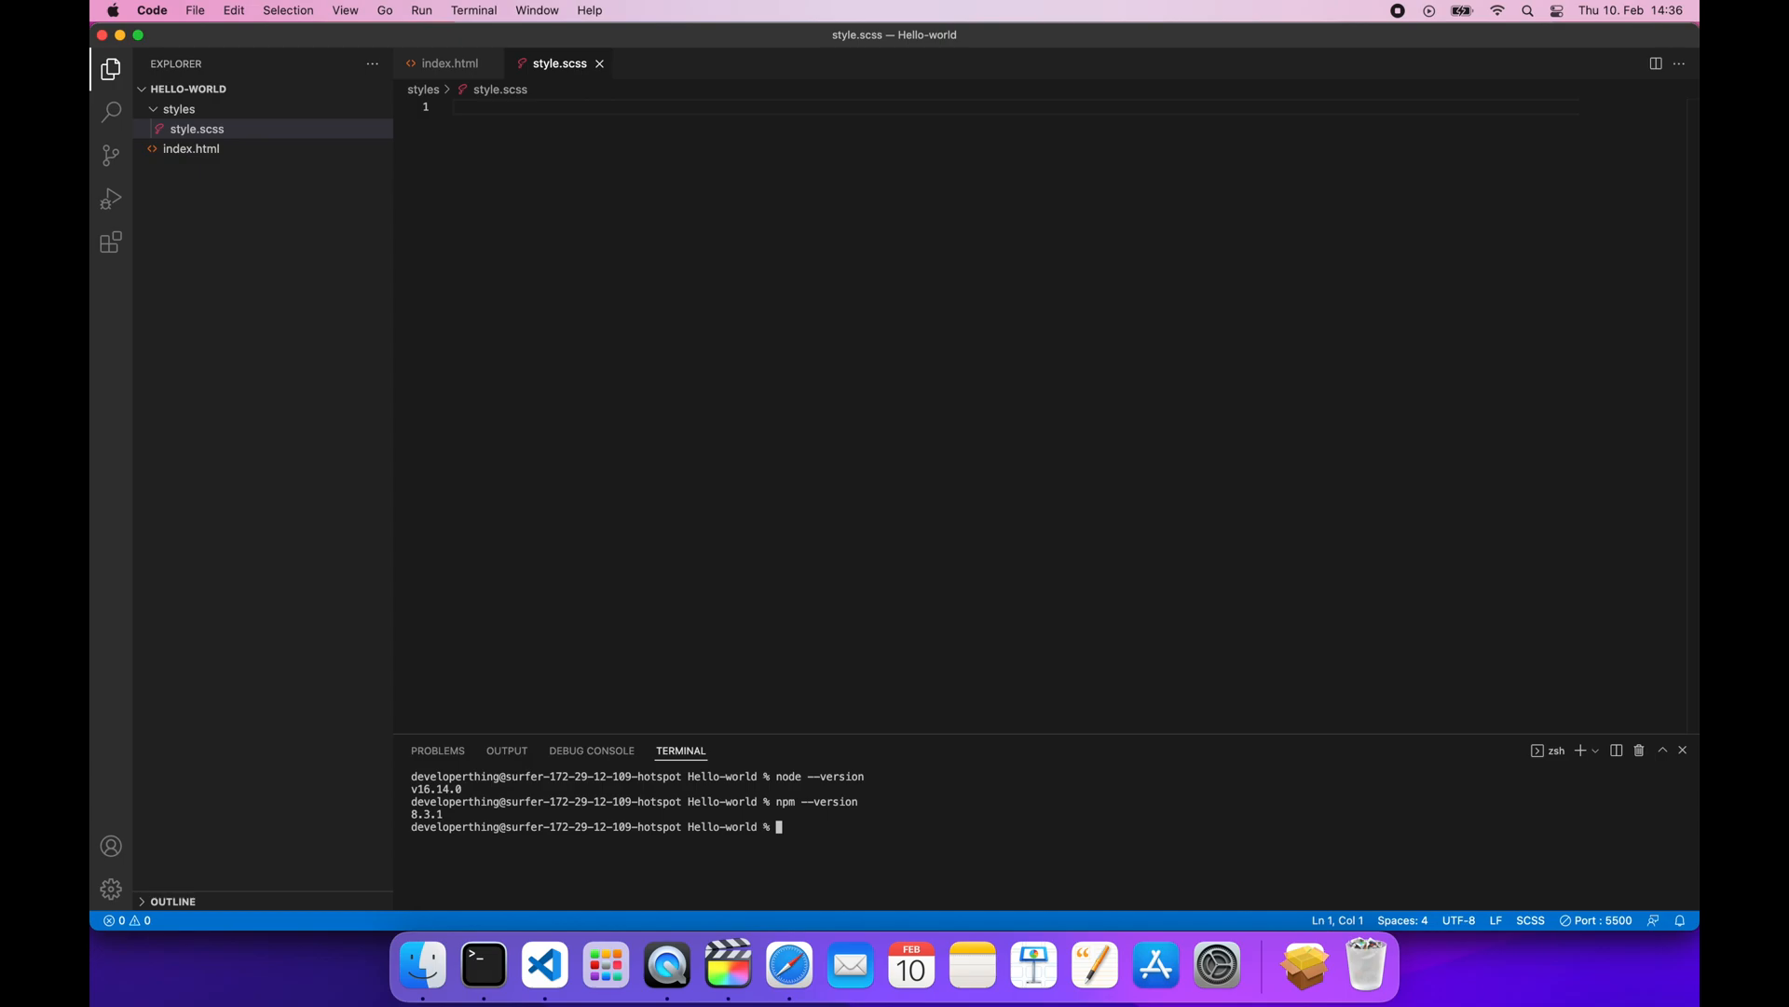
# Run npm install node-sass, adding node_modules, package.json and package-lock.json
pyautogui.write('n')
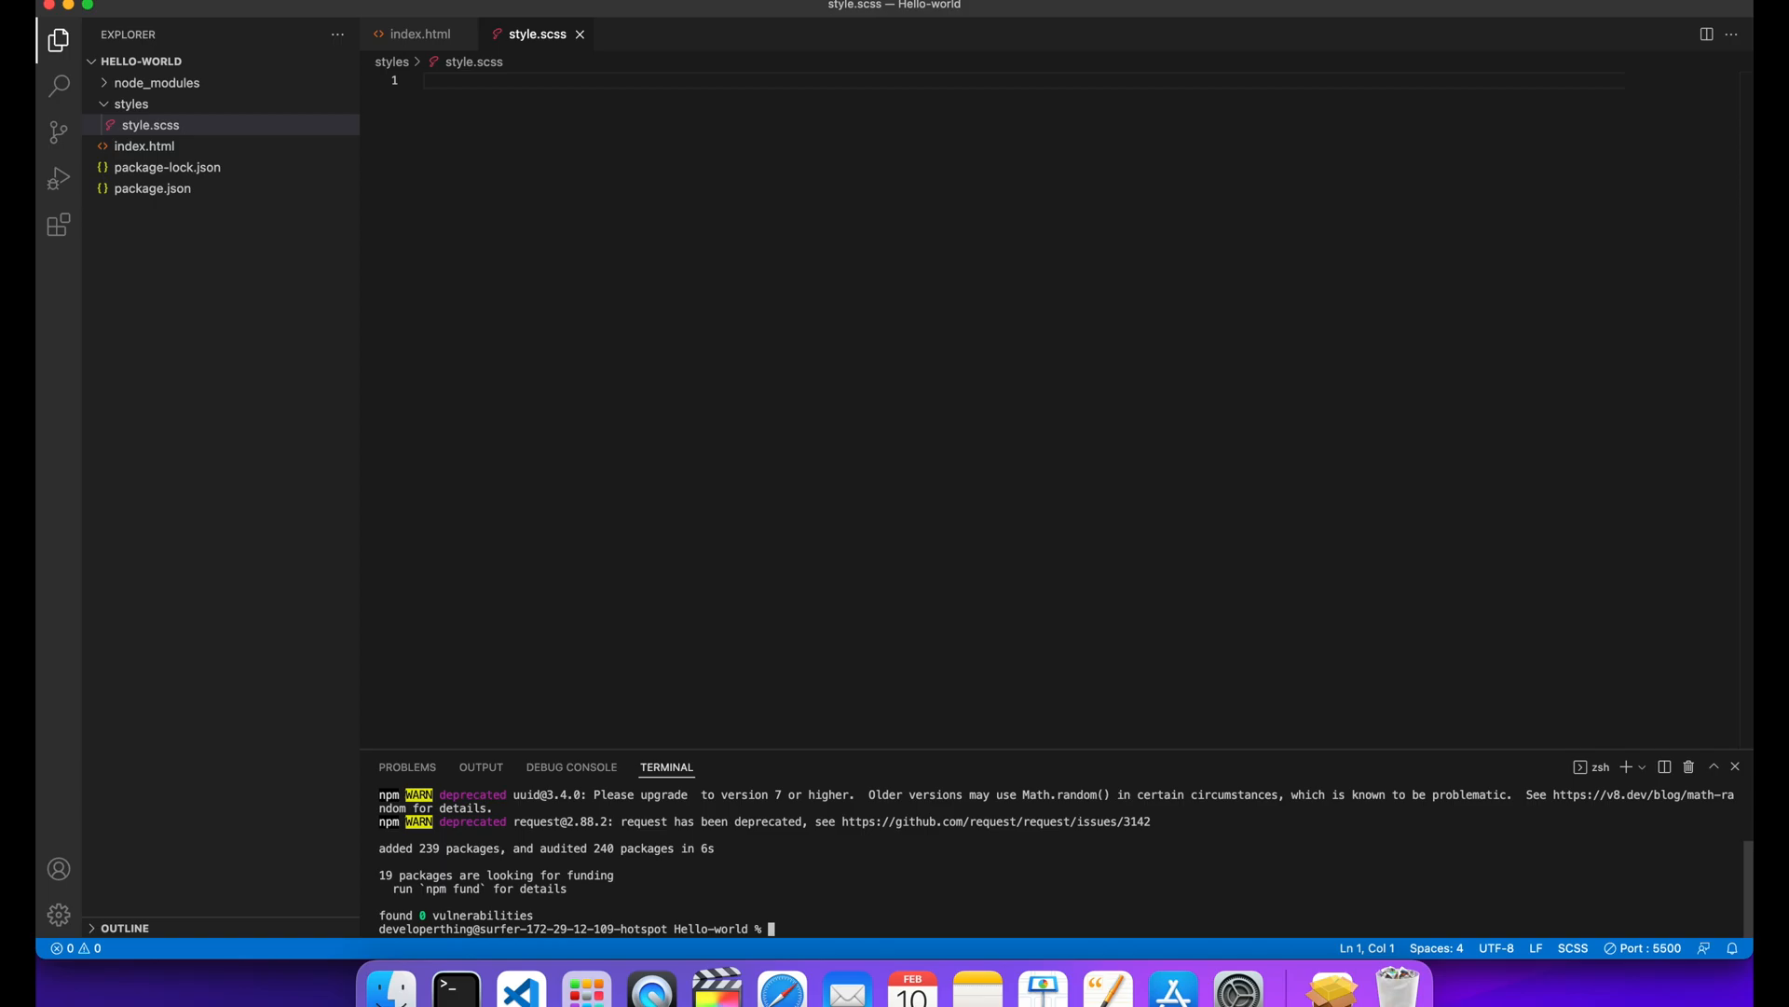
pyautogui.write('npm install node-sass')
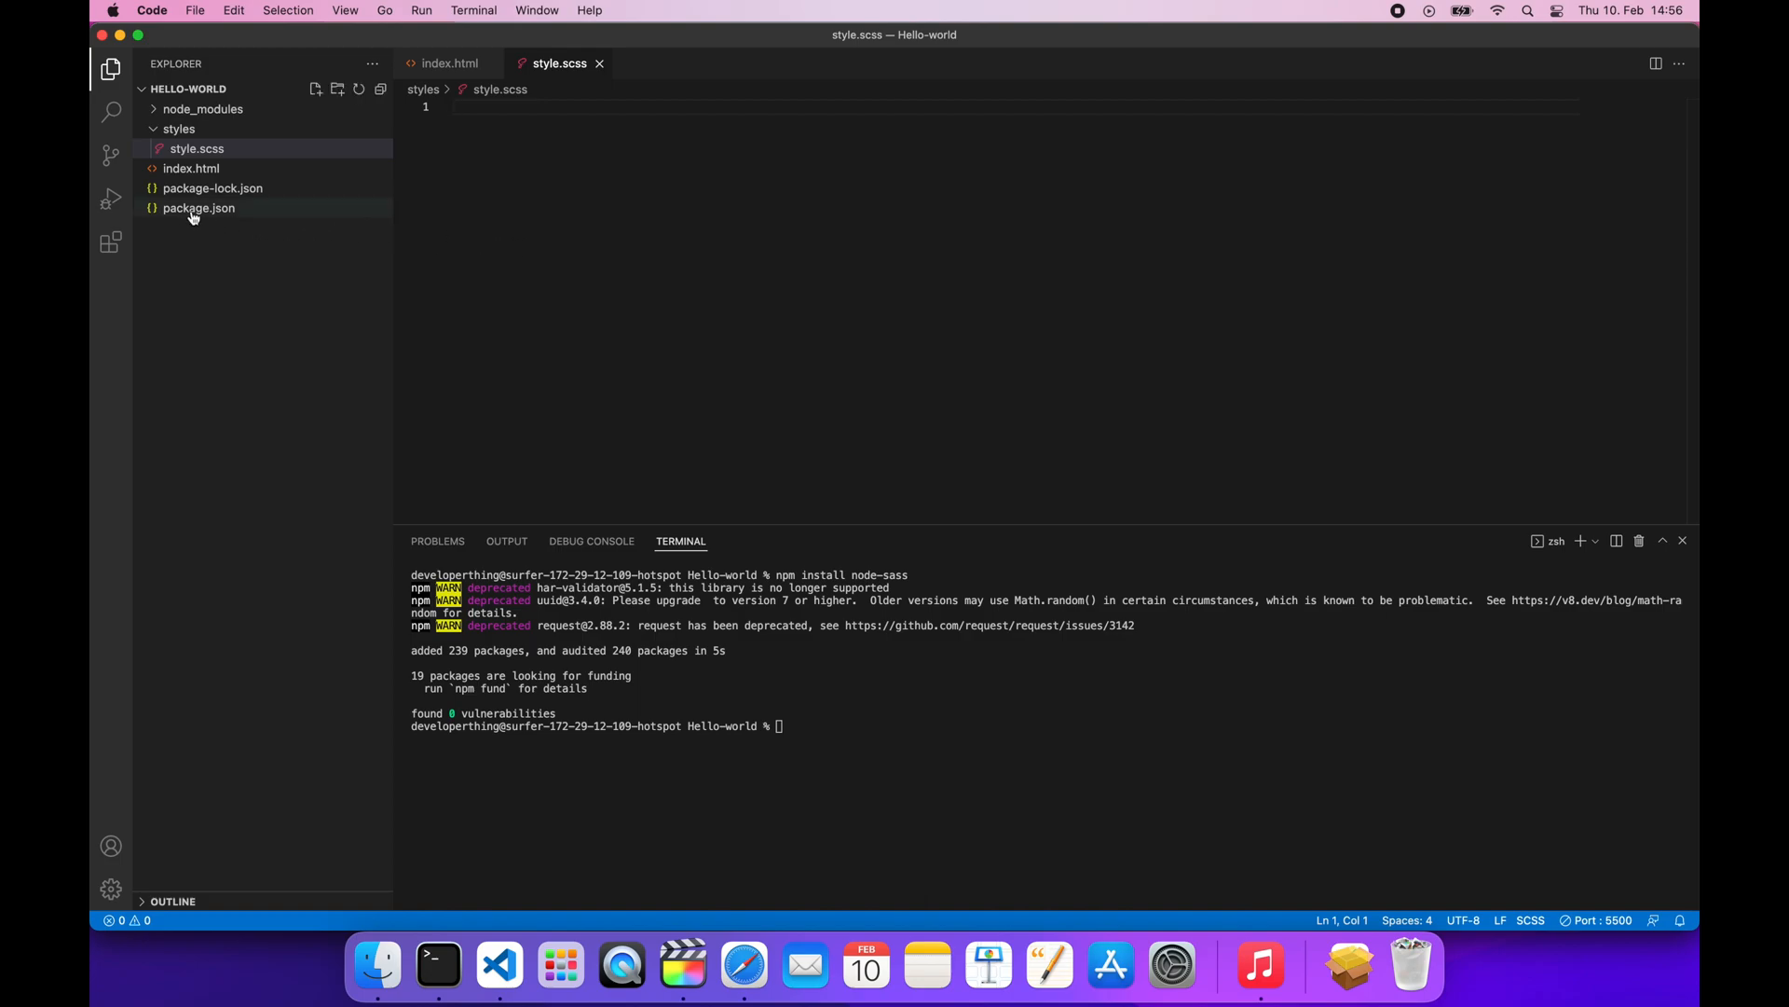
# In package.json, add a scripts block with a "watch:scss" entry
pyautogui.click(200, 207)
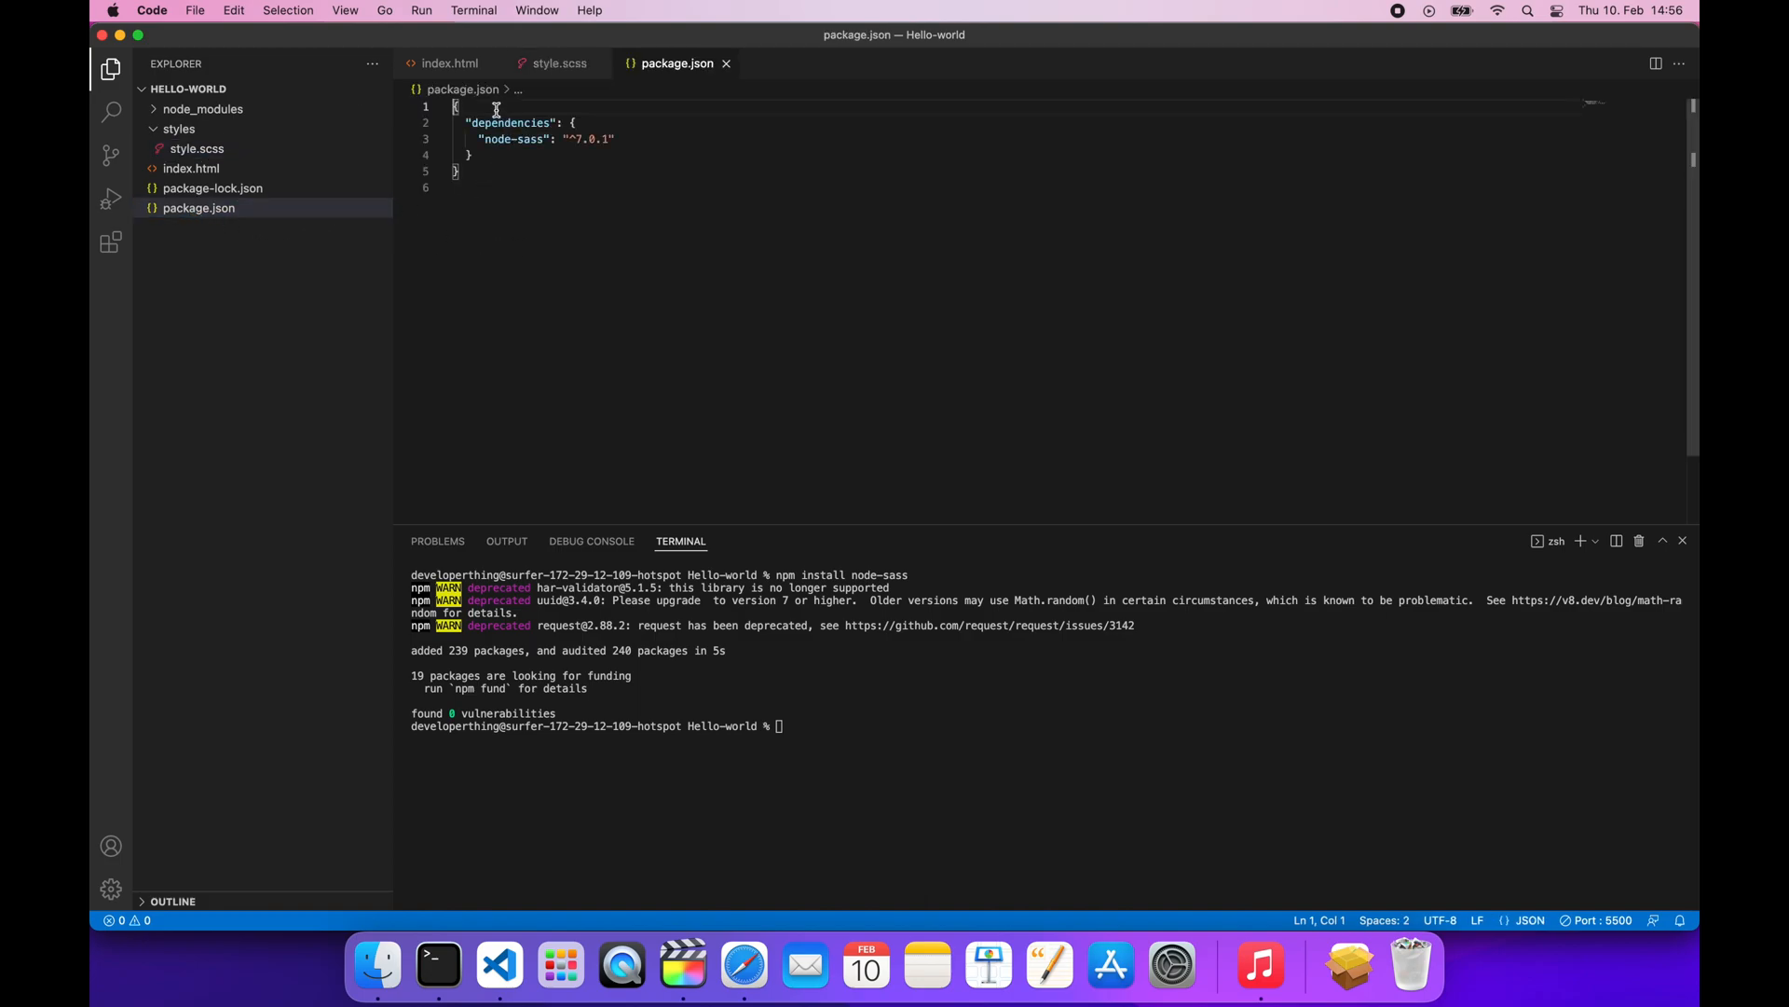
pyautogui.write('scripts": {')
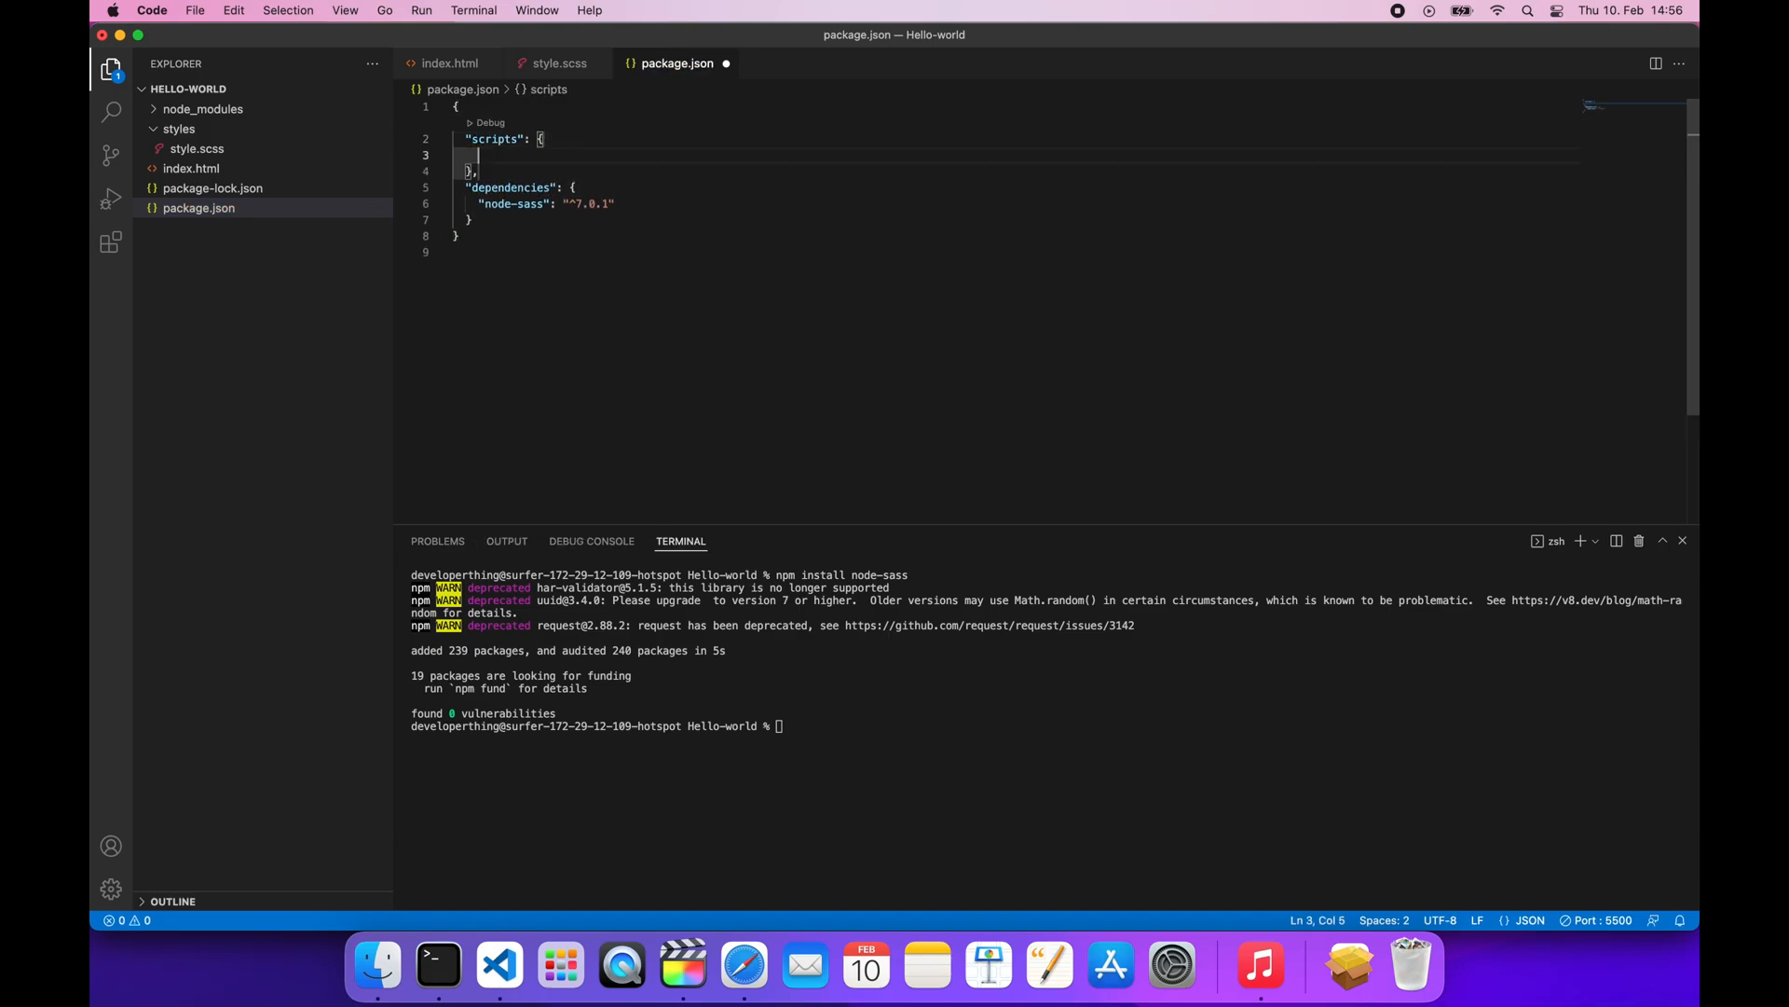
pyautogui.write('"')
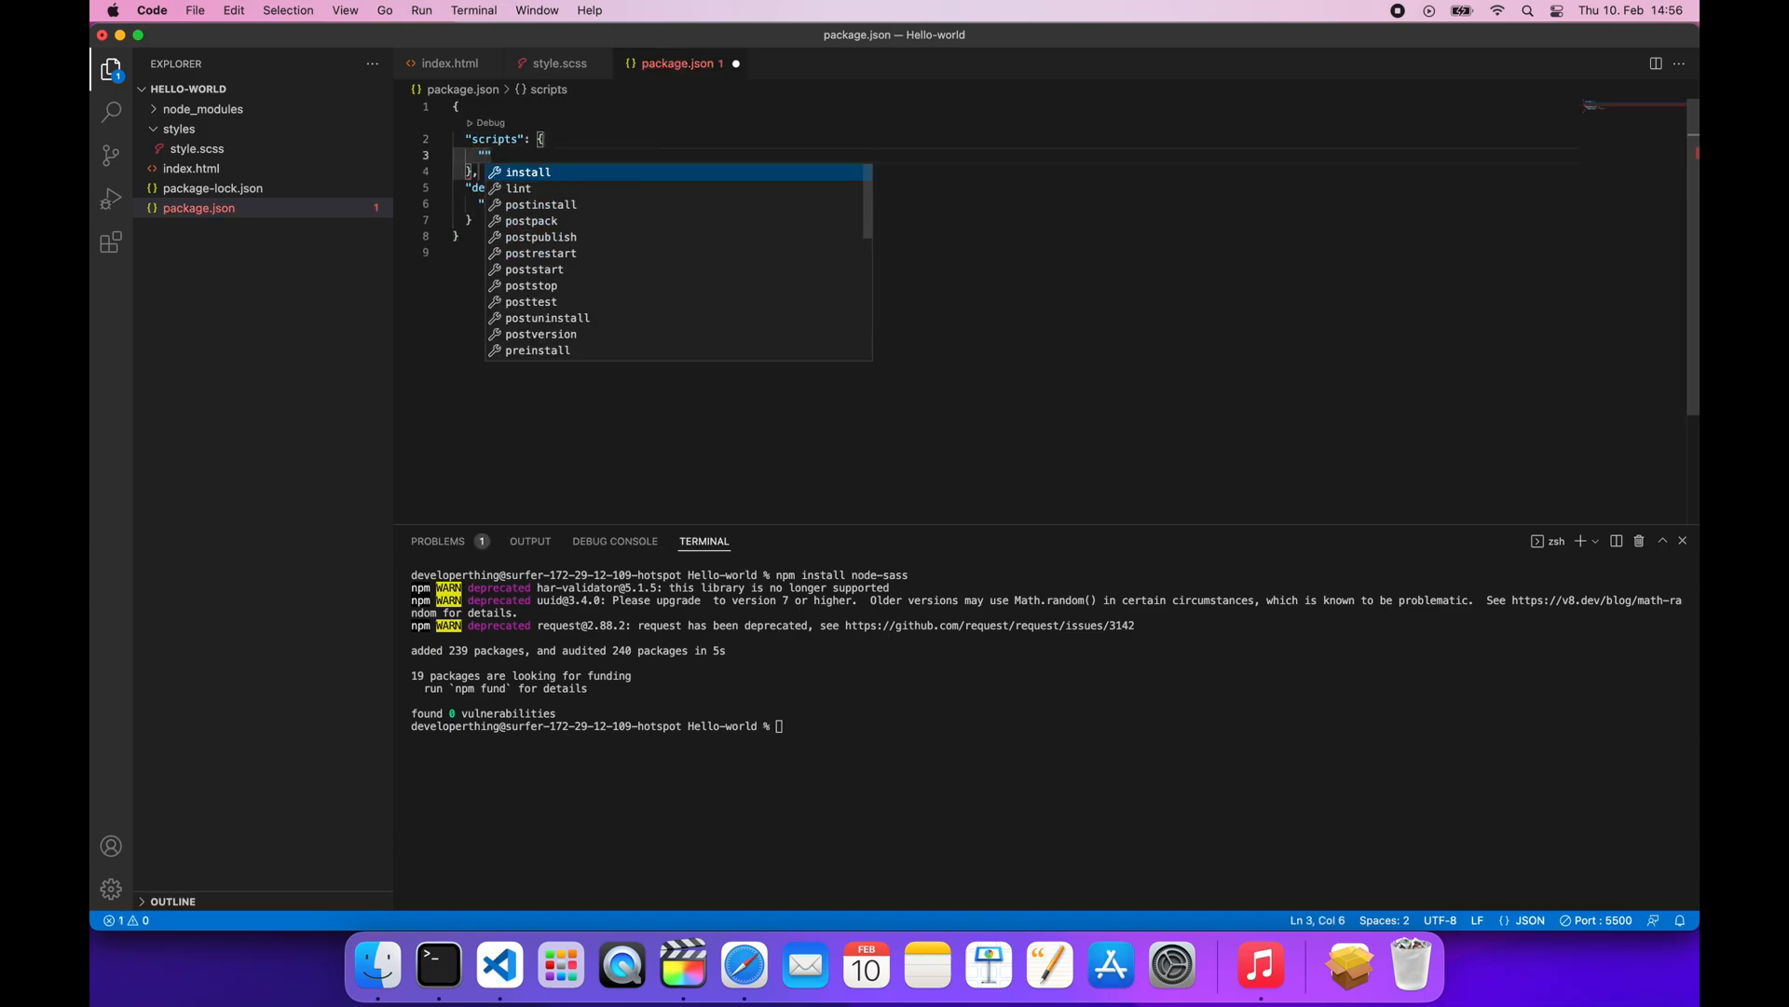
pyautogui.write('watch:s')
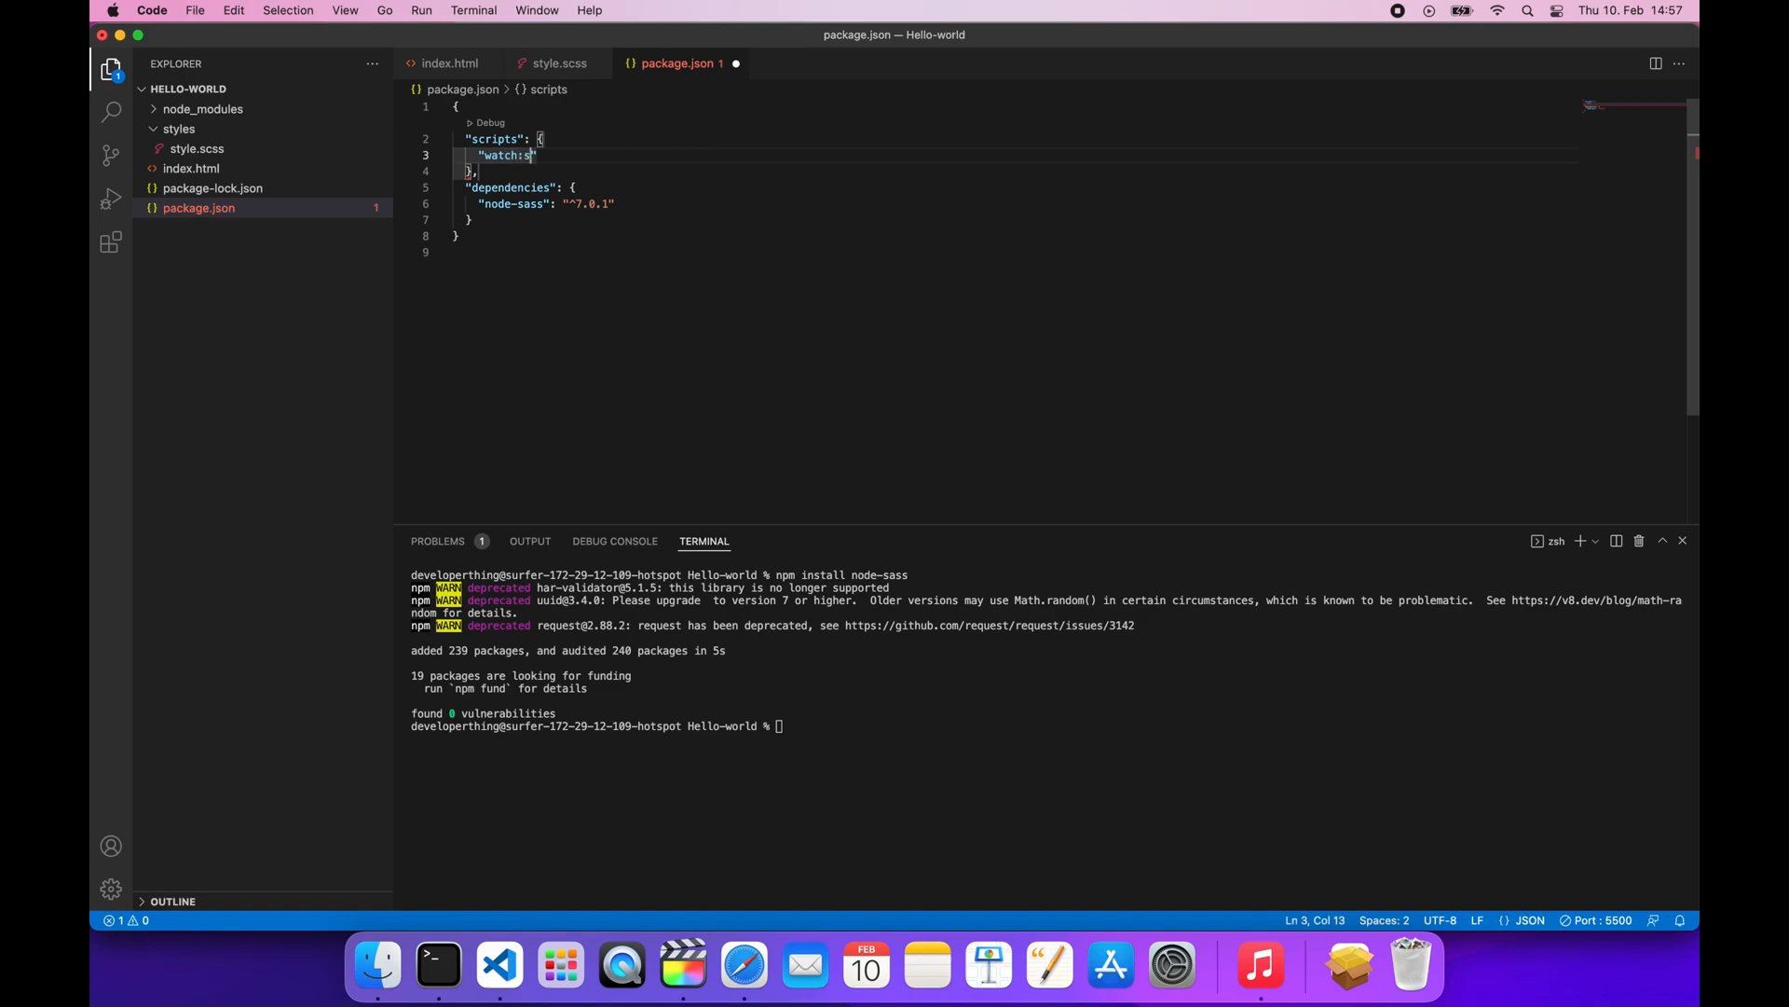
pyautogui.write('css')
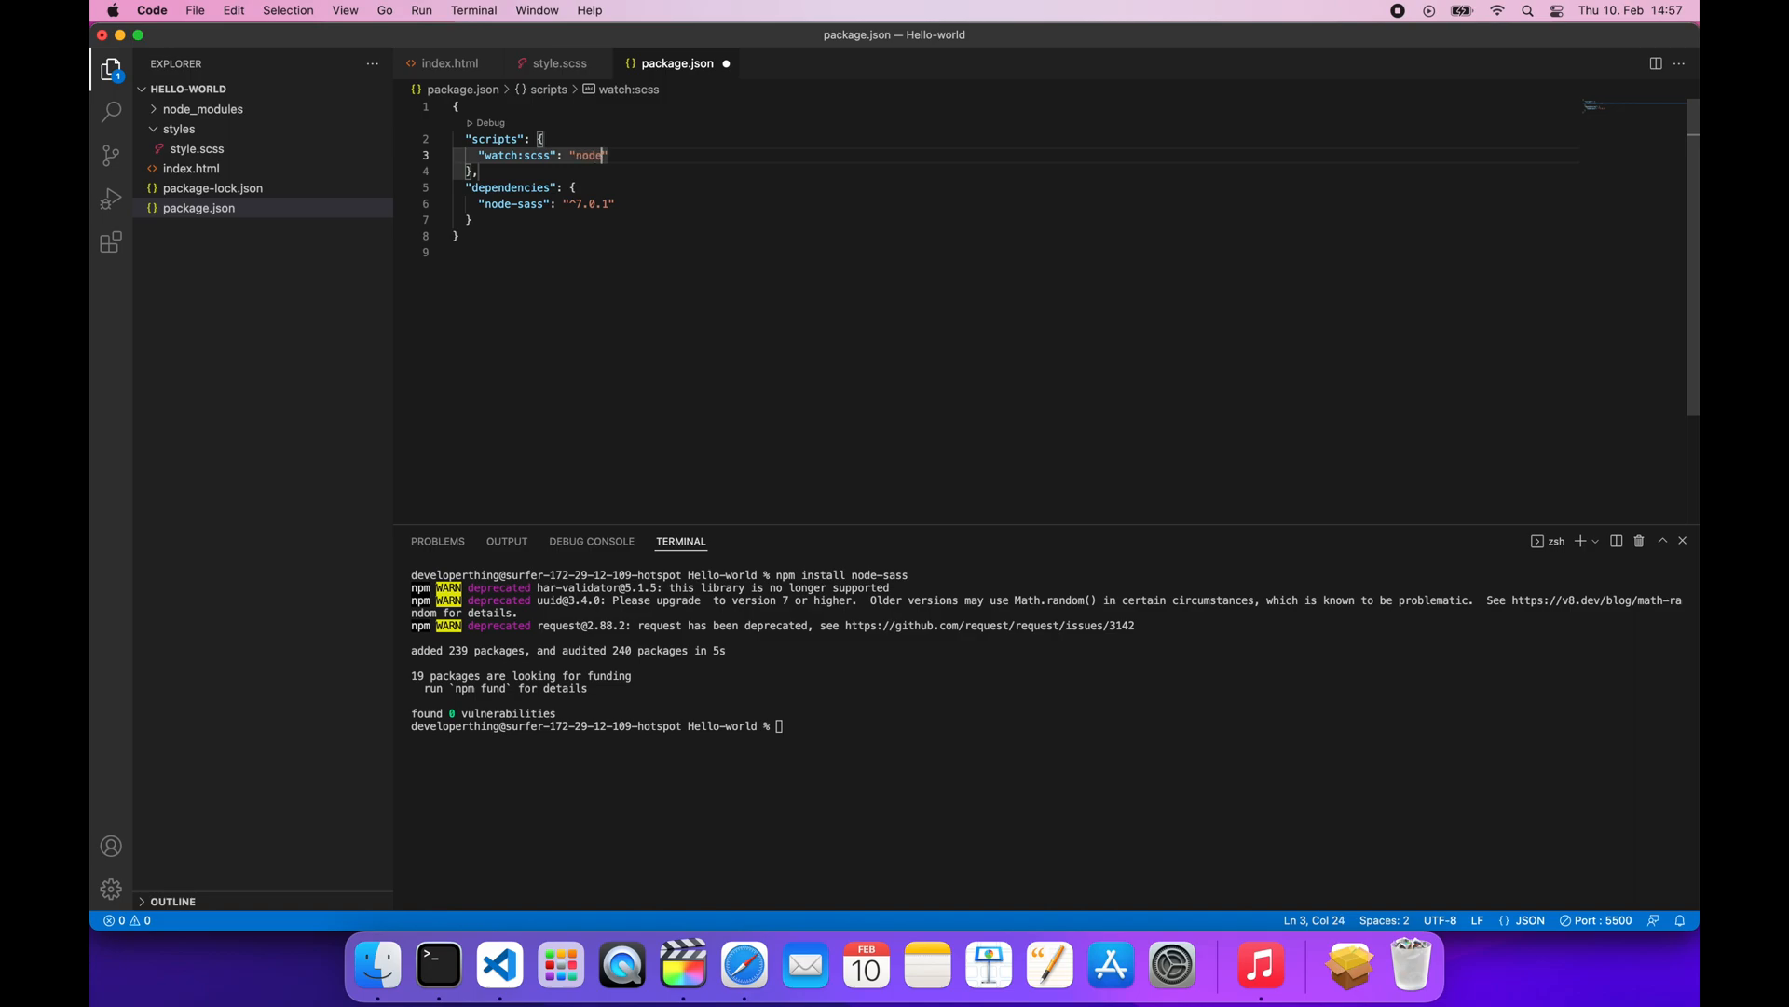
# Set the script to node-sass -w styles/style.scss styles/style.css and save
pyautogui.write('-sass -w')
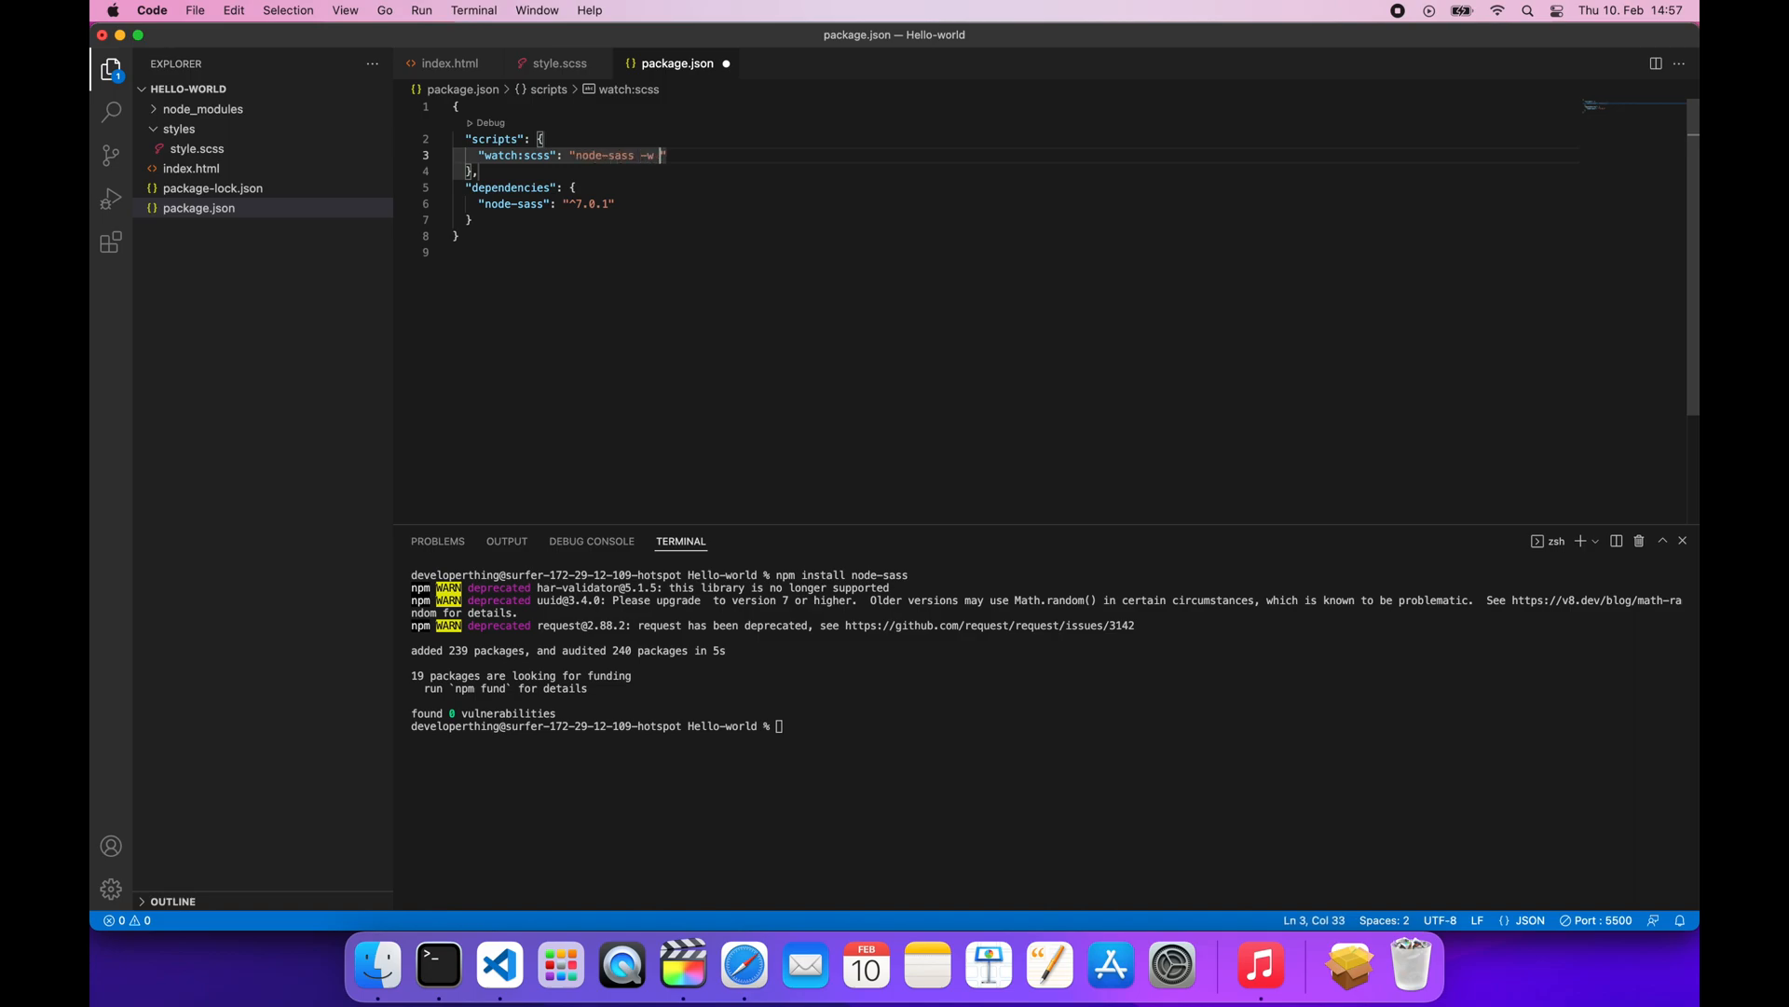
pyautogui.write('styles')
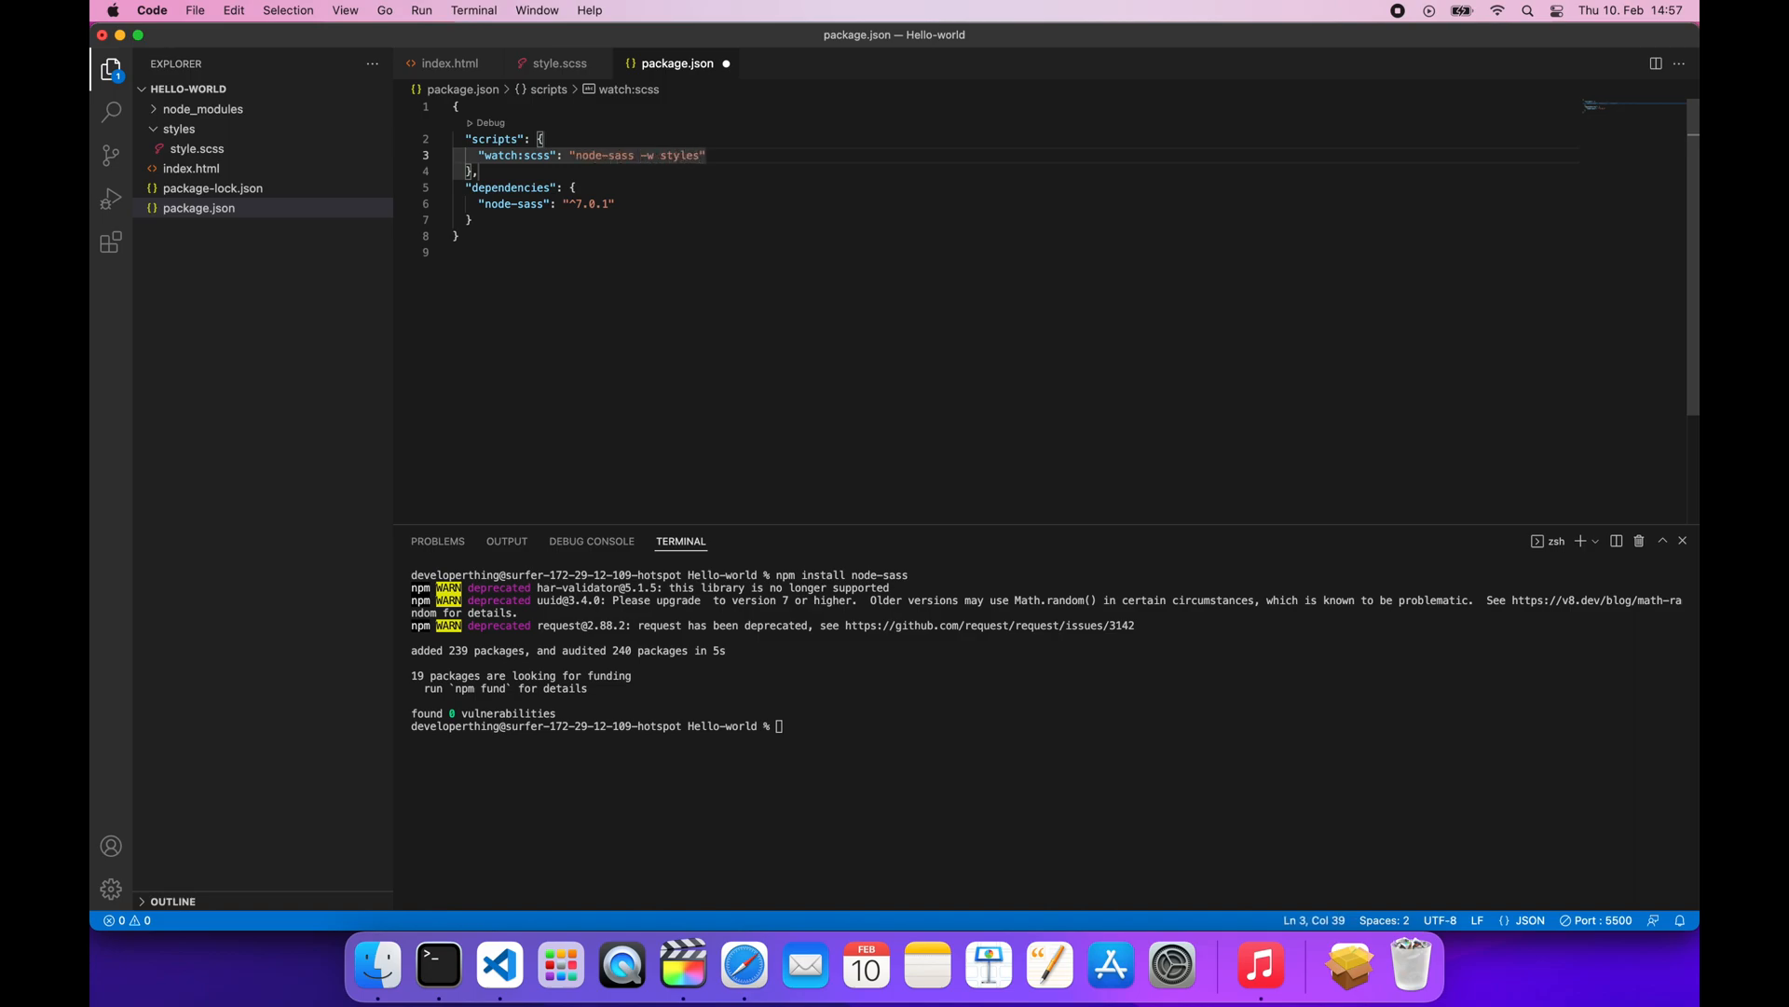
pyautogui.write('/style.')
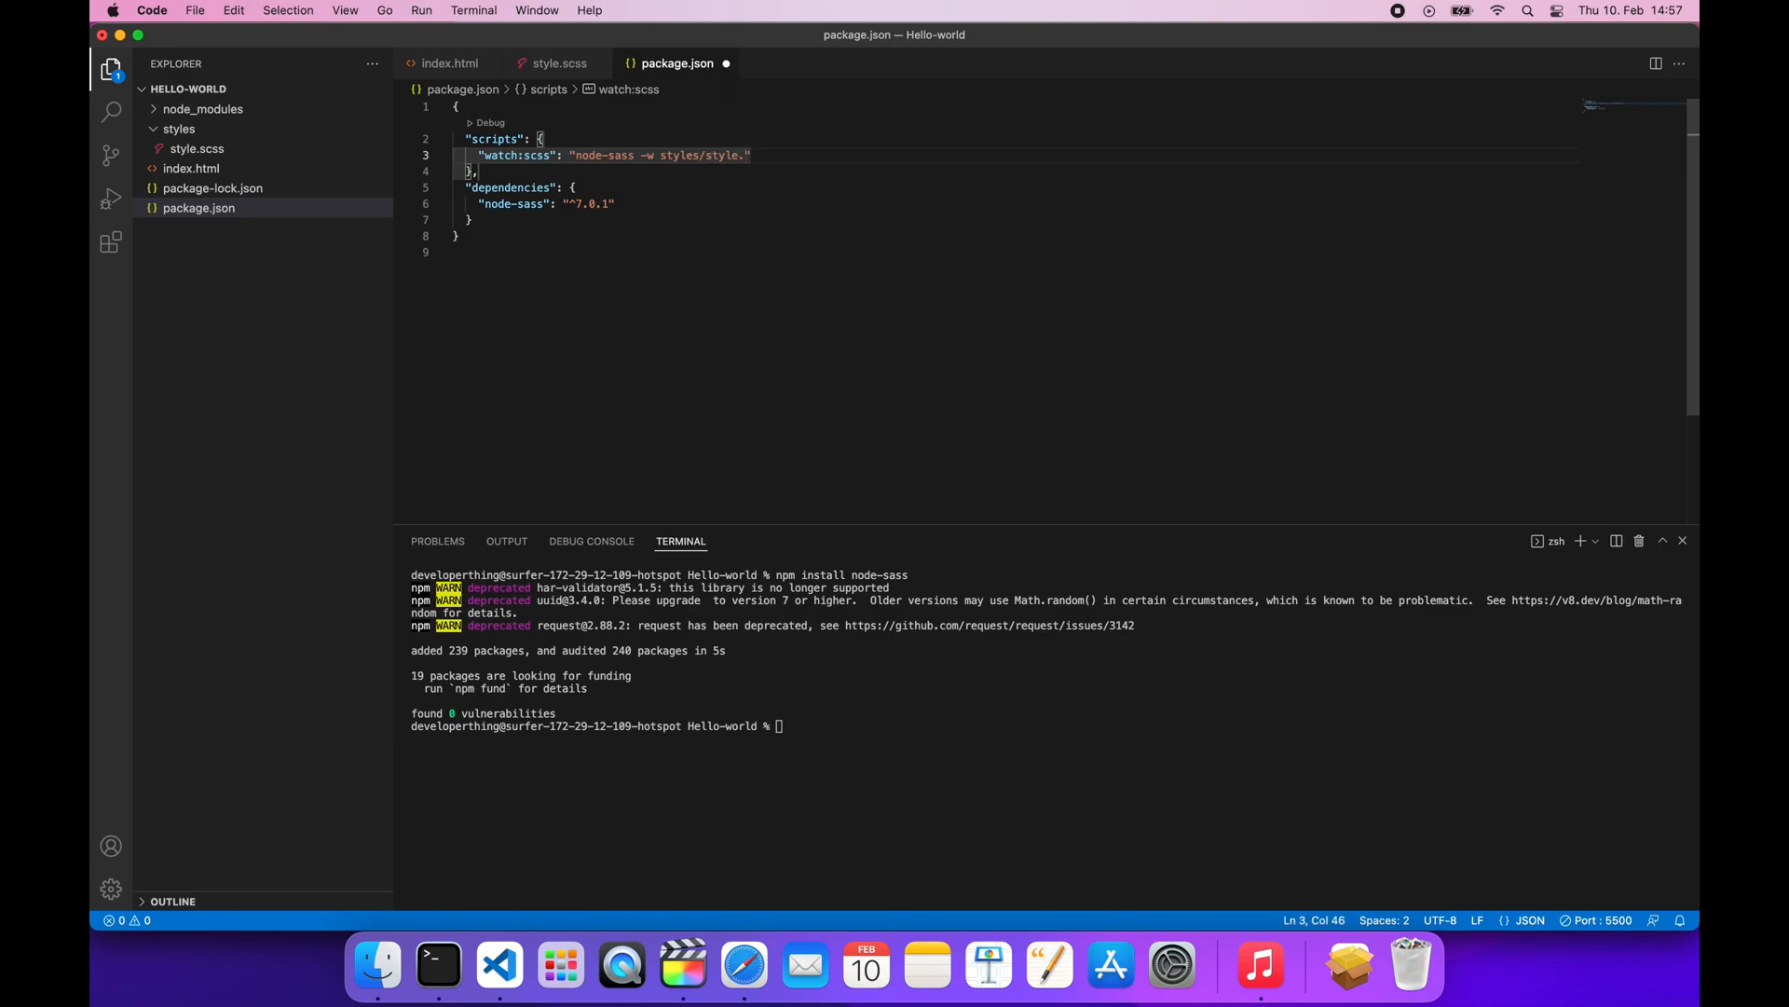
pyautogui.write('scss')
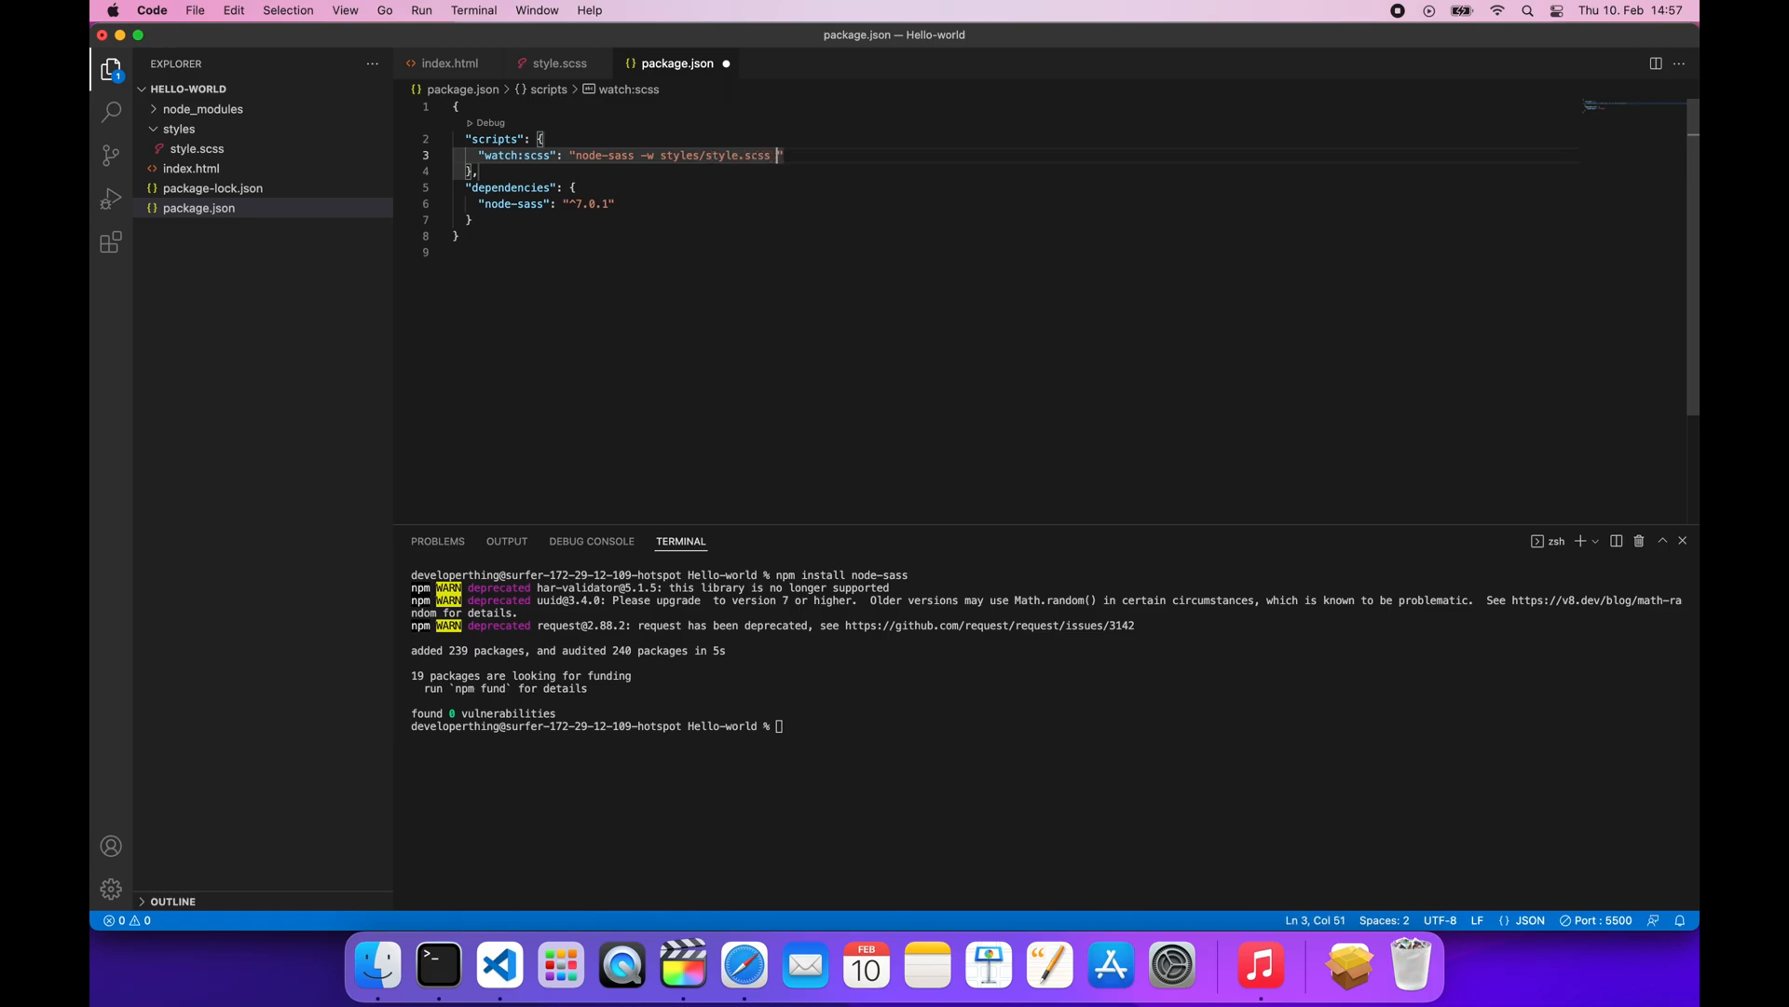
pyautogui.write('styles/style.c')
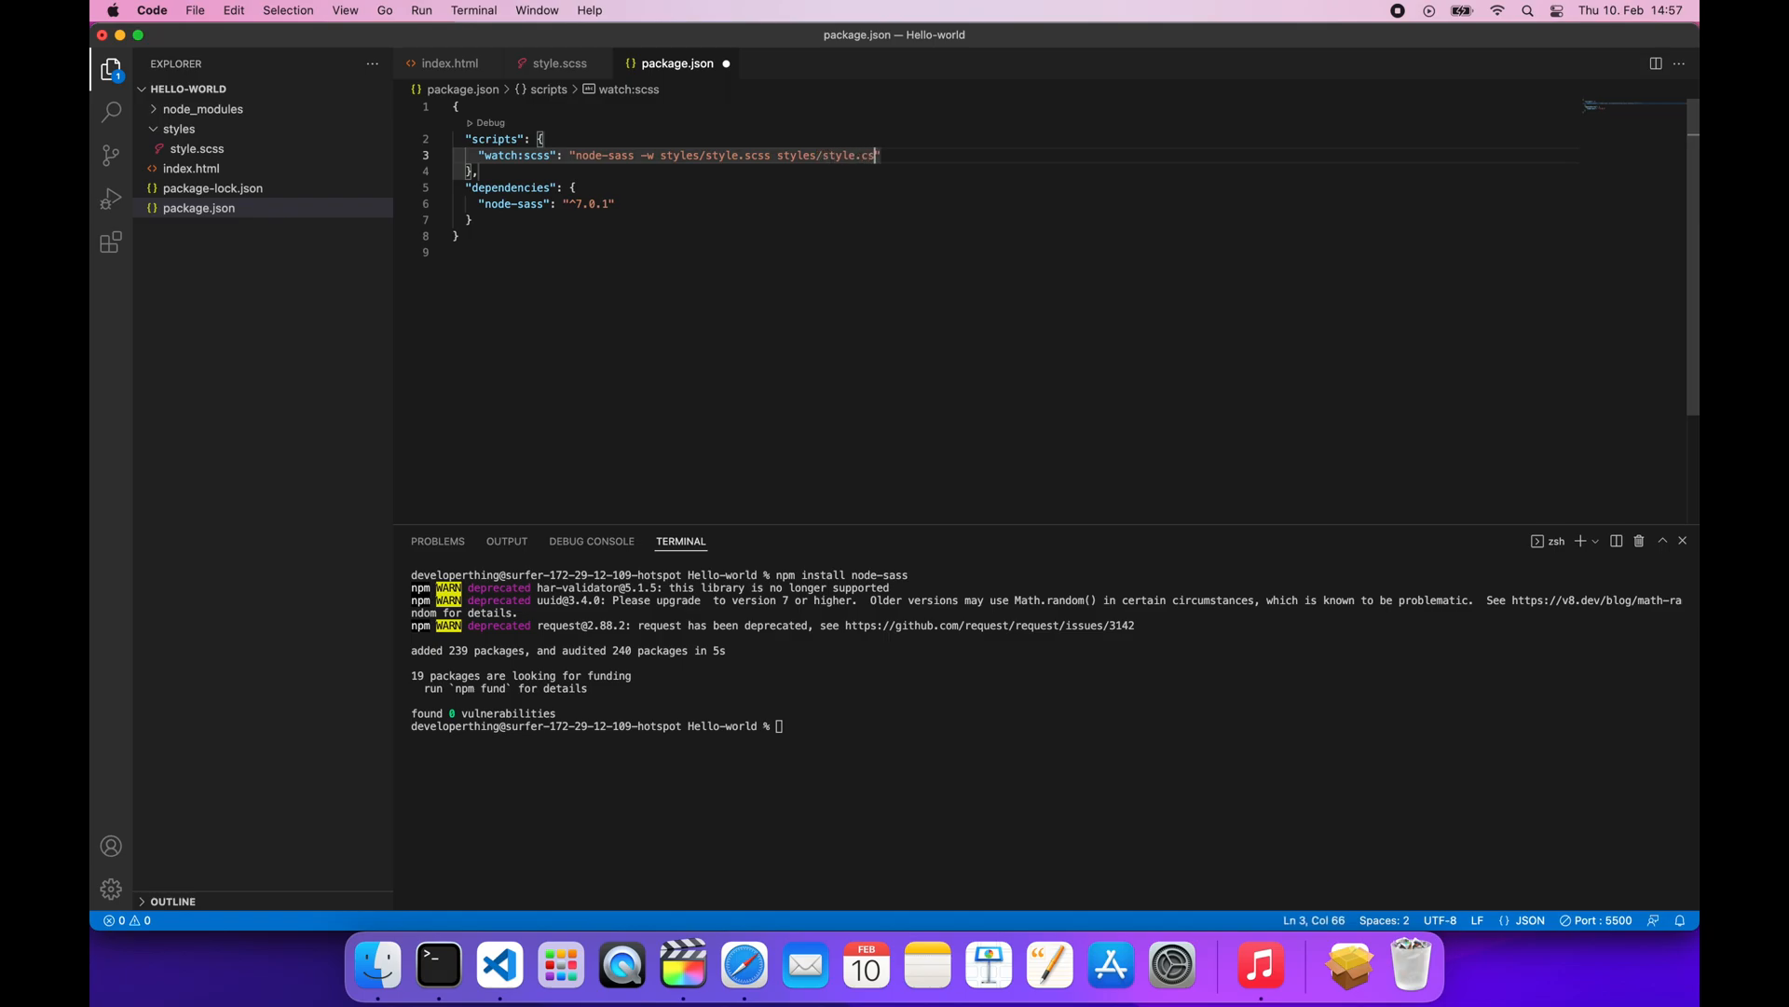
pyautogui.write('s')
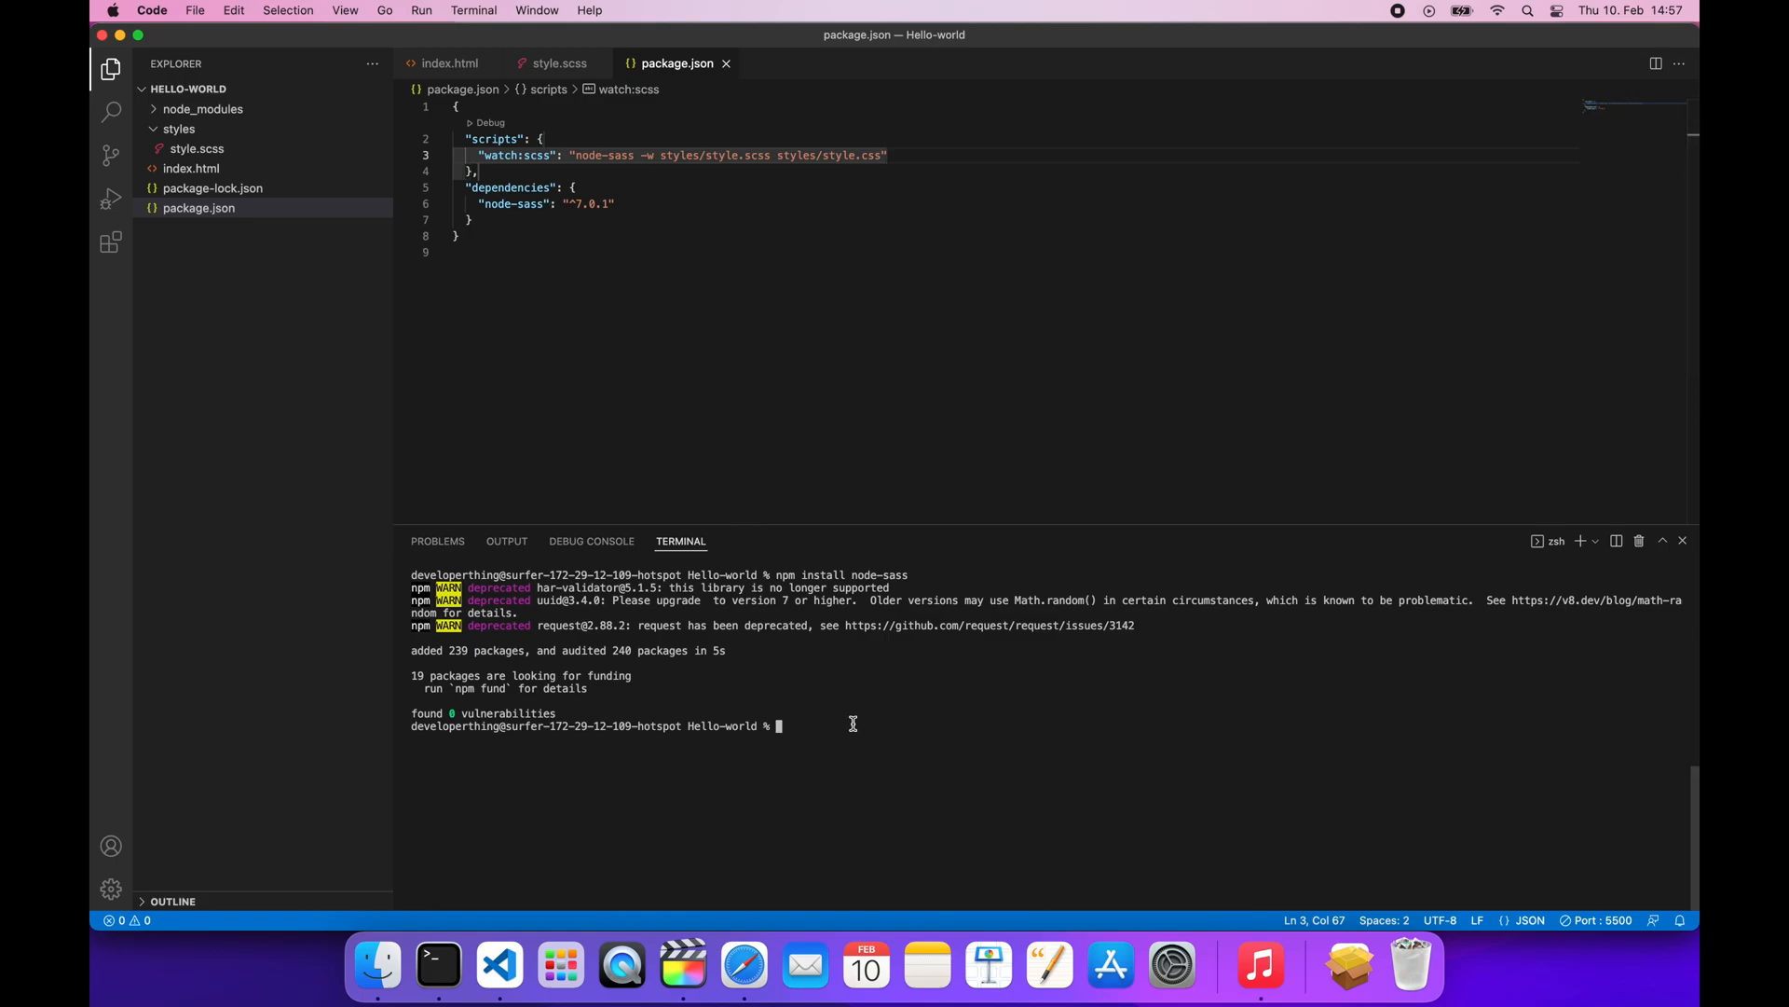
# Run npm run watch:scss so node-sass keeps compiling style.scss into style.css
pyautogui.write('npm run')
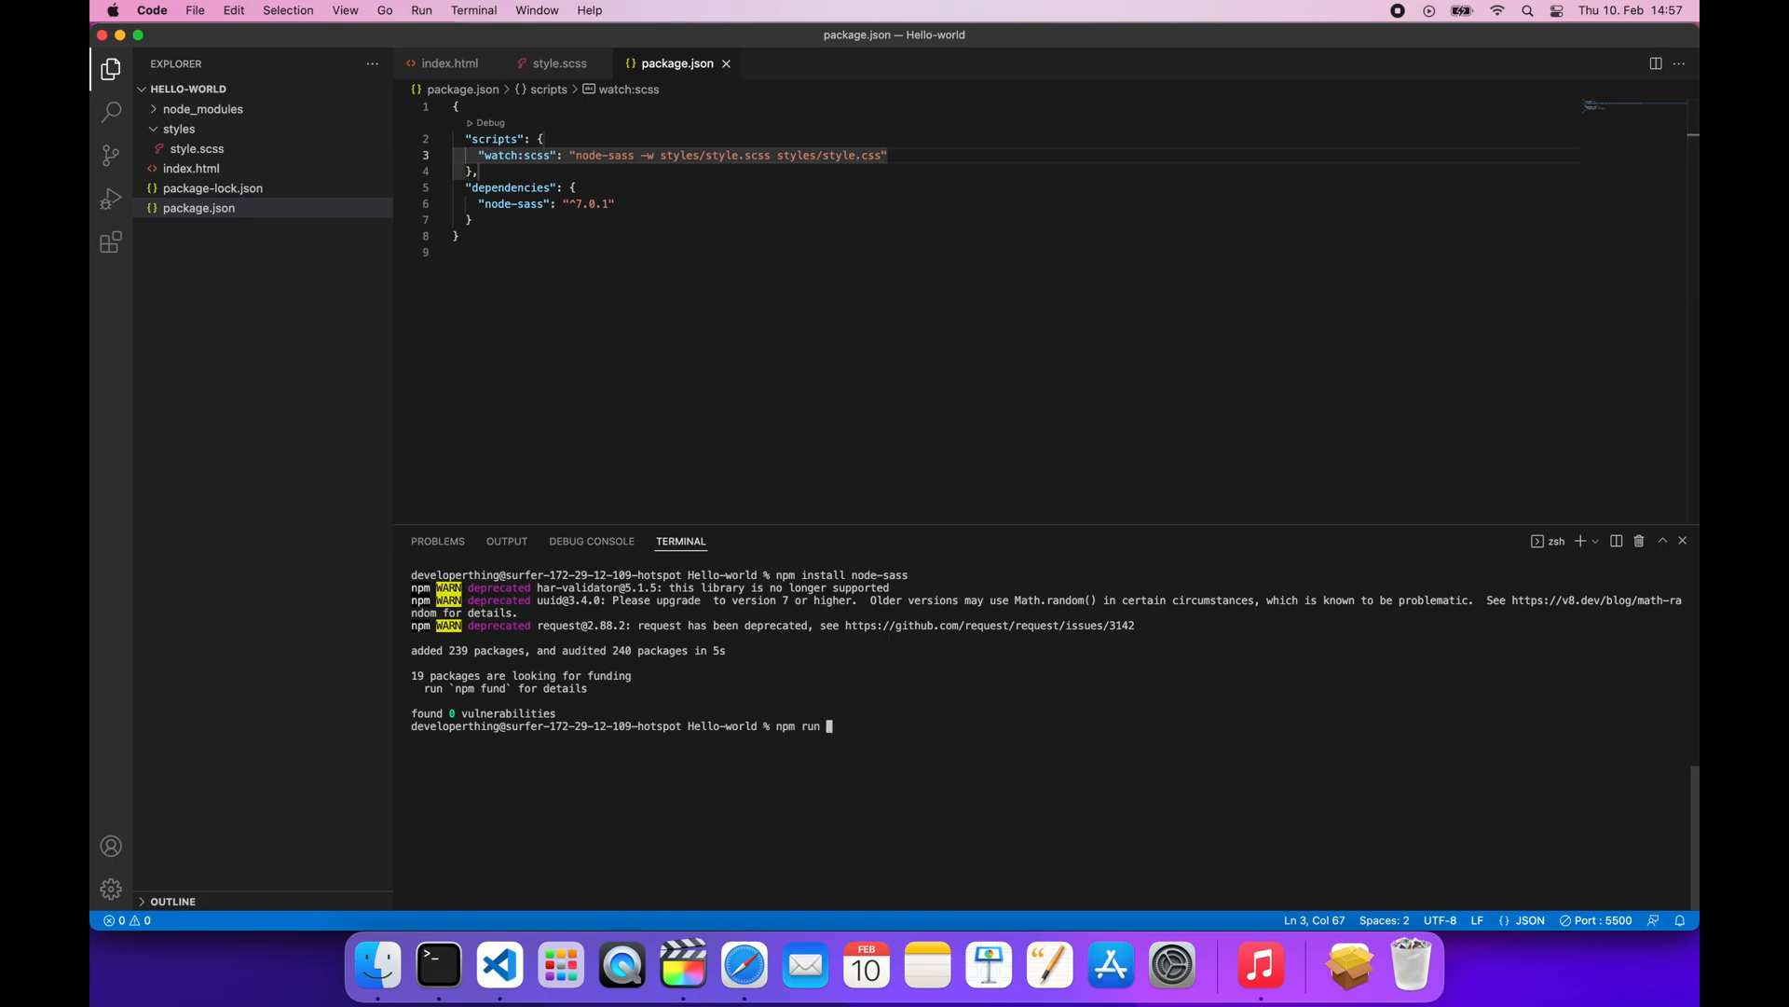
pyautogui.write('watch:scss')
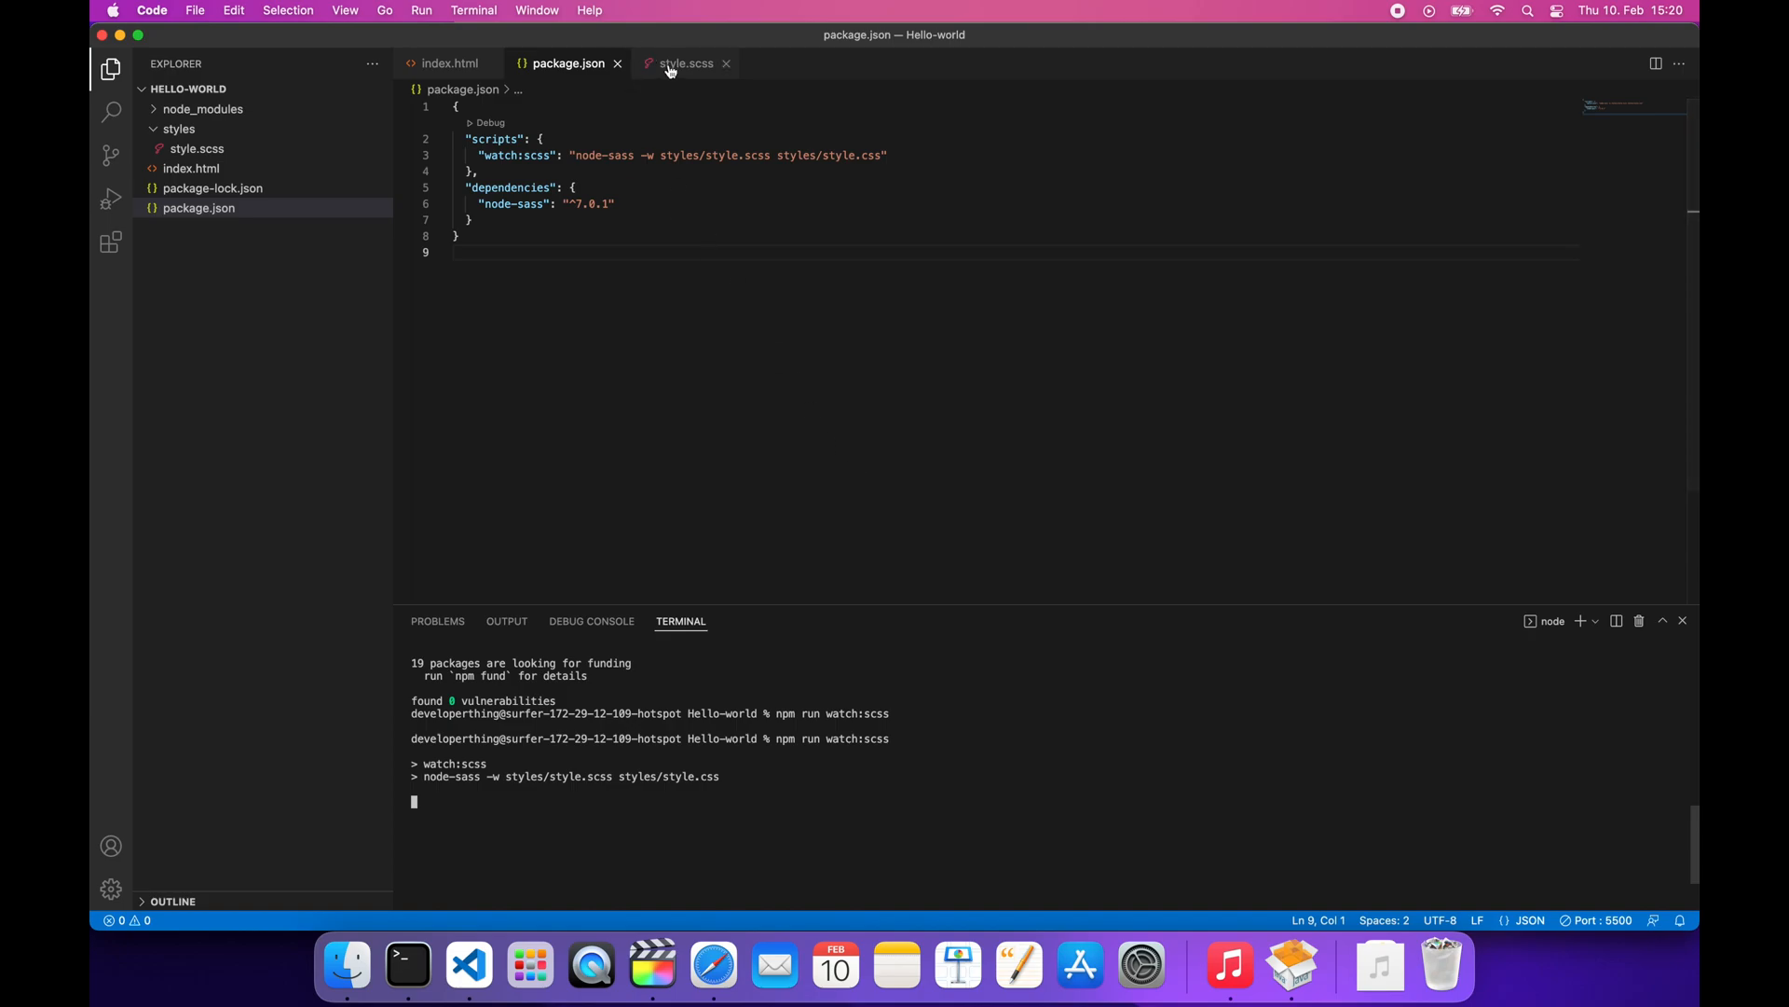
# Write .container { .row { h1 { color: navy; } } } in style.scss and view the compiled style.css
pyautogui.click(684, 63)
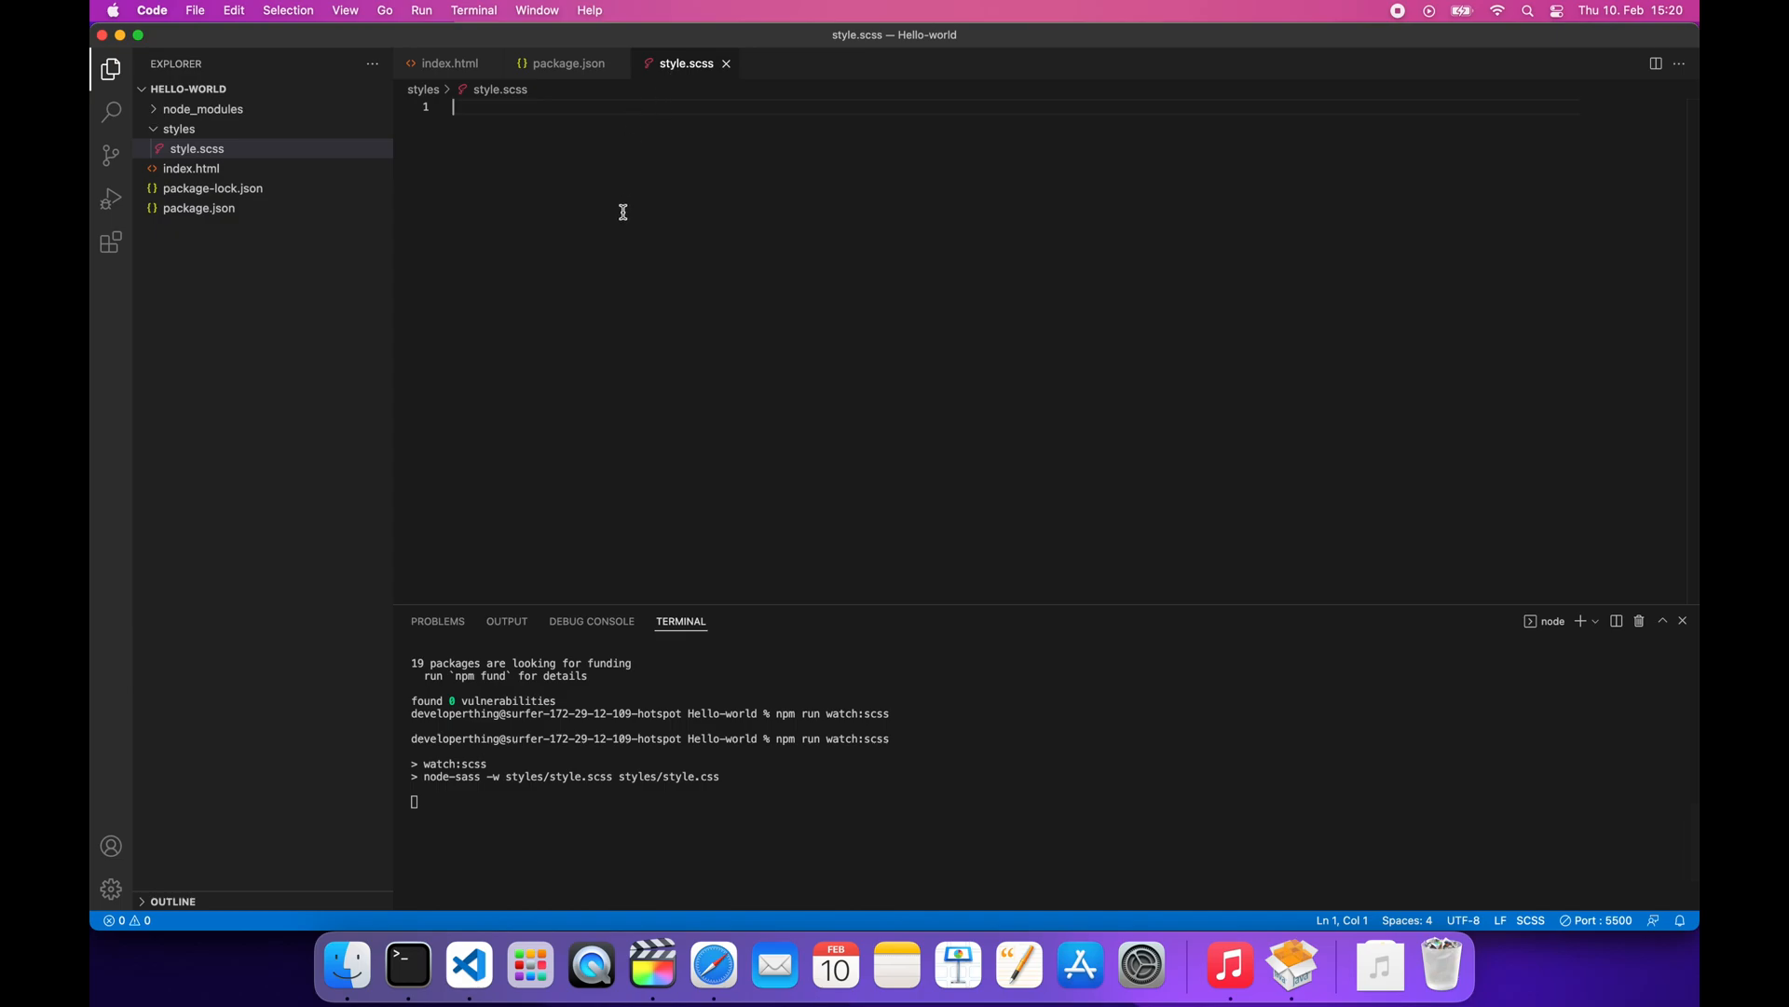
pyautogui.write('.')
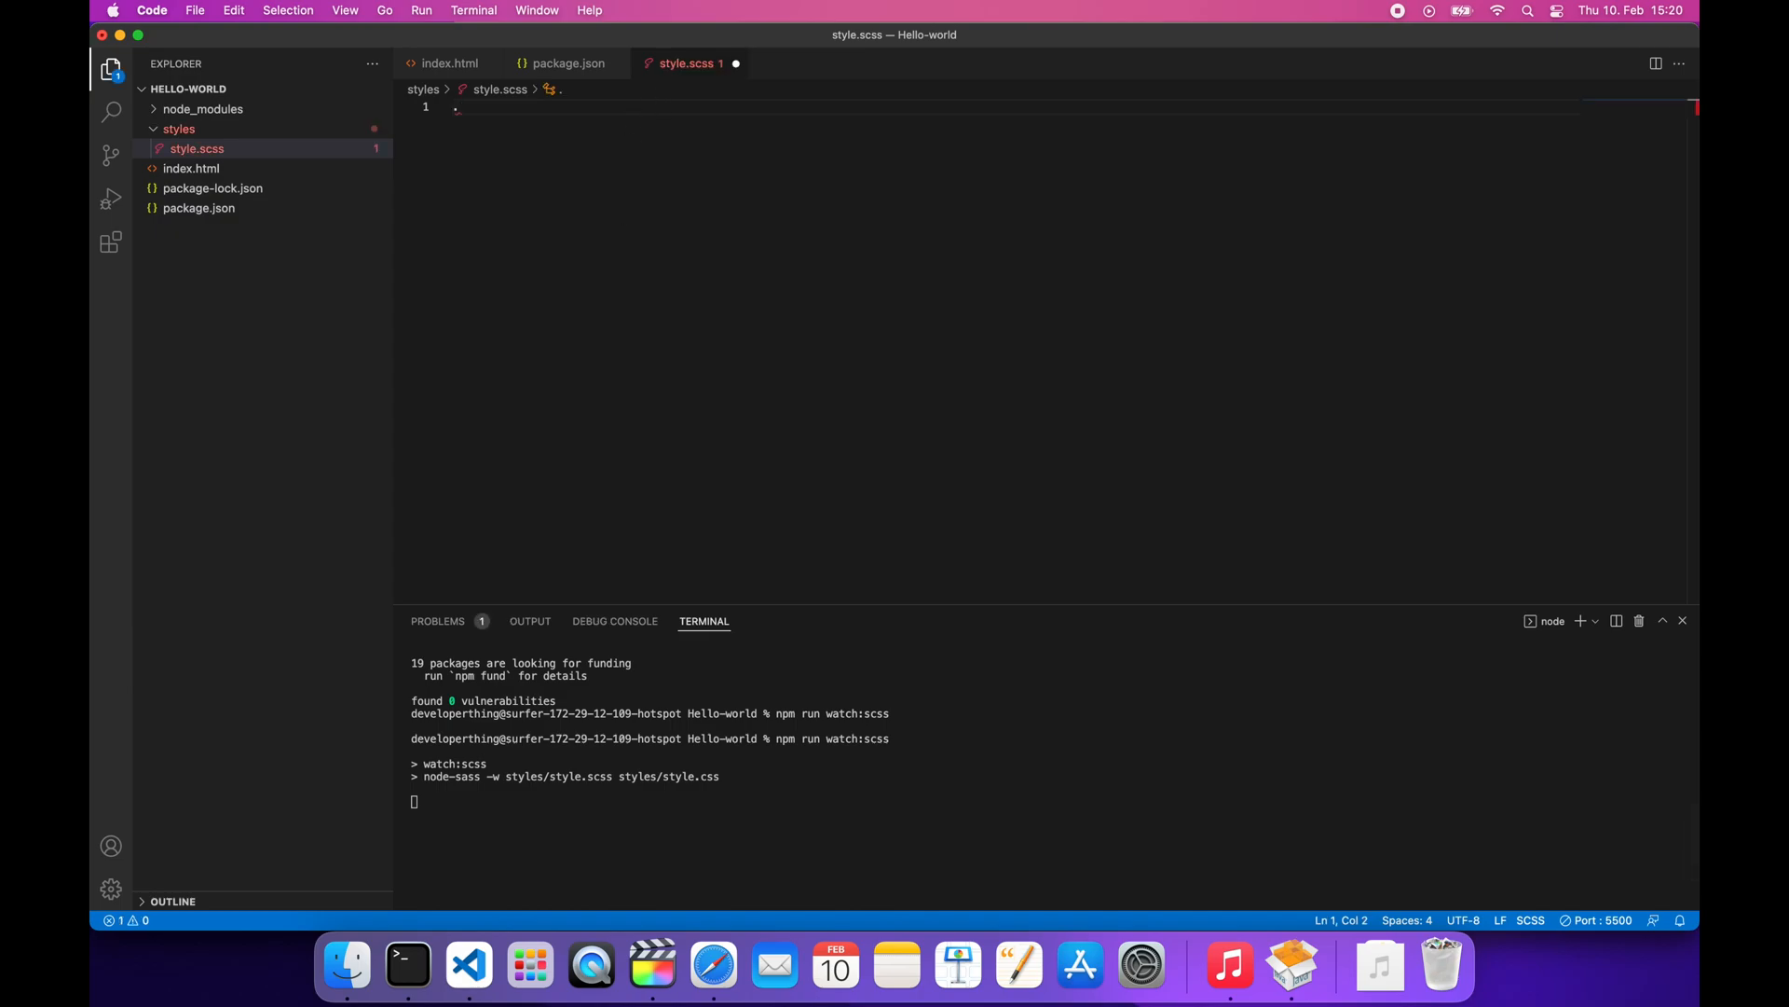
pyautogui.write('container')
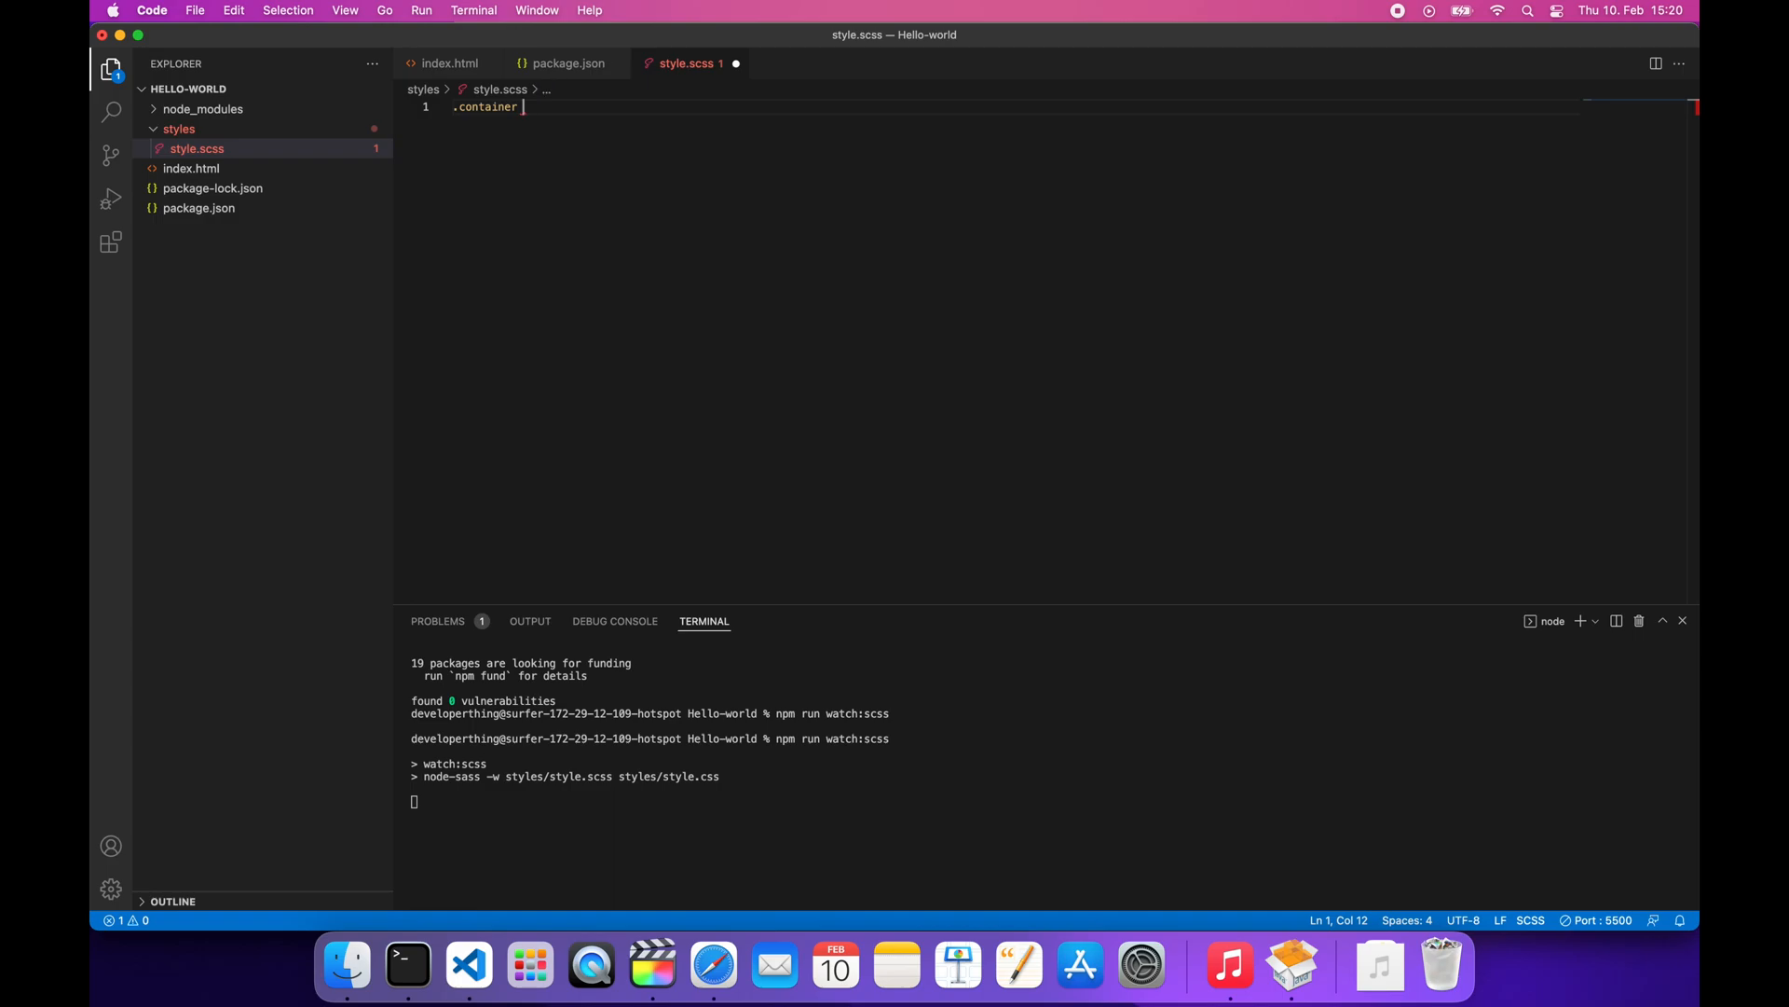
pyautogui.write('{')
pyautogui.write('.row {')
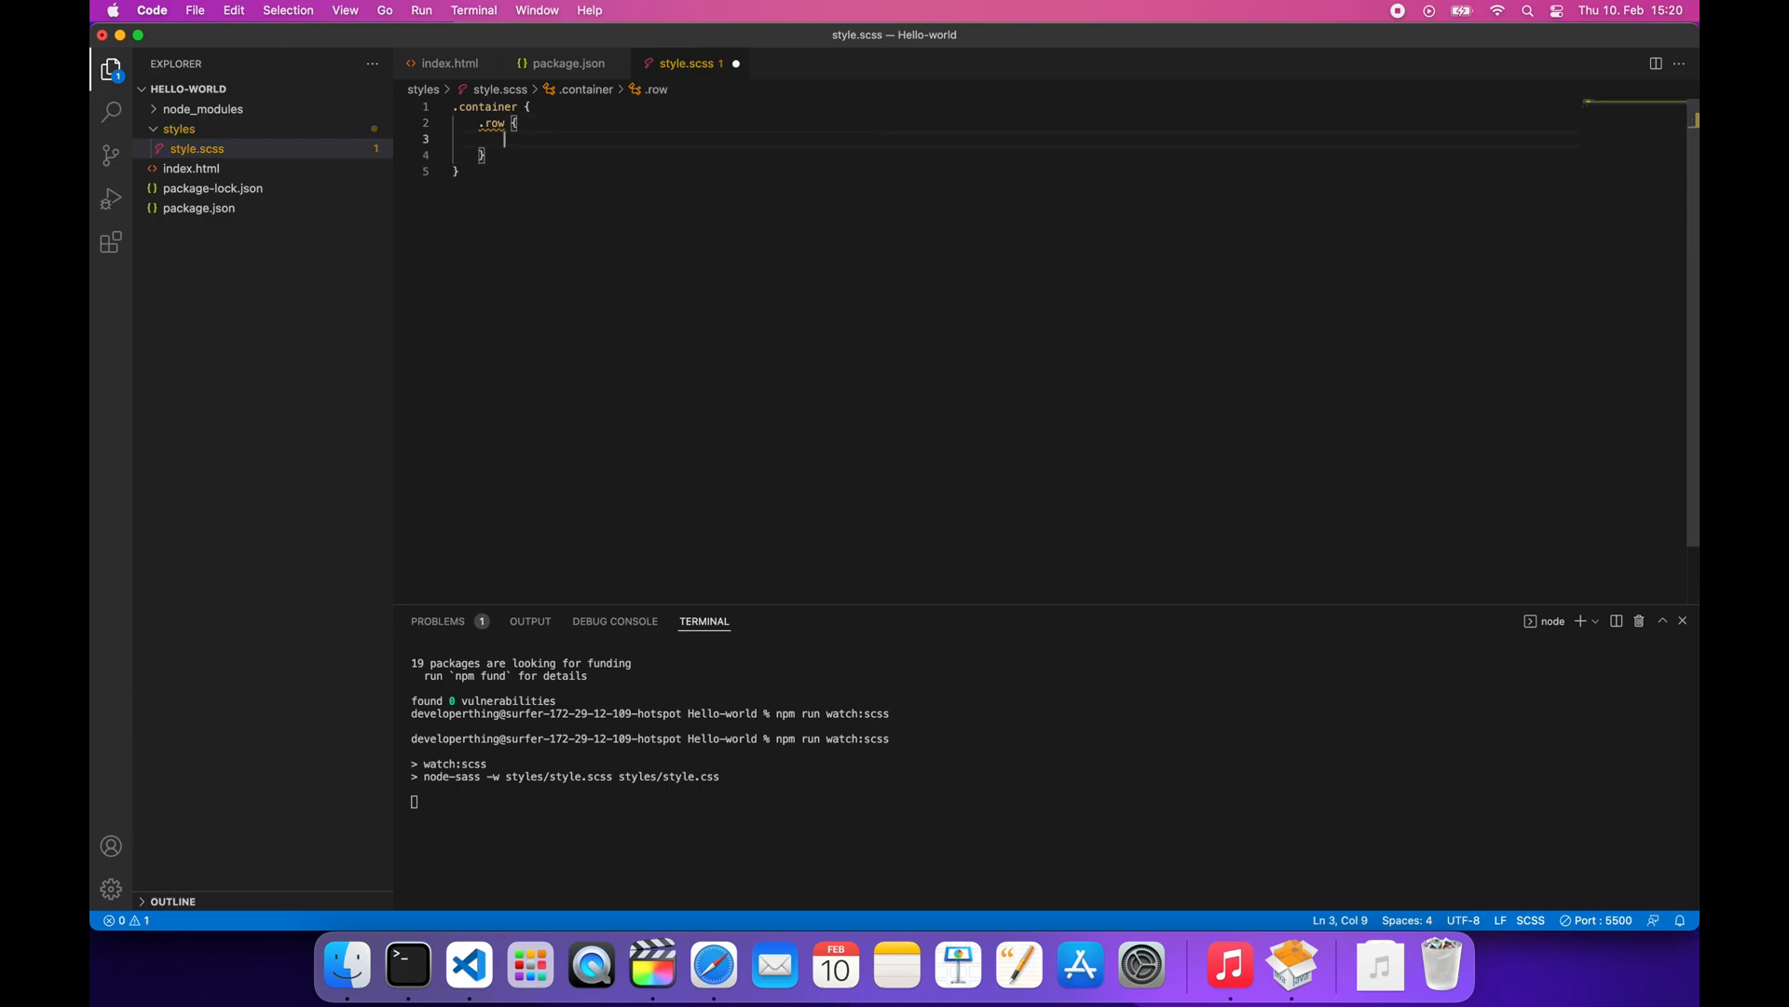
pyautogui.write('h1 {')
pyautogui.write('color: navy;')
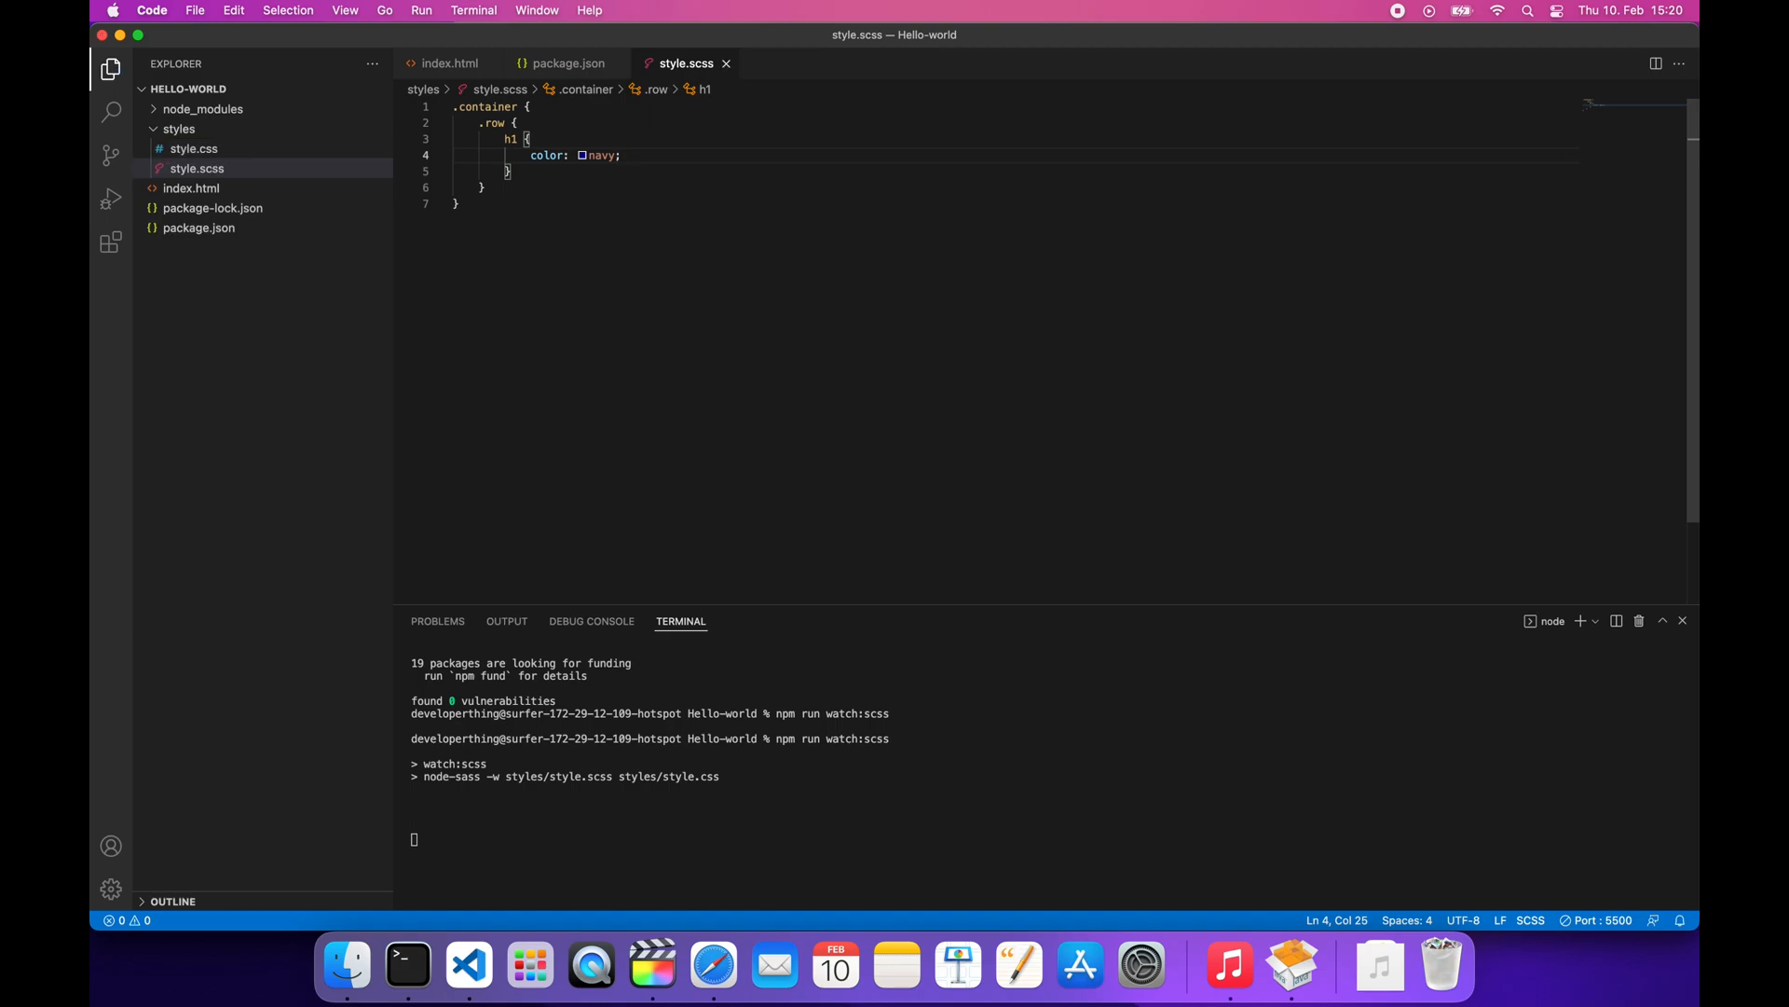
pyautogui.moveTo(237, 134)
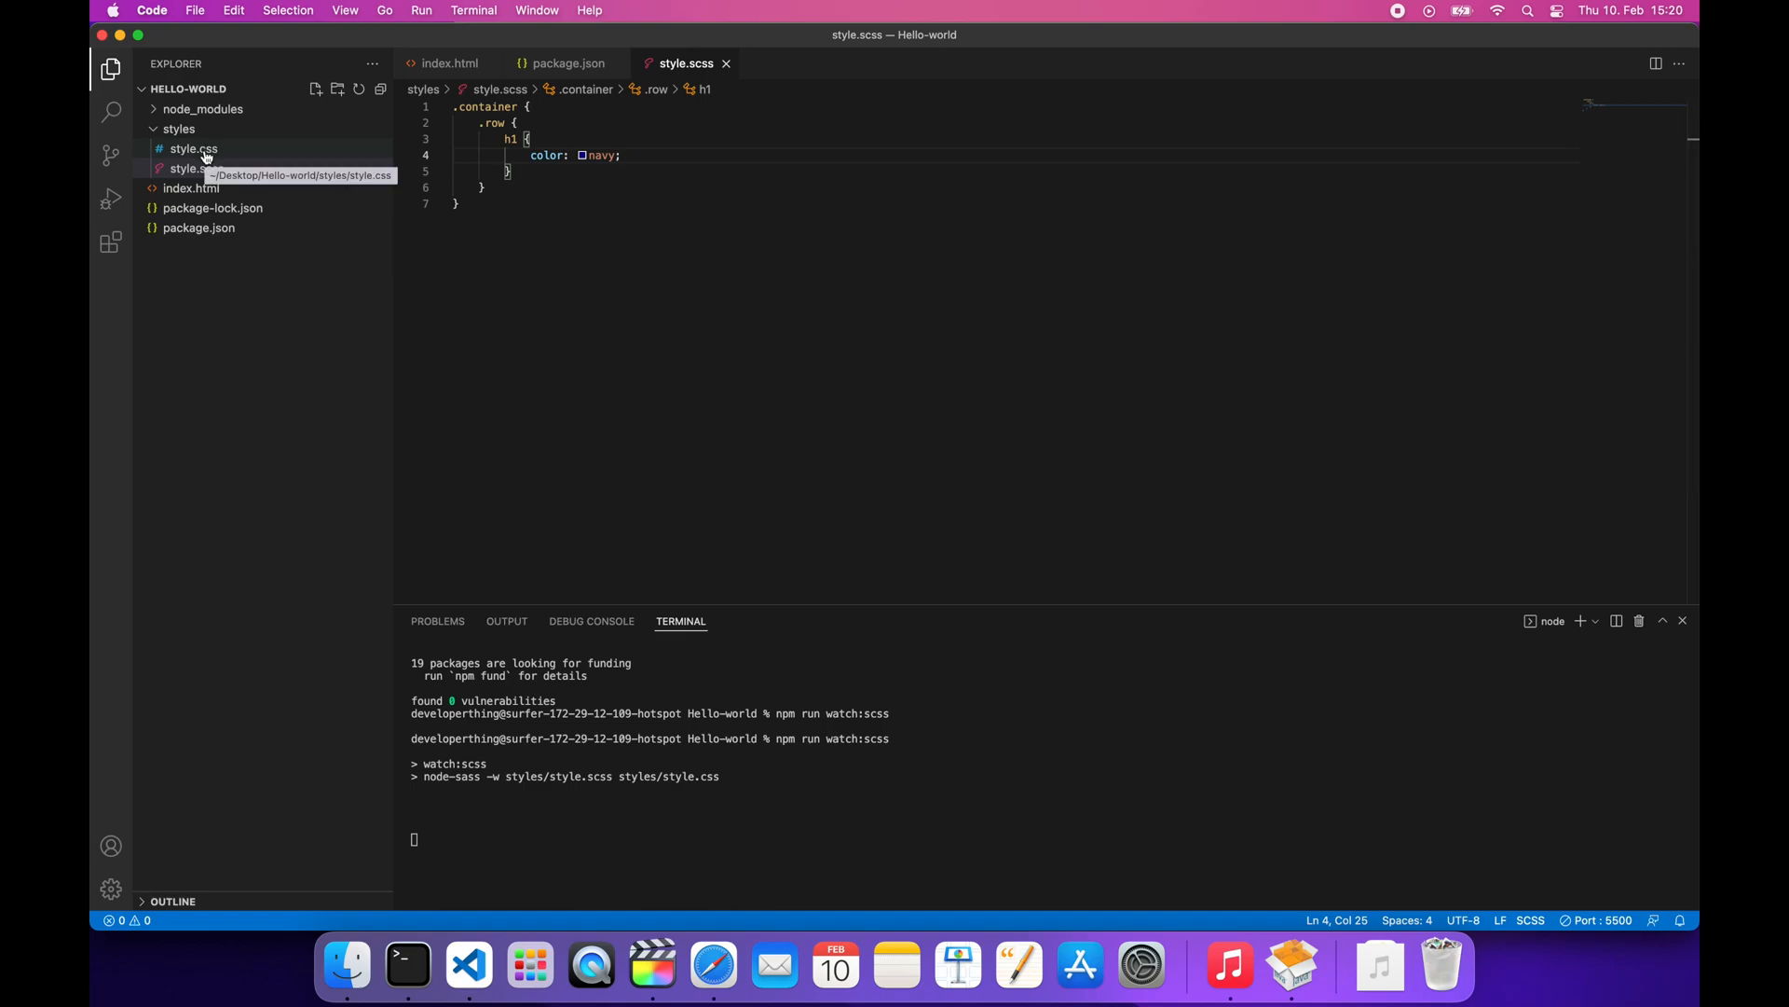
pyautogui.click(192, 149)
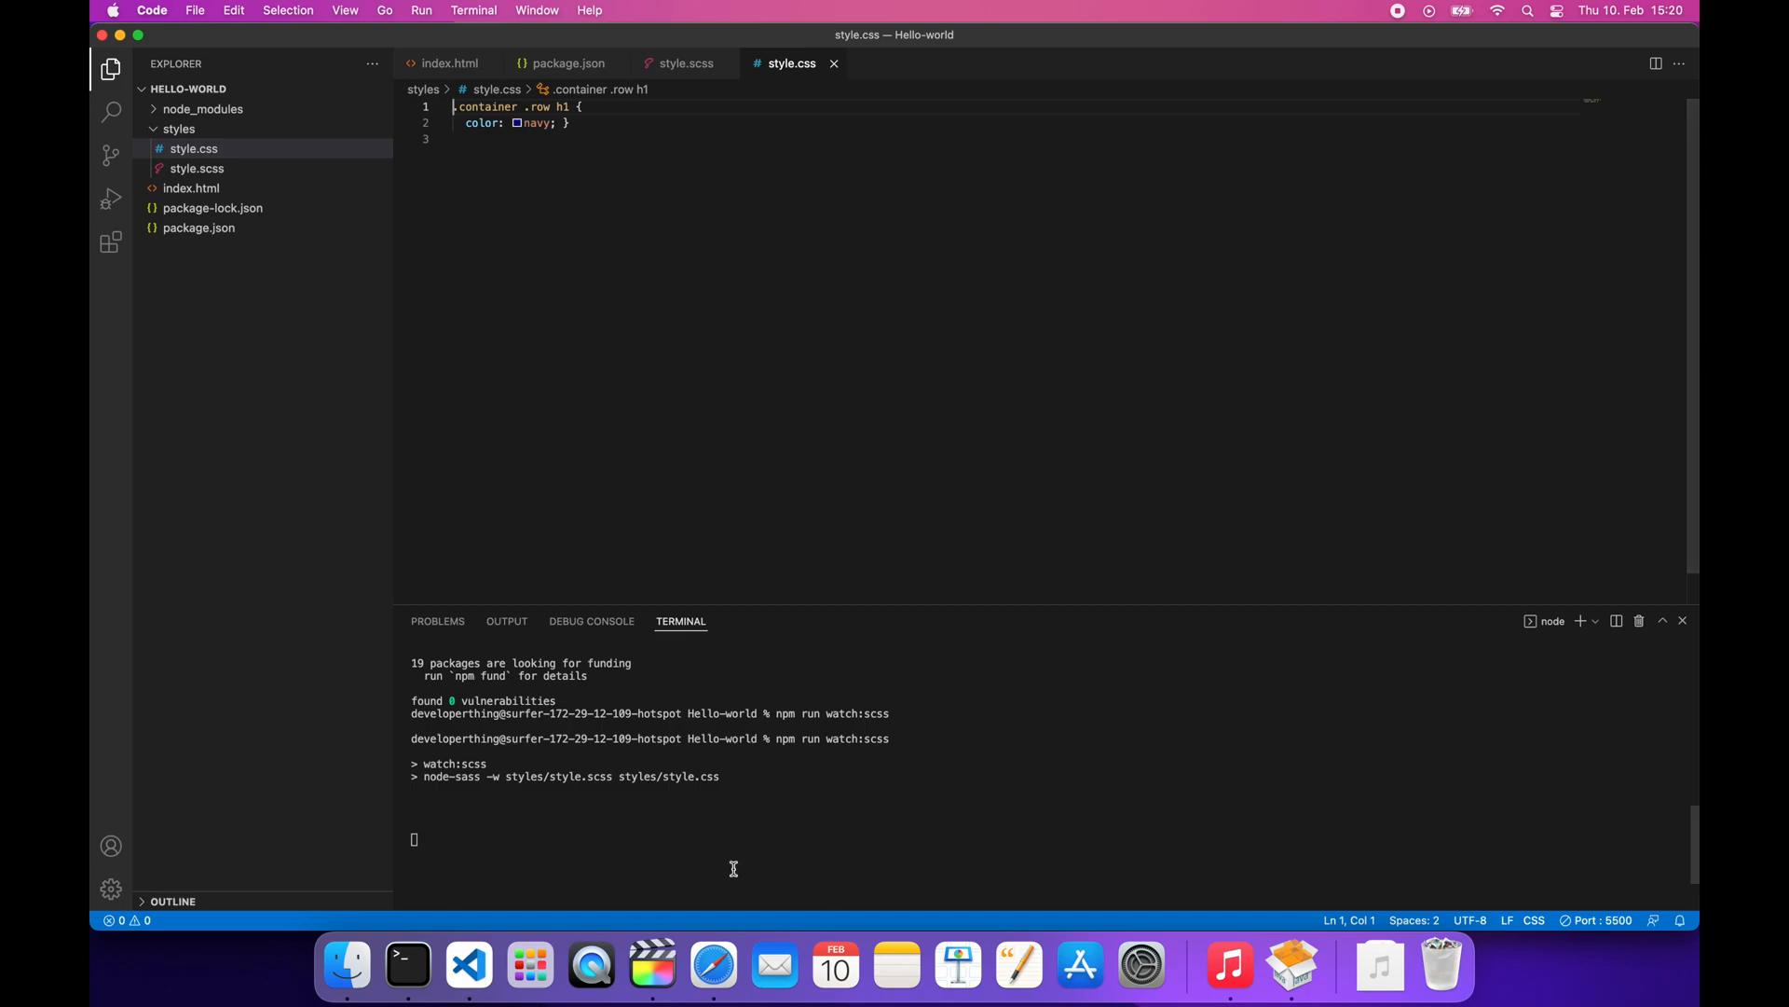
pyautogui.moveTo(714, 967)
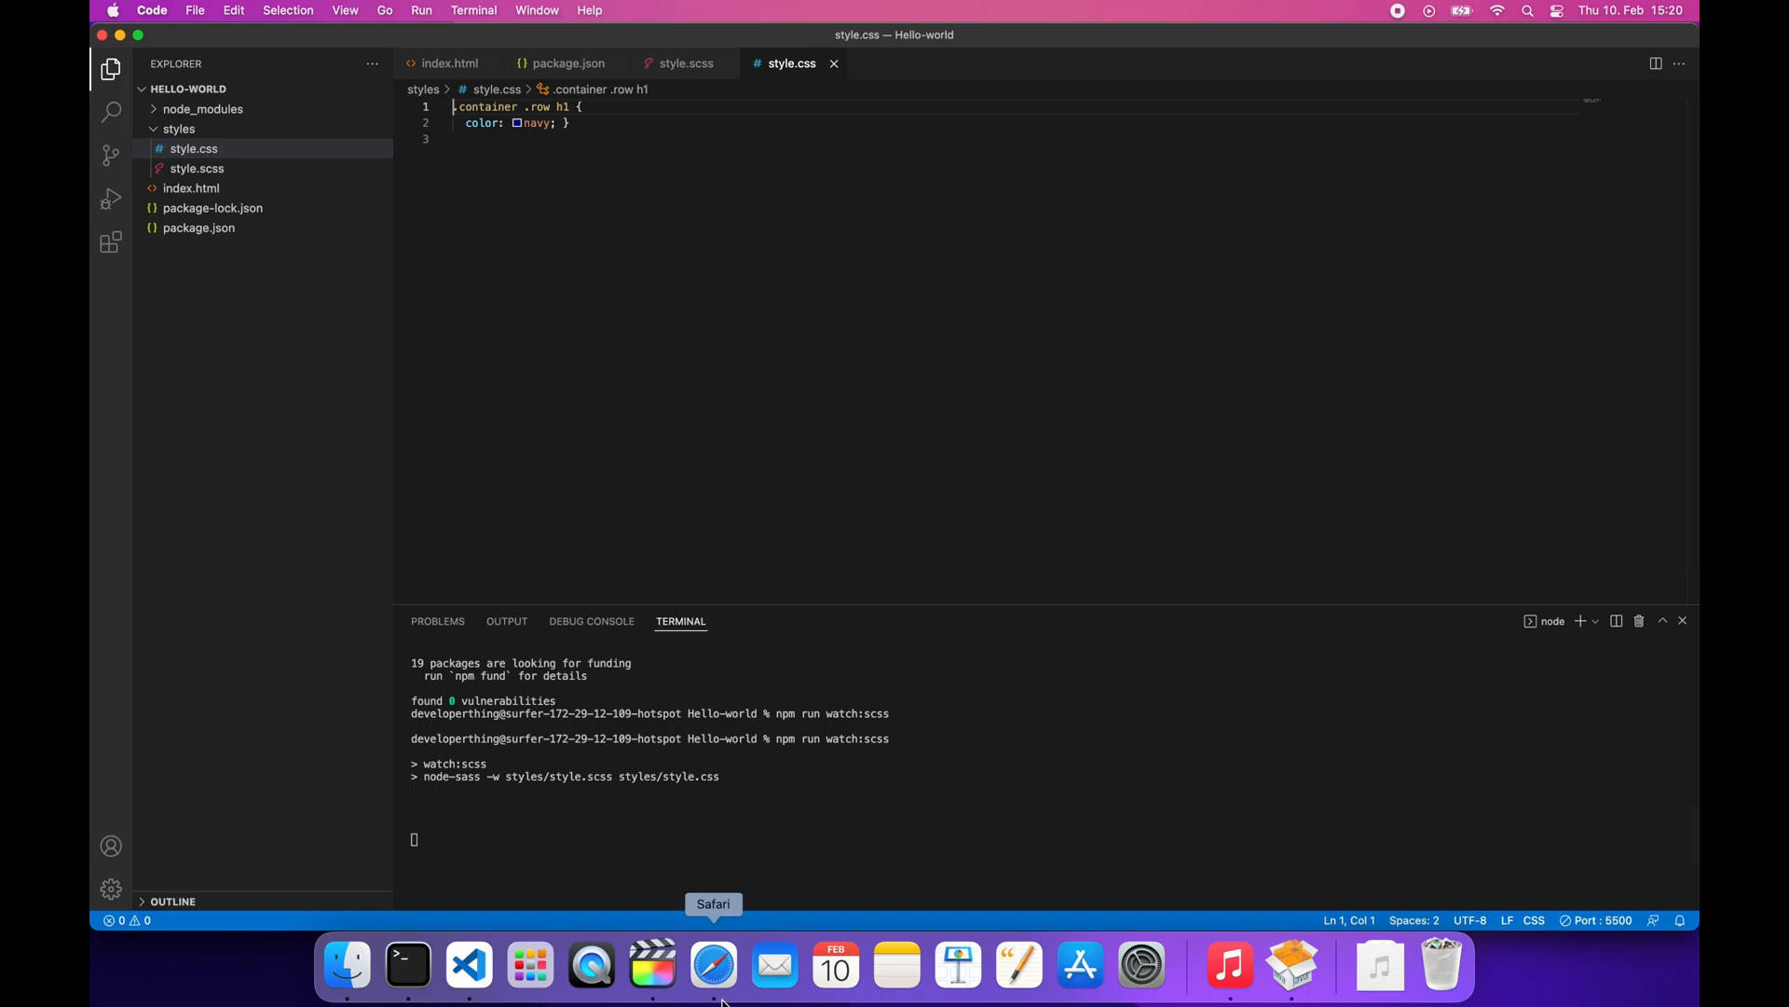
# Switch to Safari to see the Hello world! heading rendered navy at 127.0.0.1
pyautogui.click(714, 964)
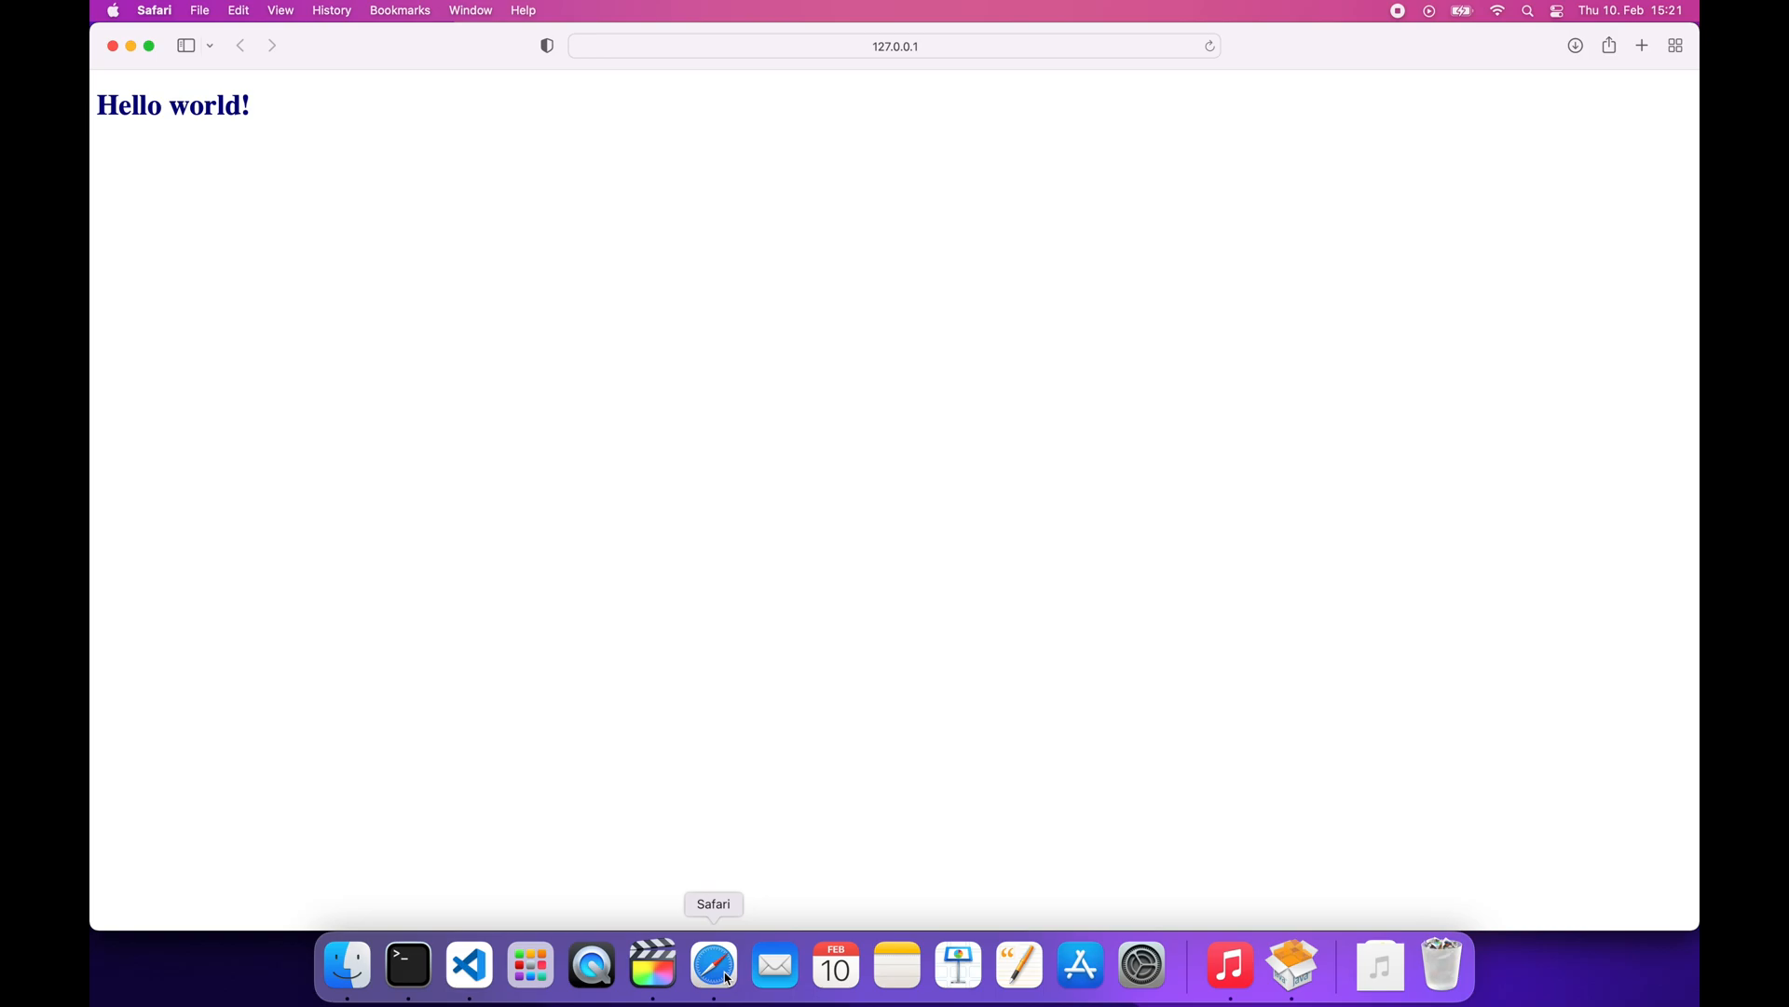
pyautogui.moveTo(736, 926)
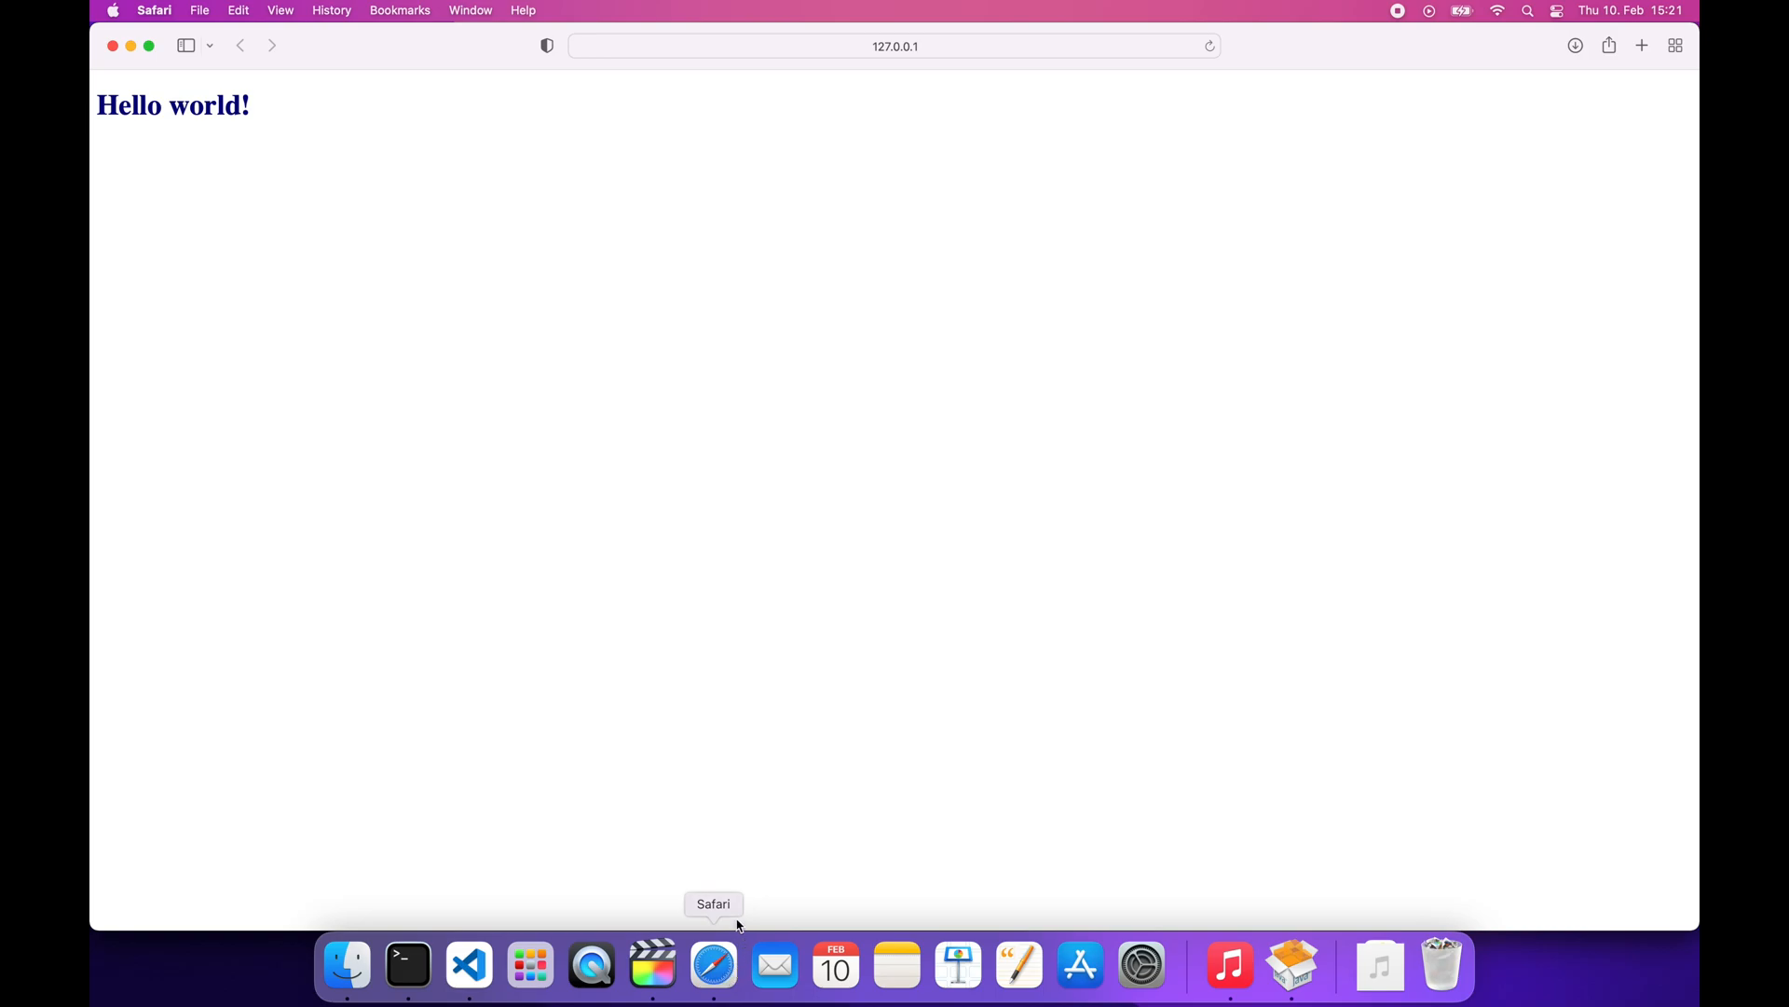